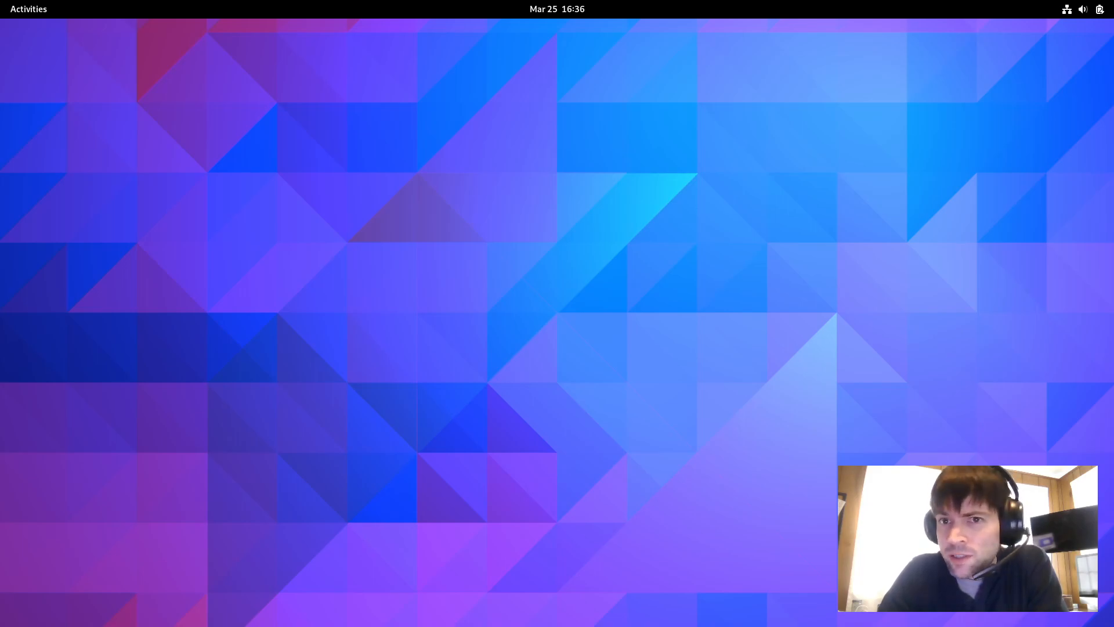
mouse_move(1047, 30)
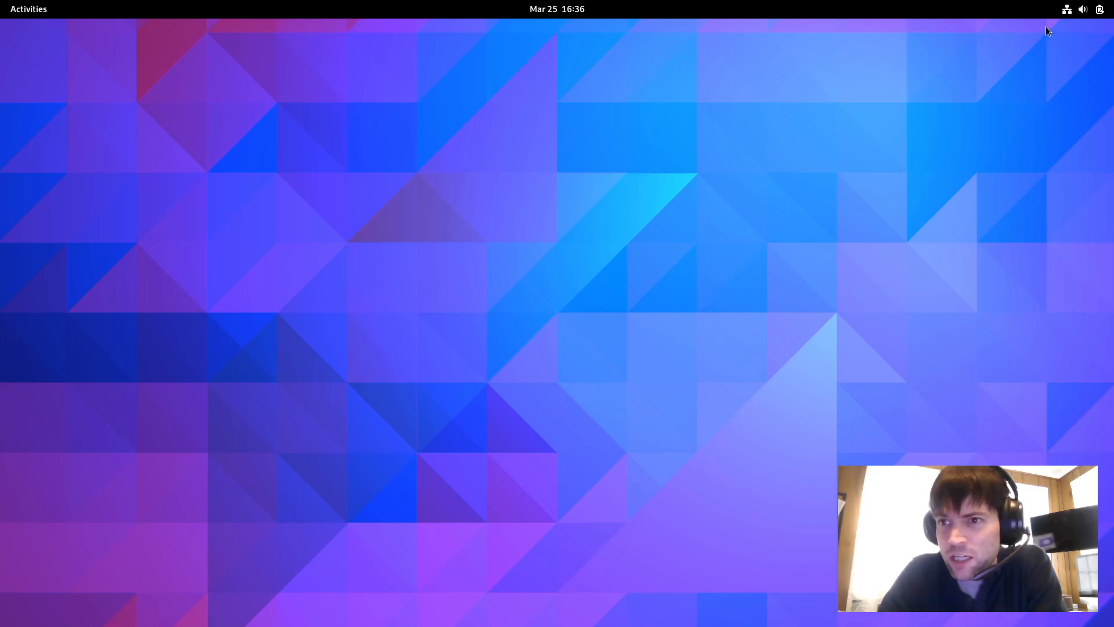
- Show the quick settings panel with battery, volume, wired network, power mode, night light and dark style
click(1099, 8)
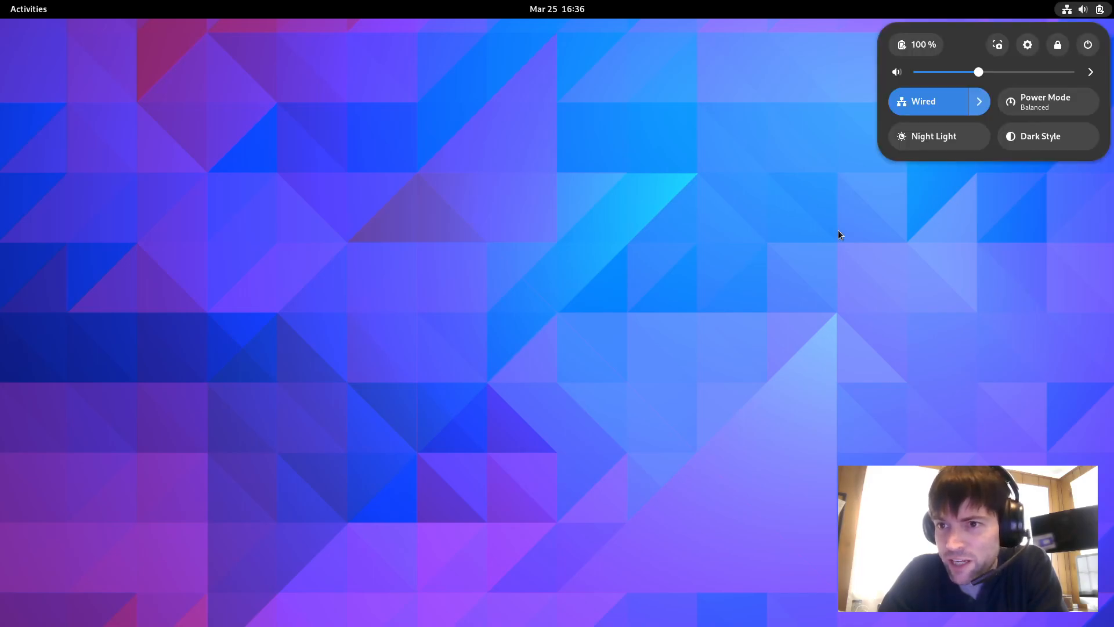
mouse_move(1031, 120)
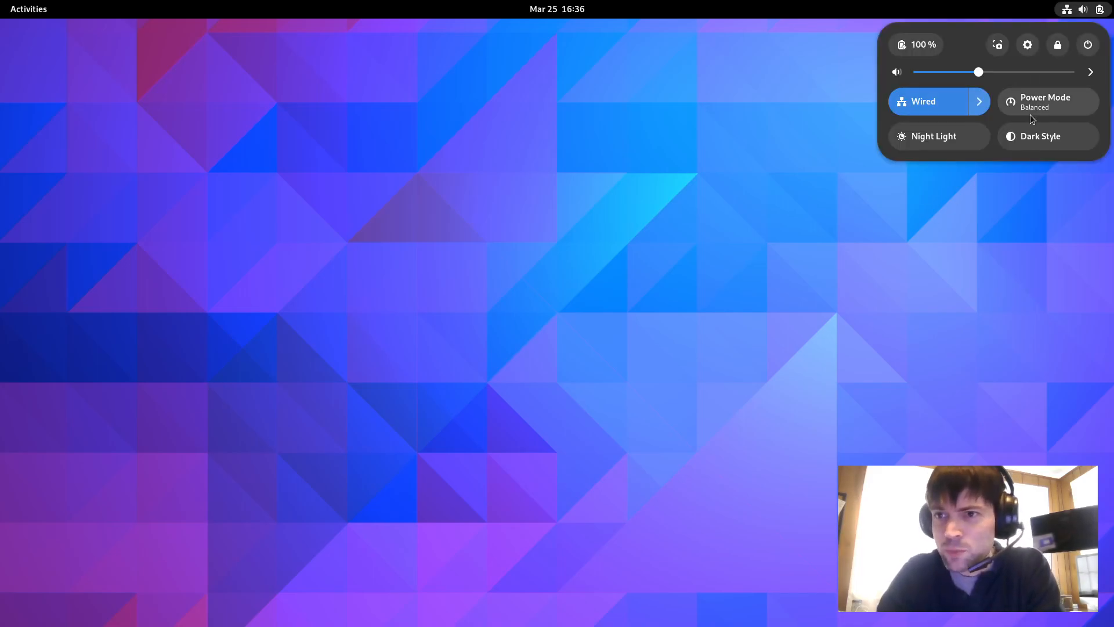
mouse_move(770, 217)
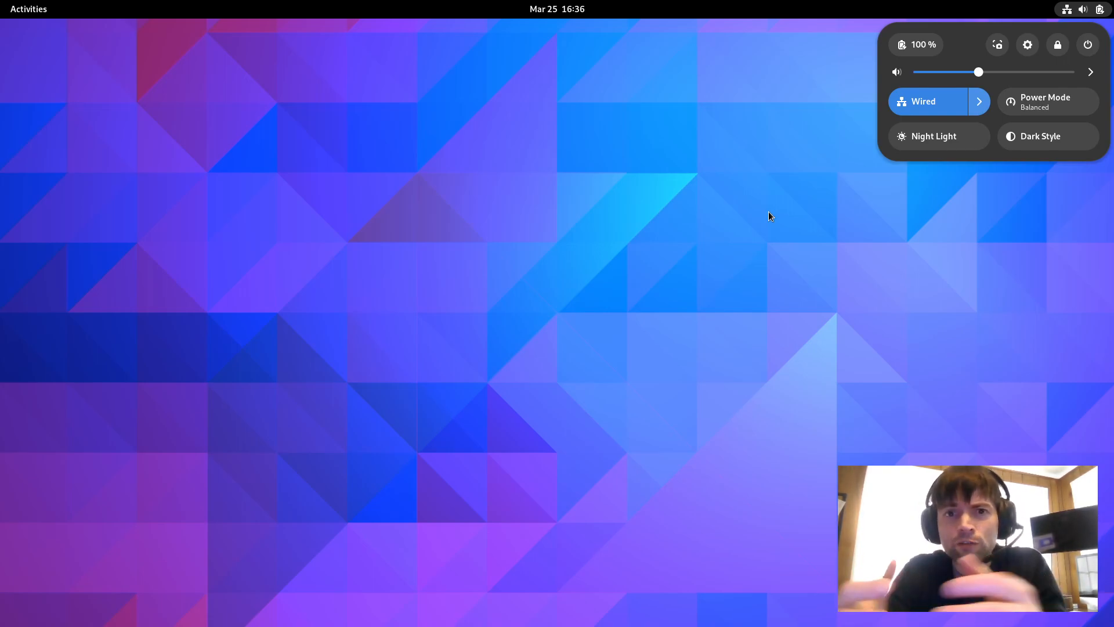
mouse_move(994, 151)
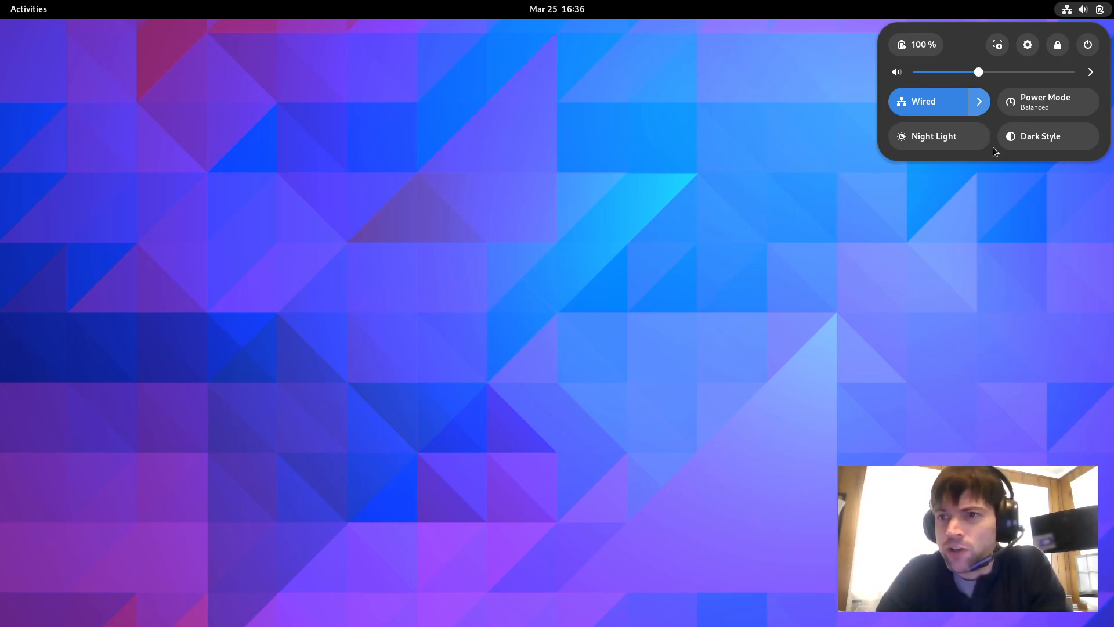
mouse_move(996, 8)
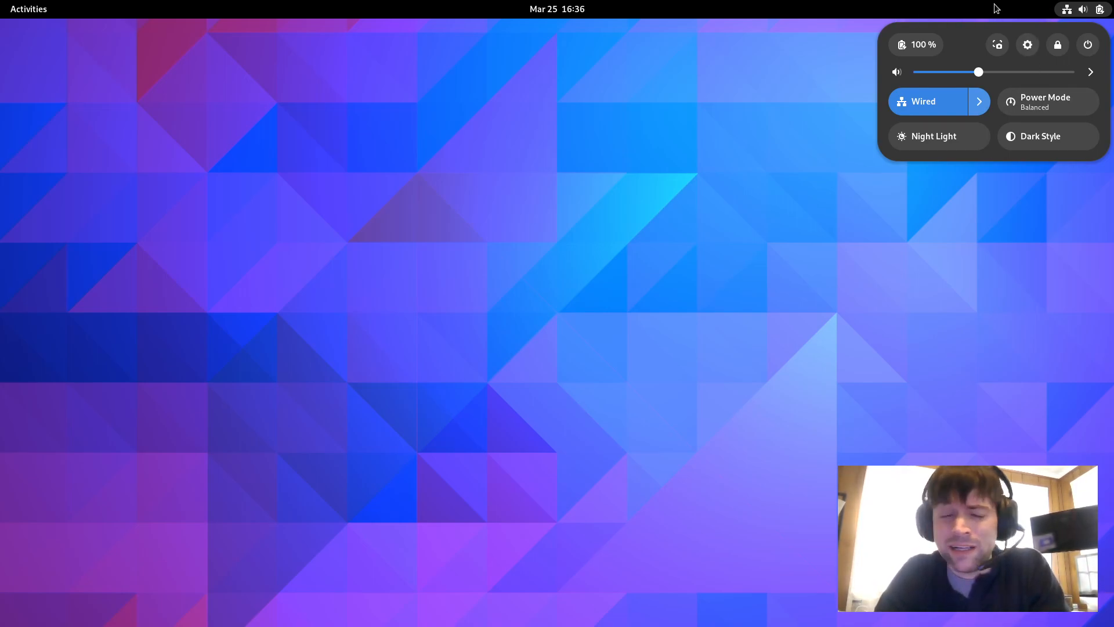
mouse_move(846, 212)
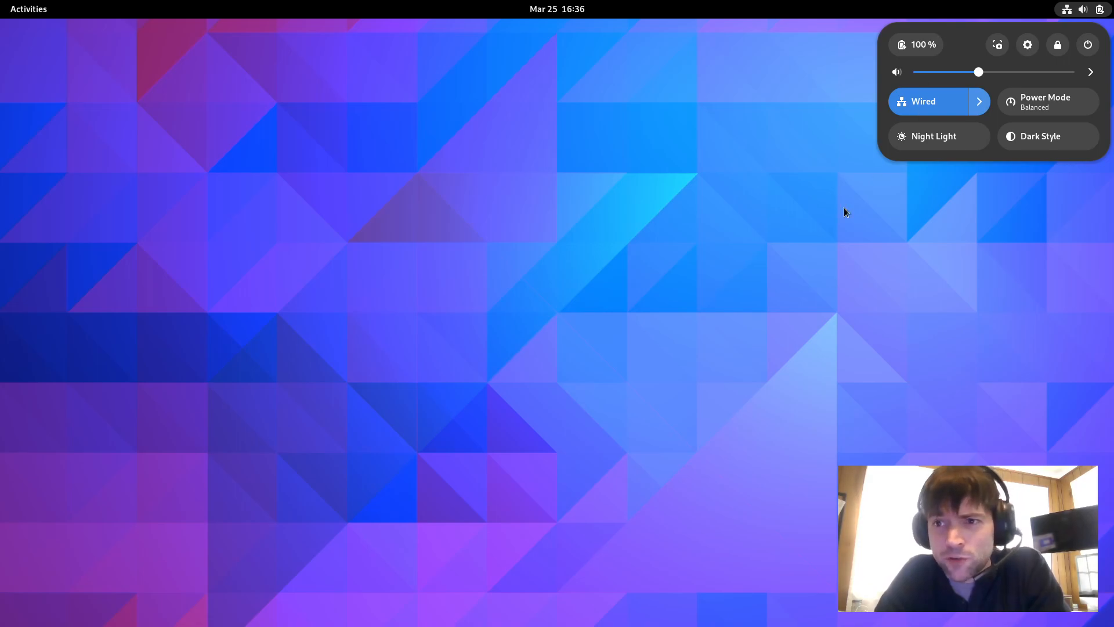
mouse_move(938, 169)
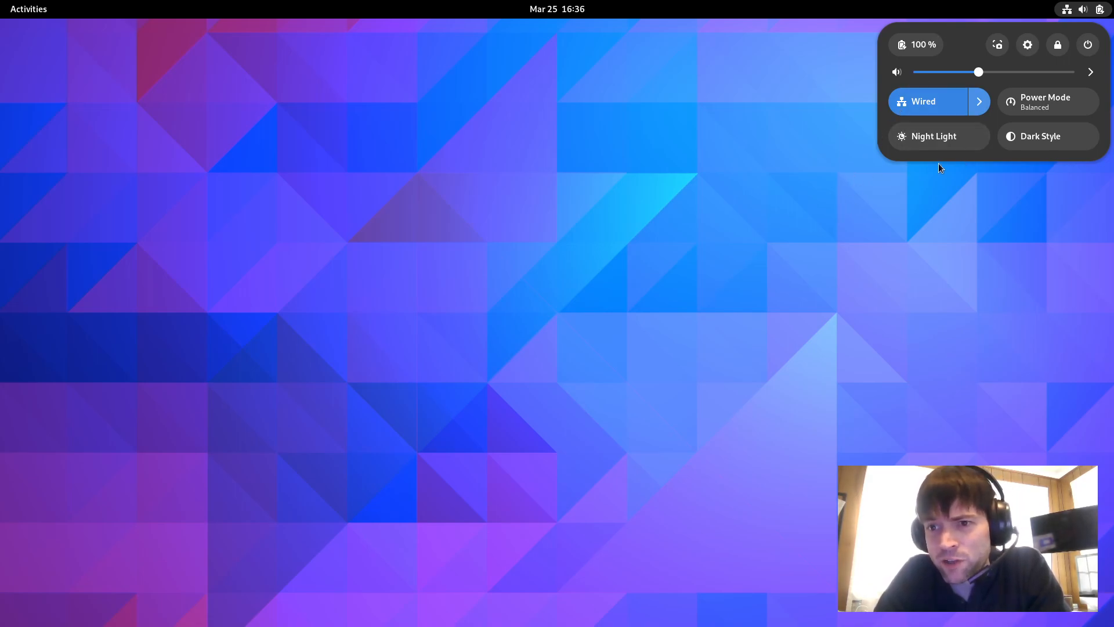
mouse_move(1059, 189)
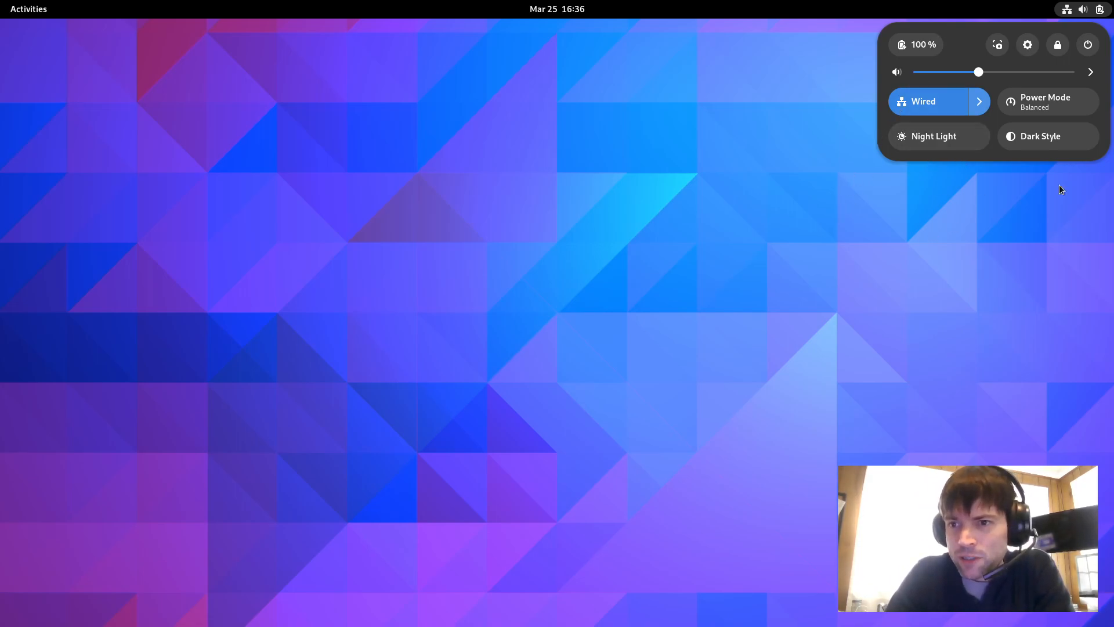
mouse_move(964, 279)
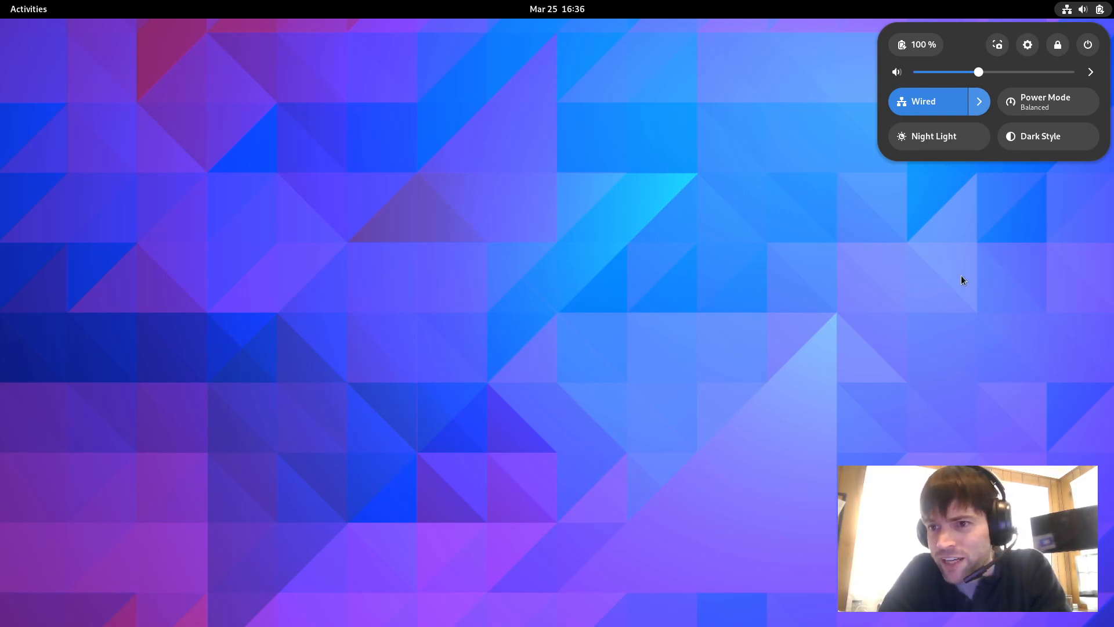
mouse_move(942, 129)
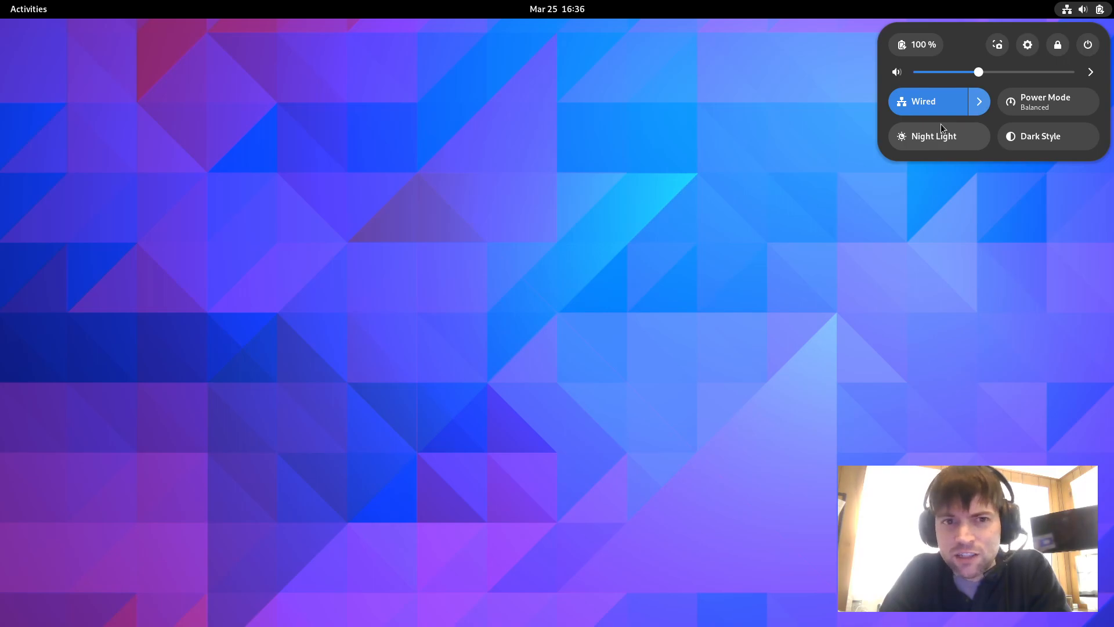
mouse_move(720, 202)
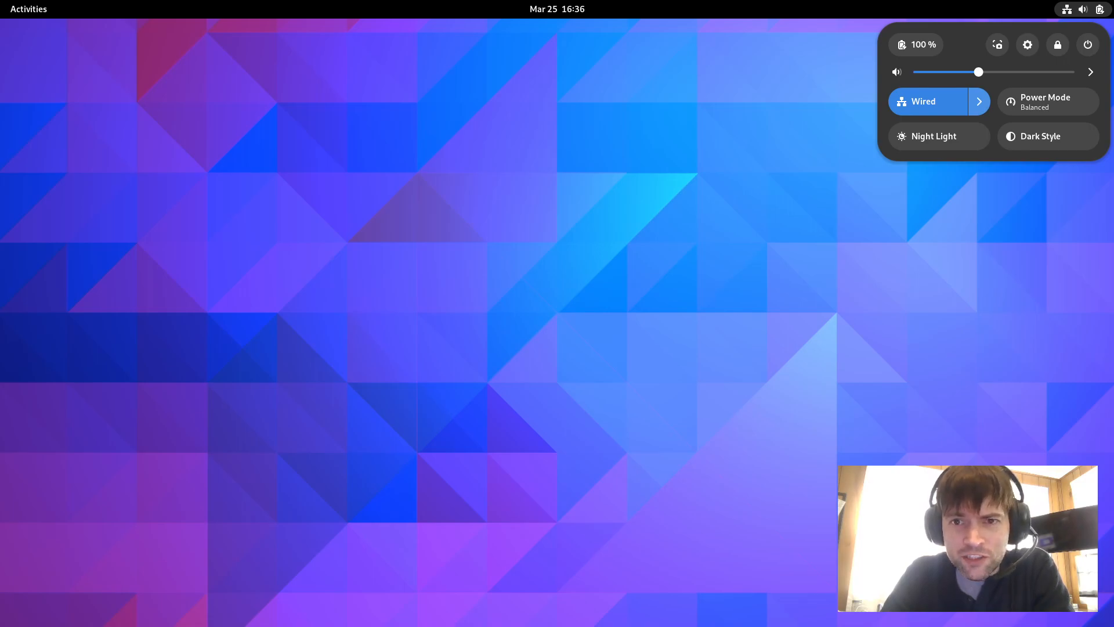
mouse_move(357, 162)
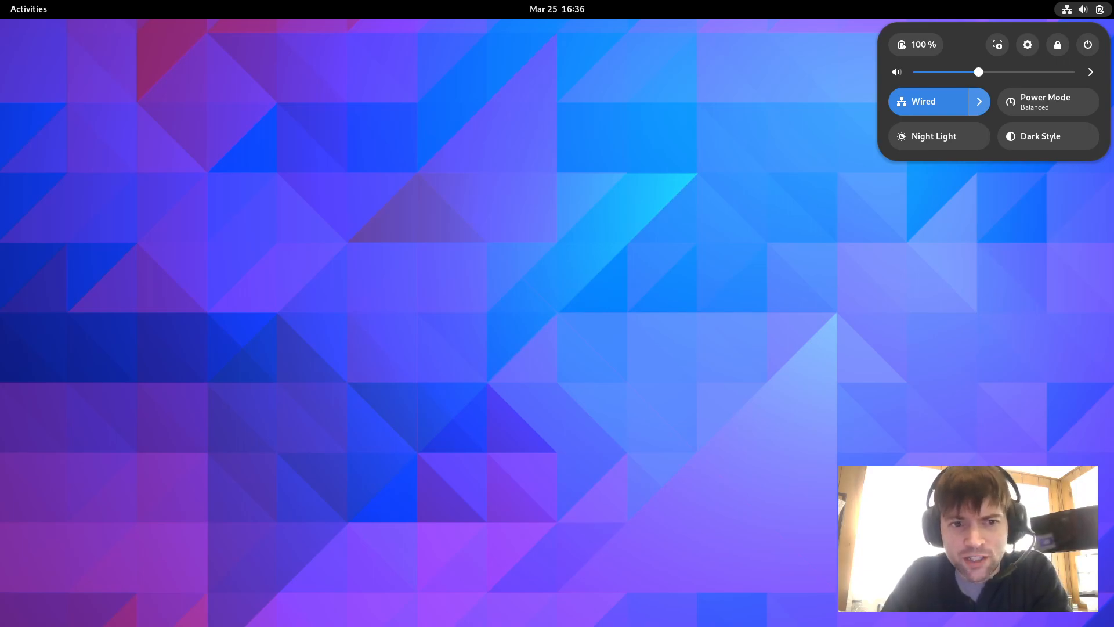
- Launch Text Editor from the app grid and nudge its blank document window down slightly
click(28, 8)
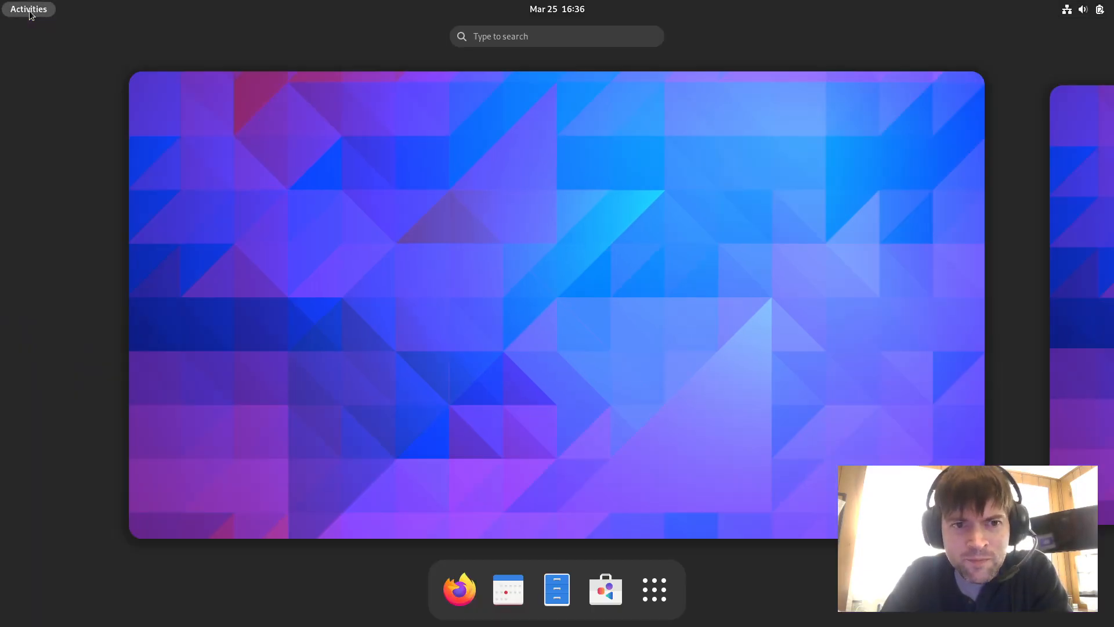
mouse_move(556, 589)
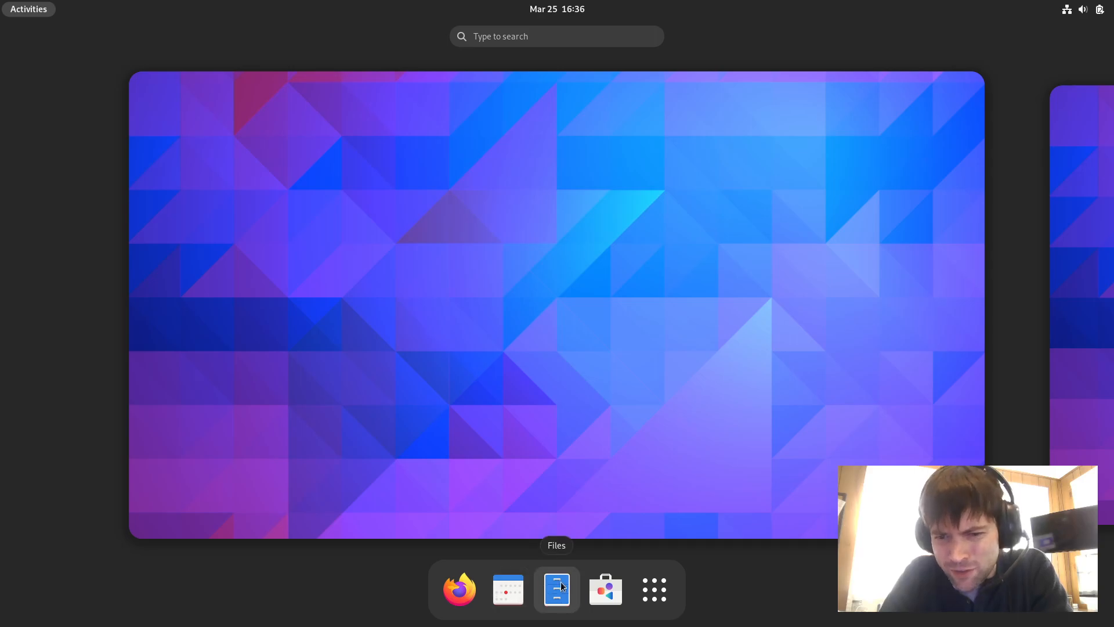
click(652, 589)
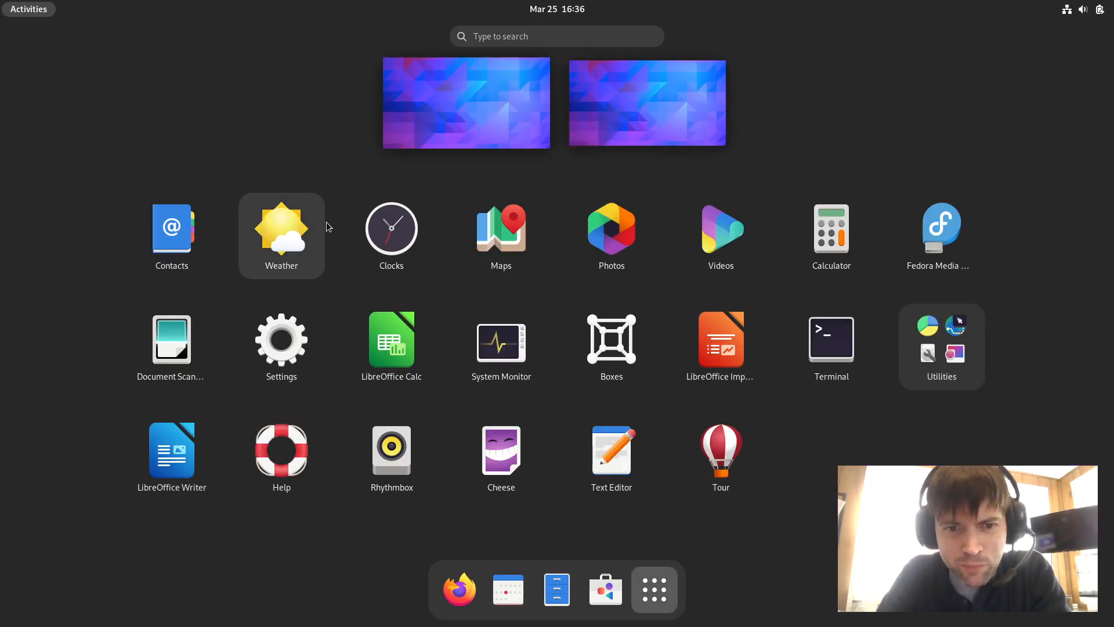
mouse_move(611, 458)
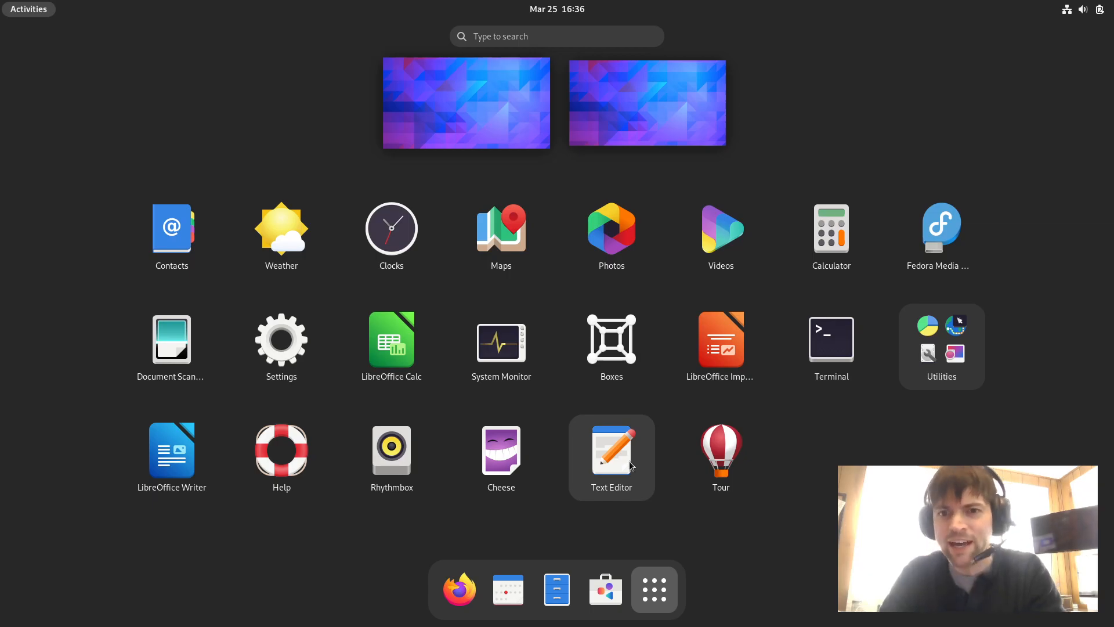
click(610, 449)
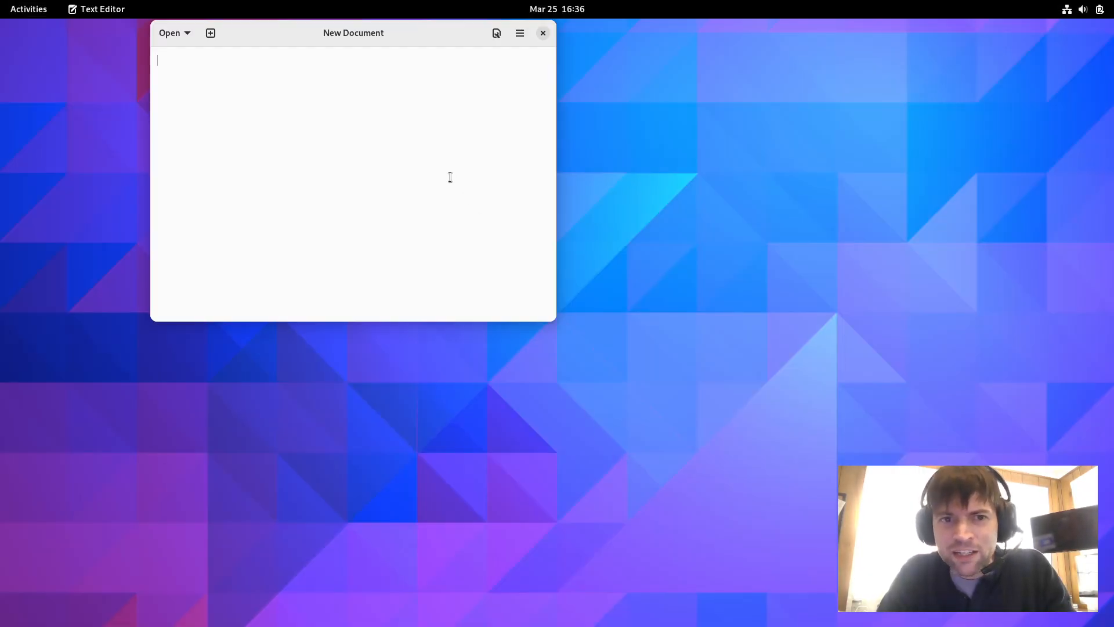
drag(353, 32, 361, 65)
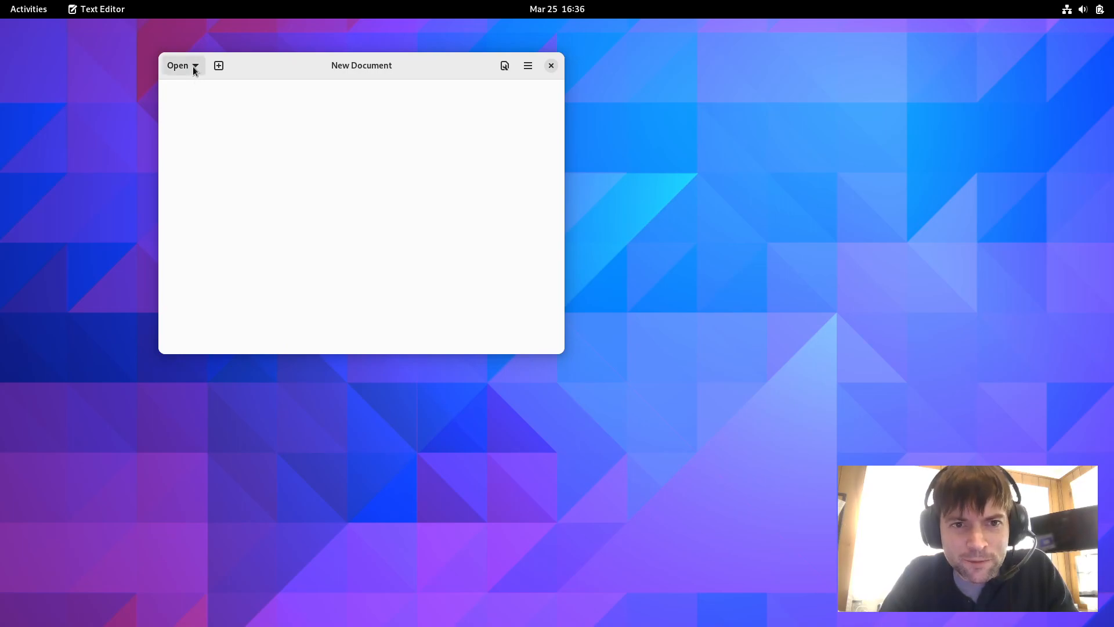
- In the Open File dialog, show the home folder as a grid with hidden files like .bashrc visible
click(177, 65)
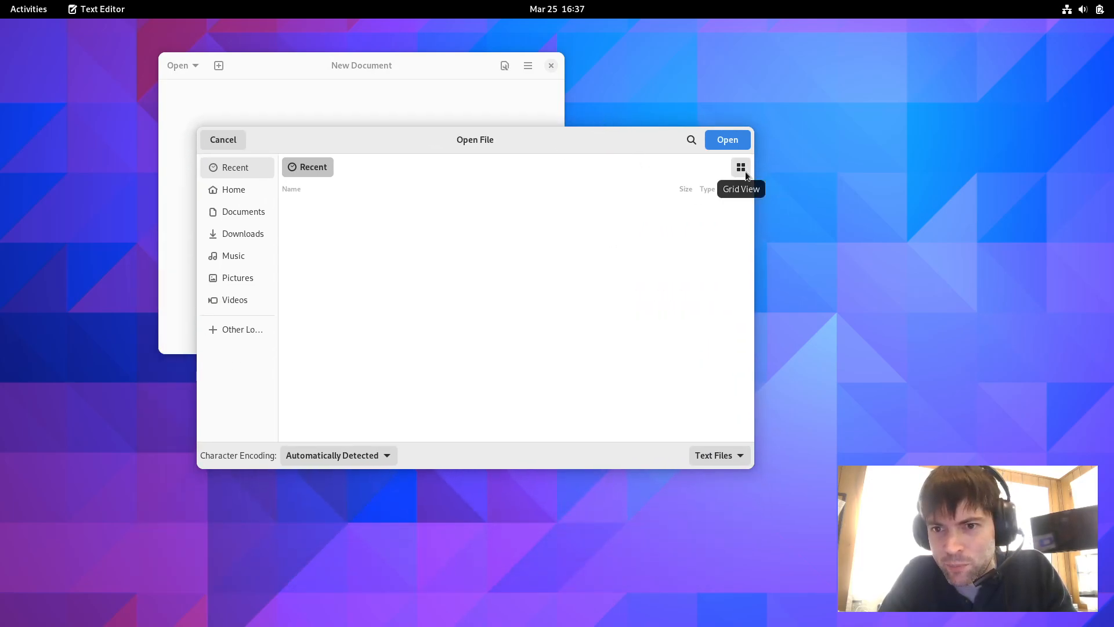
click(740, 168)
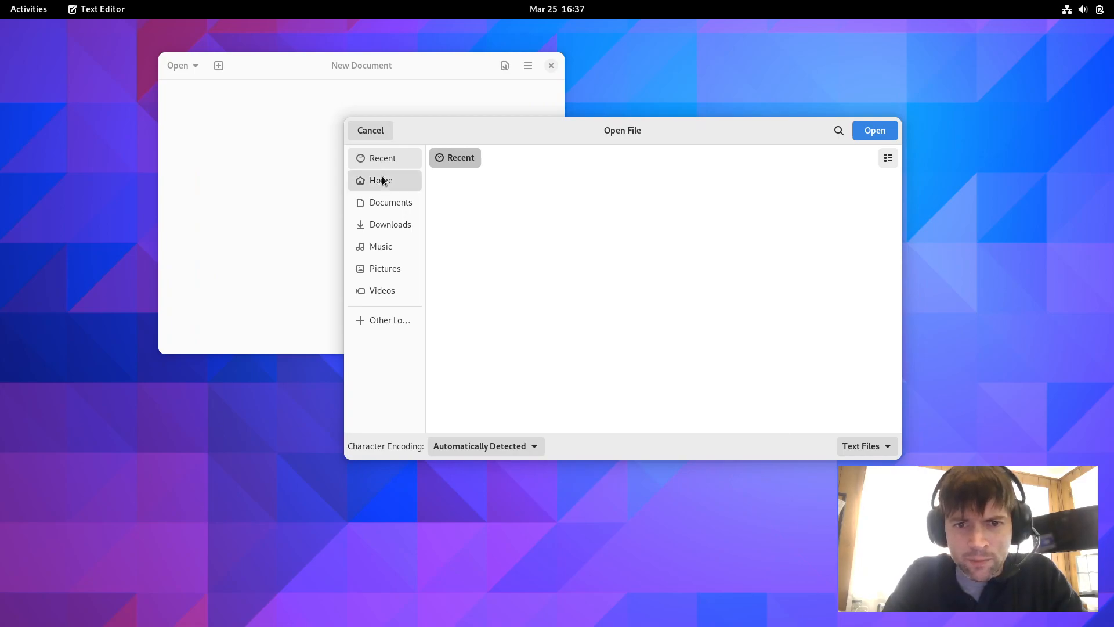
click(381, 180)
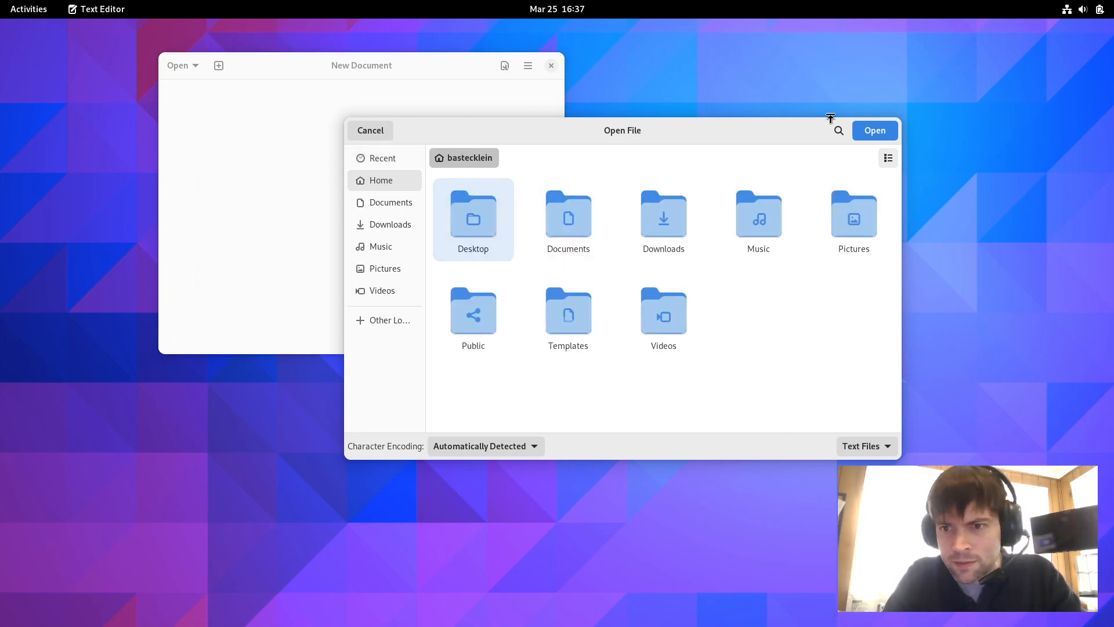
mouse_move(875, 147)
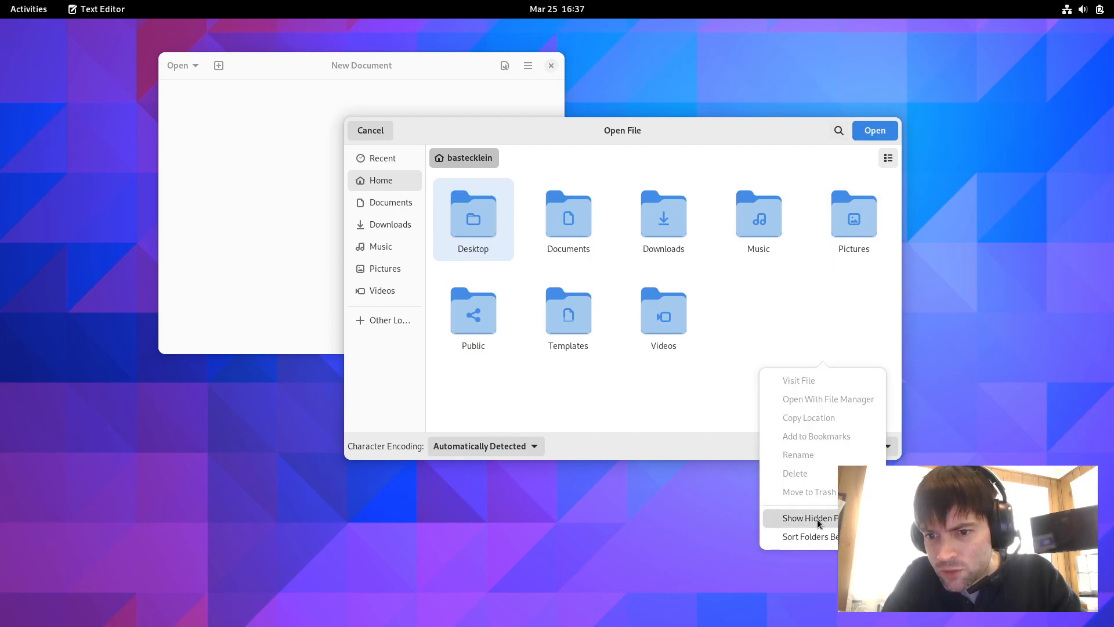
click(810, 517)
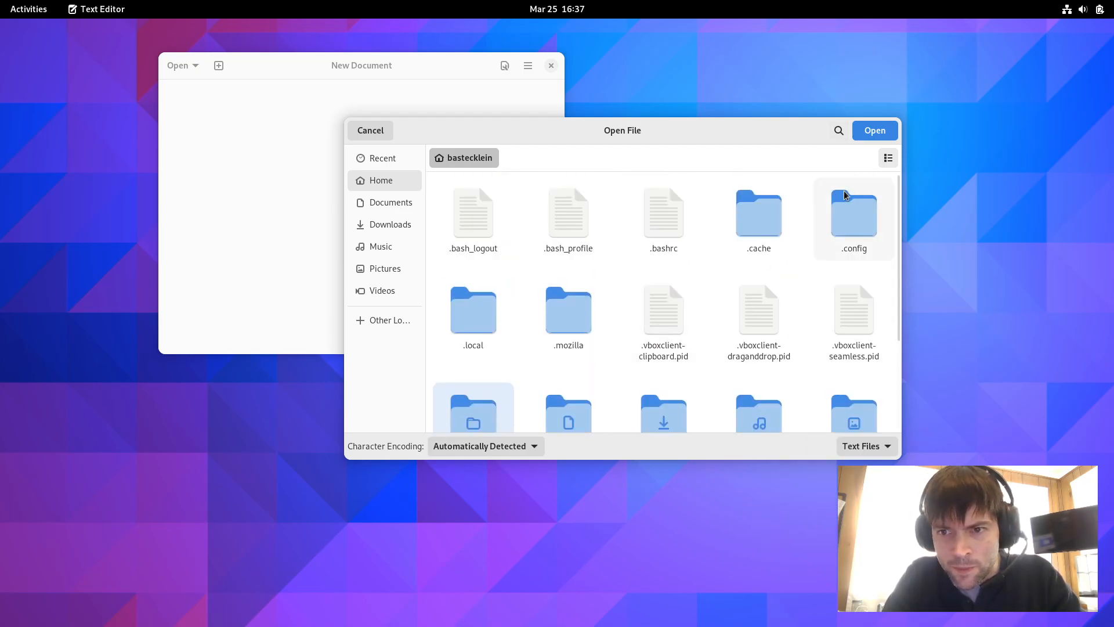
mouse_move(758, 217)
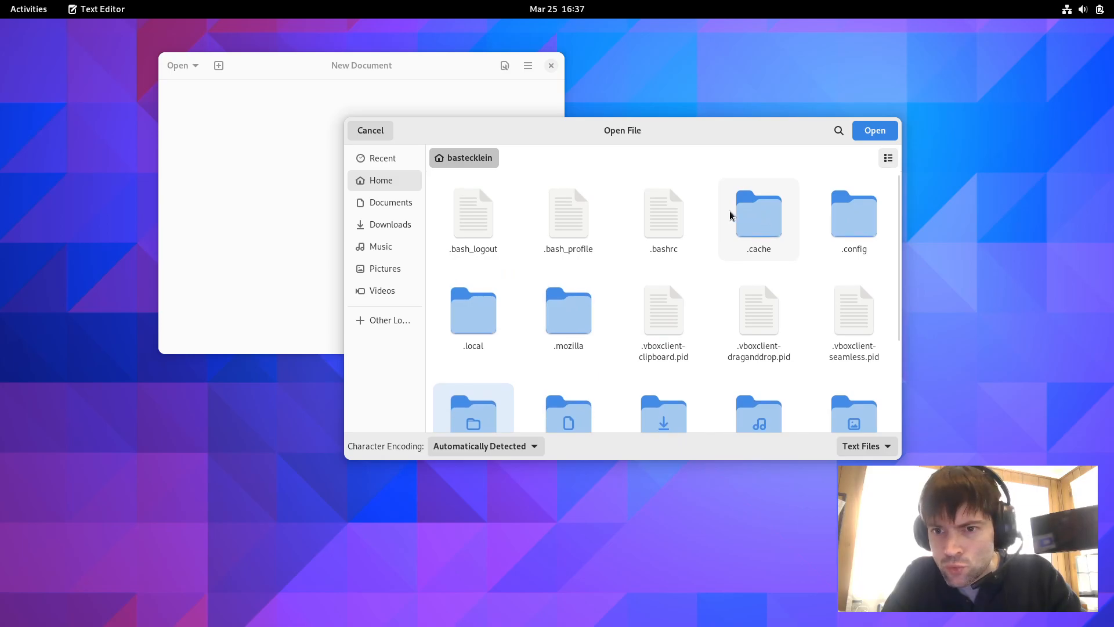
mouse_move(617, 254)
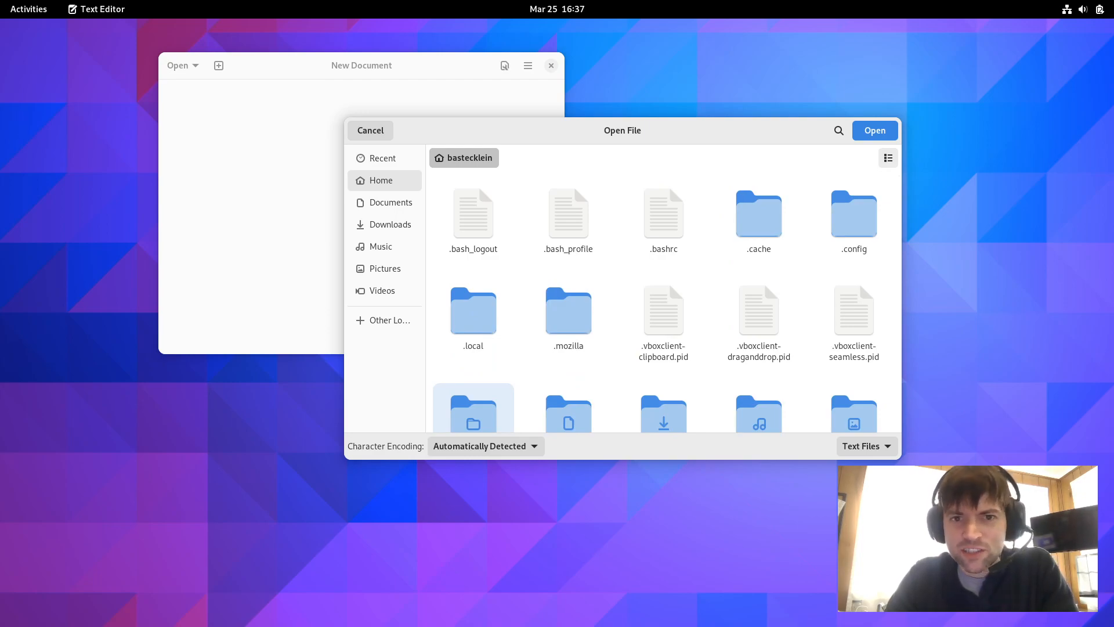
click(1084, 8)
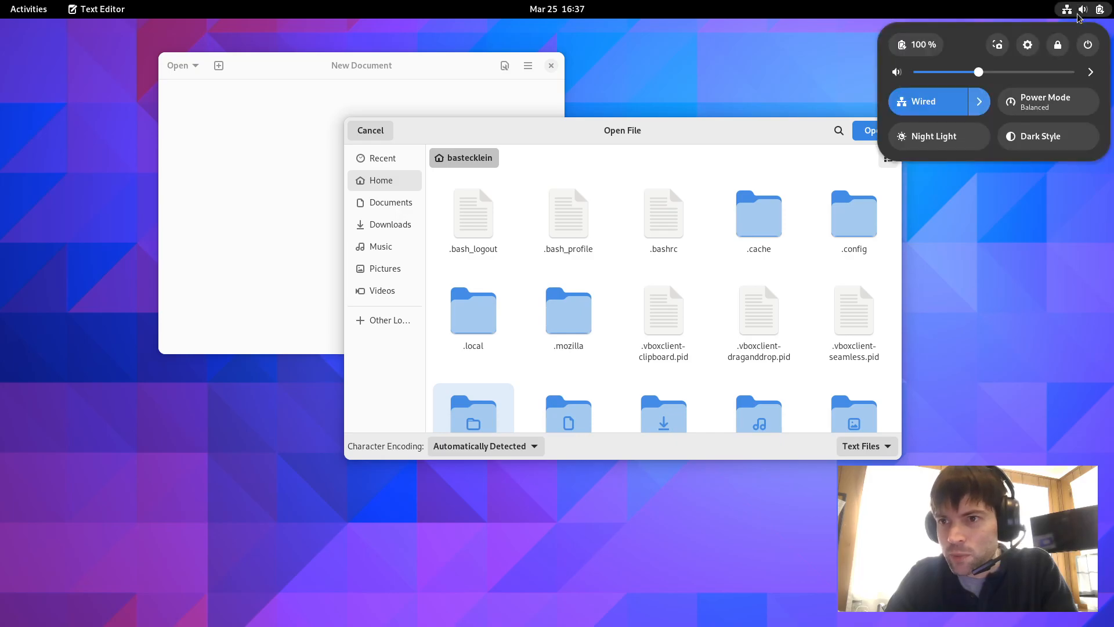
click(1027, 44)
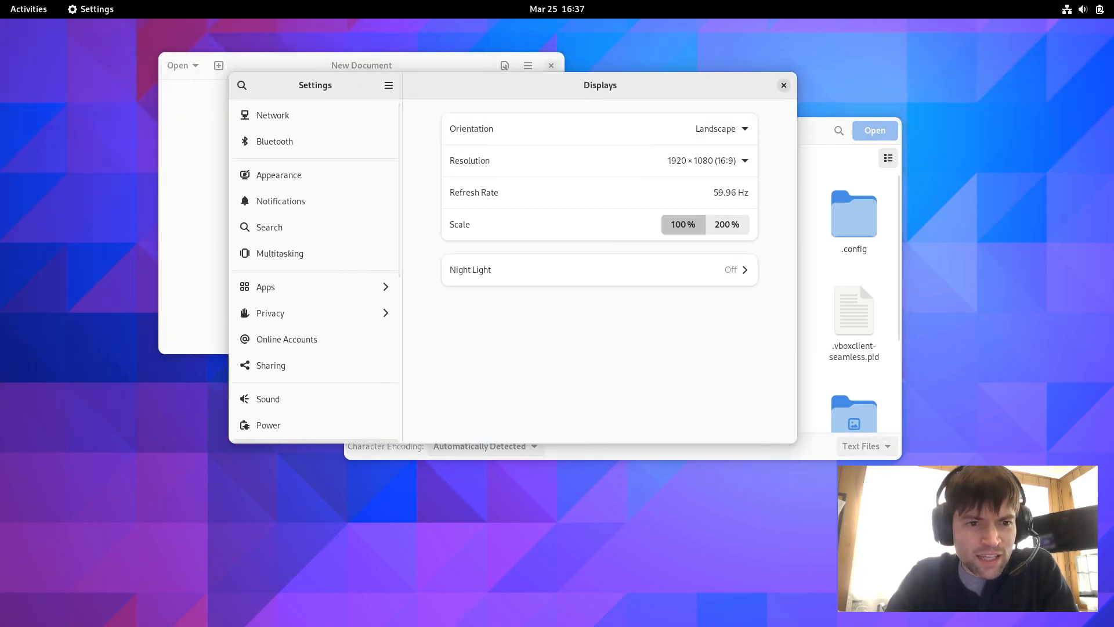
scroll(down, 3)
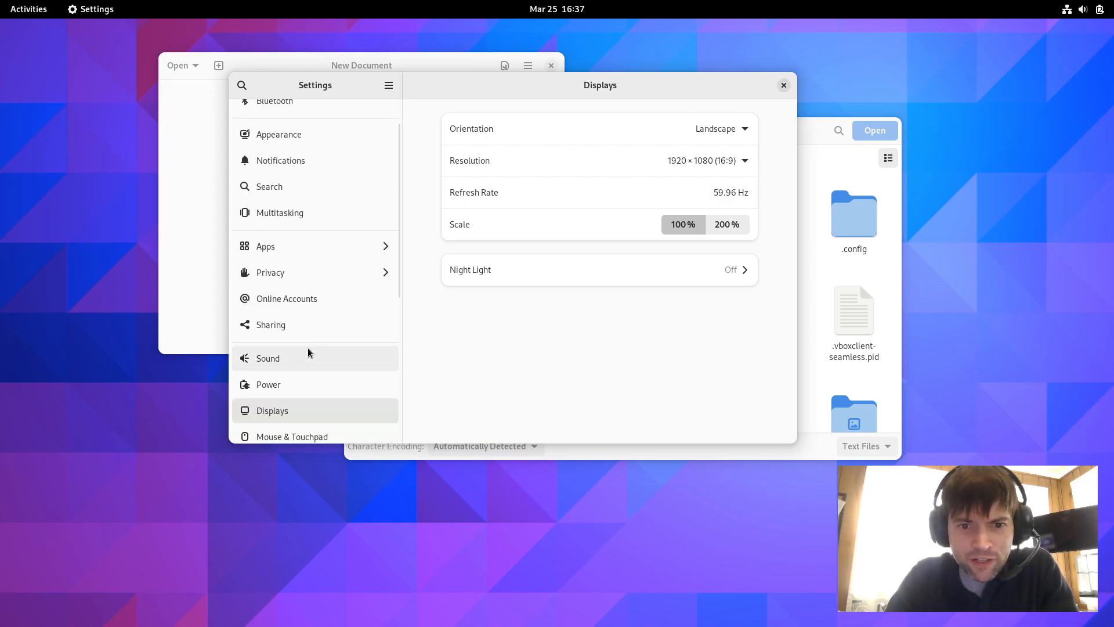
scroll(down, 3)
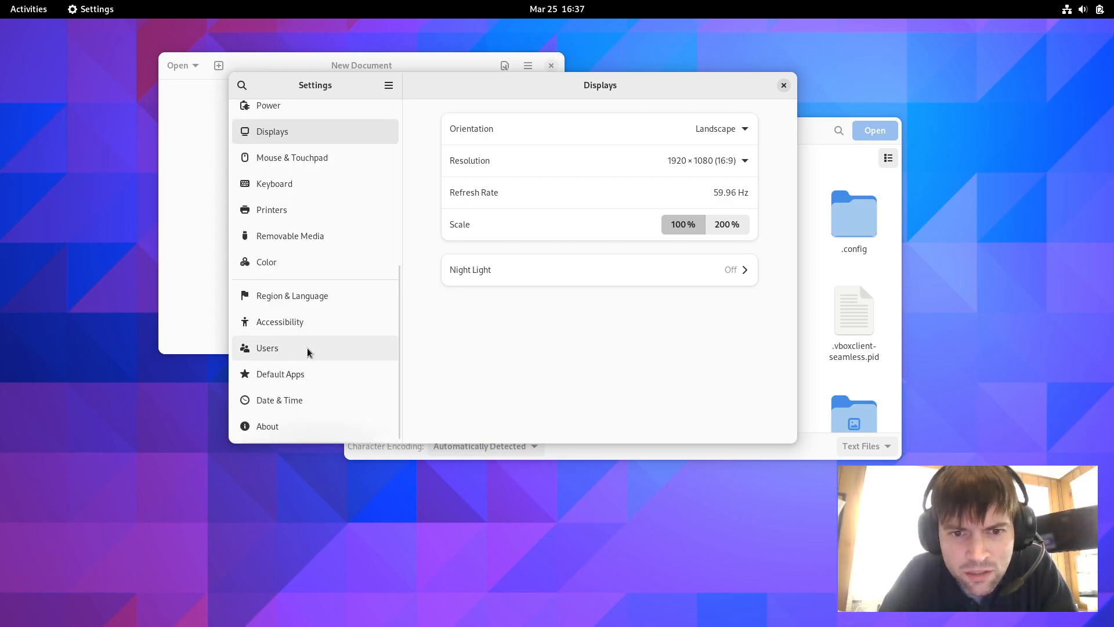
scroll(up, 3)
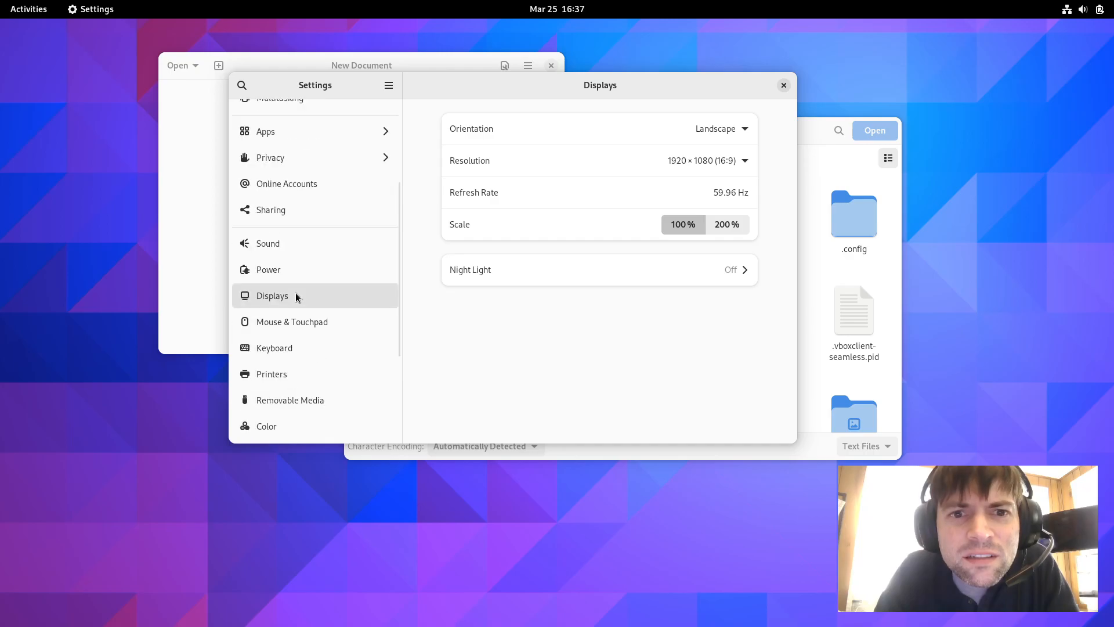
- In Privacy settings, view the Cameras page and then Location Services, which is switched on
click(272, 156)
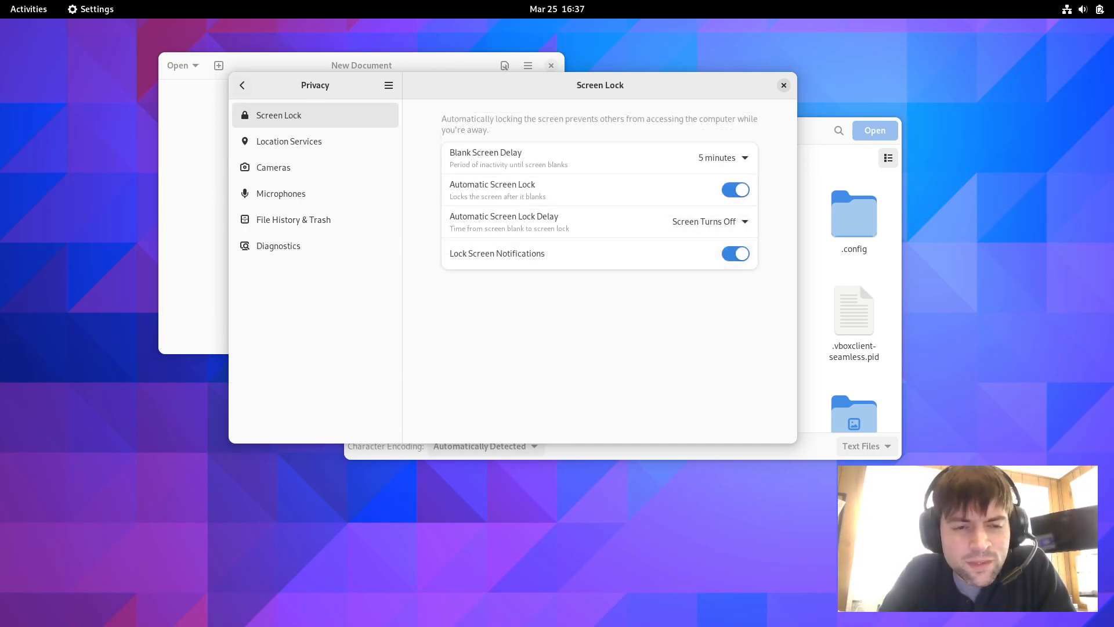
mouse_move(403, 292)
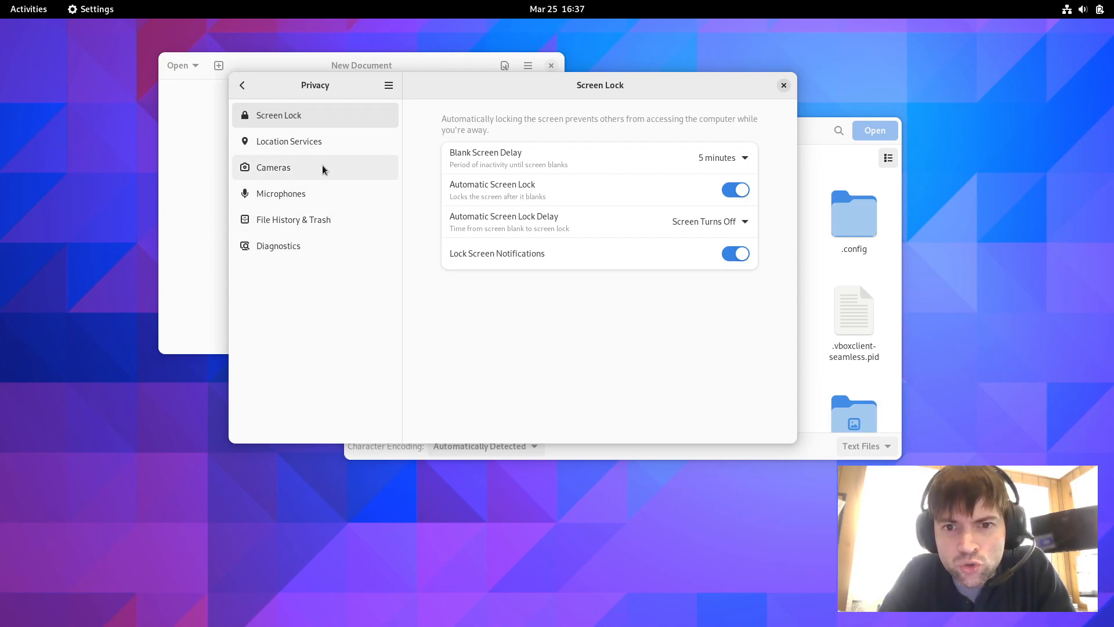
mouse_move(299, 297)
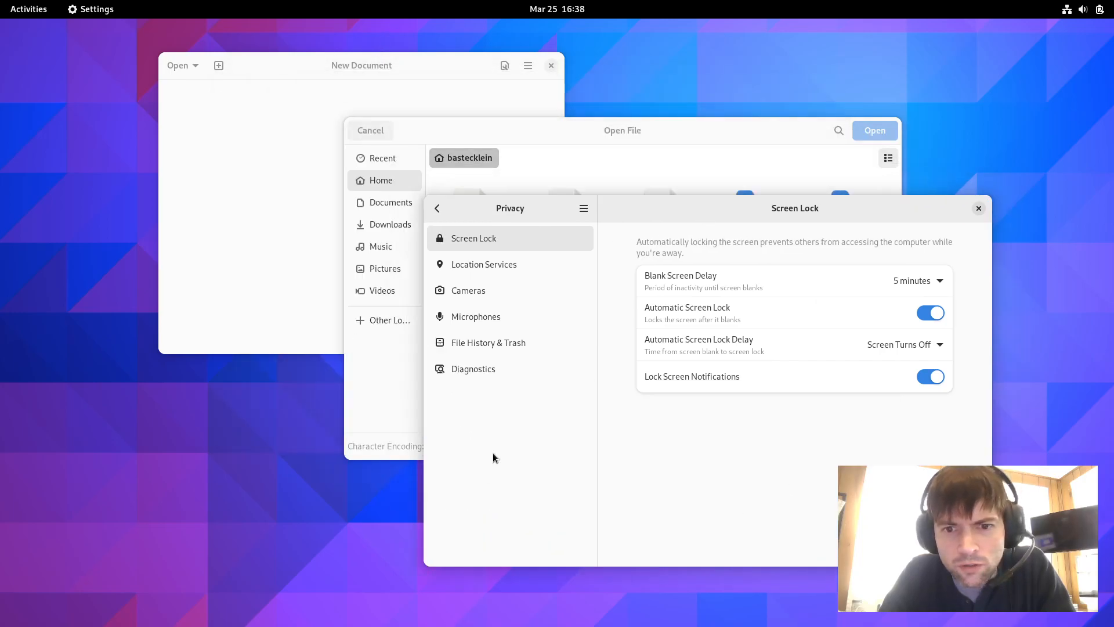
click(468, 290)
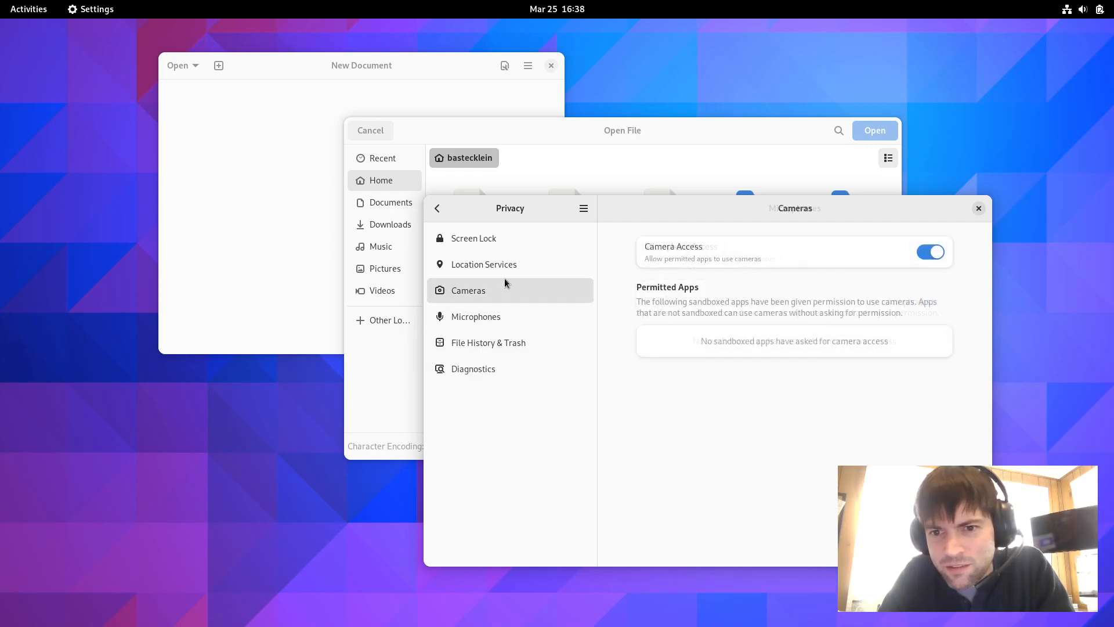
click(484, 263)
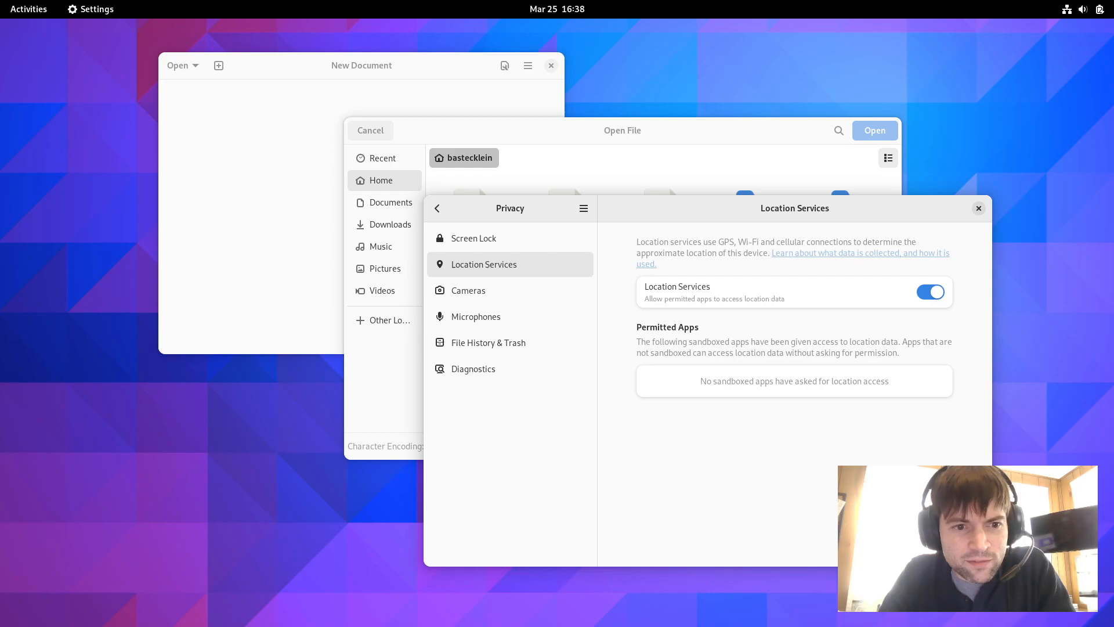
mouse_move(639, 209)
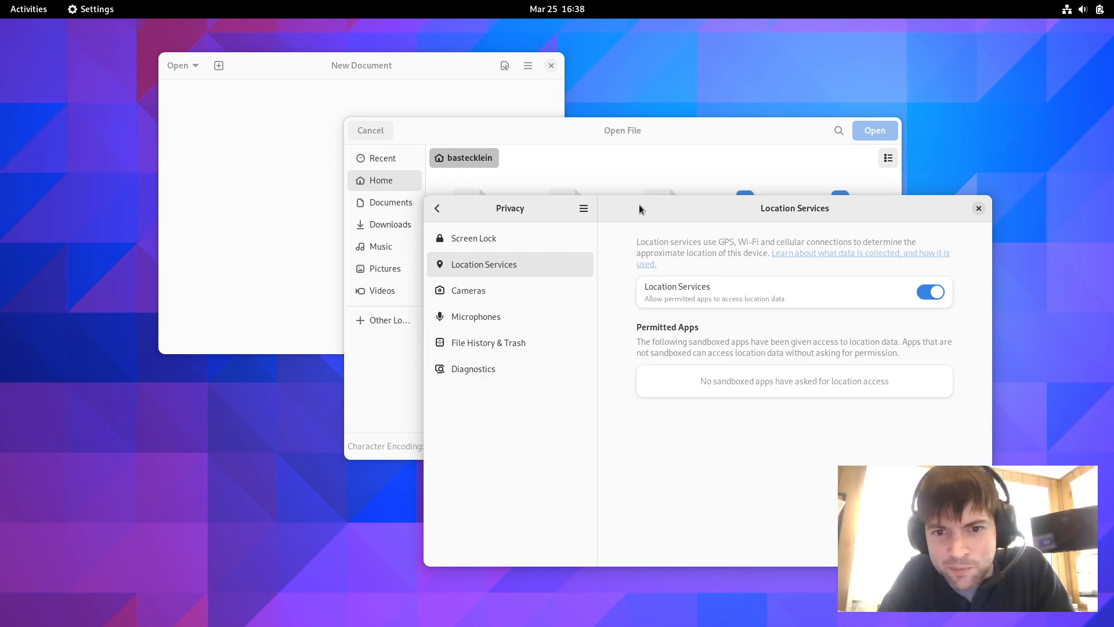
mouse_move(633, 232)
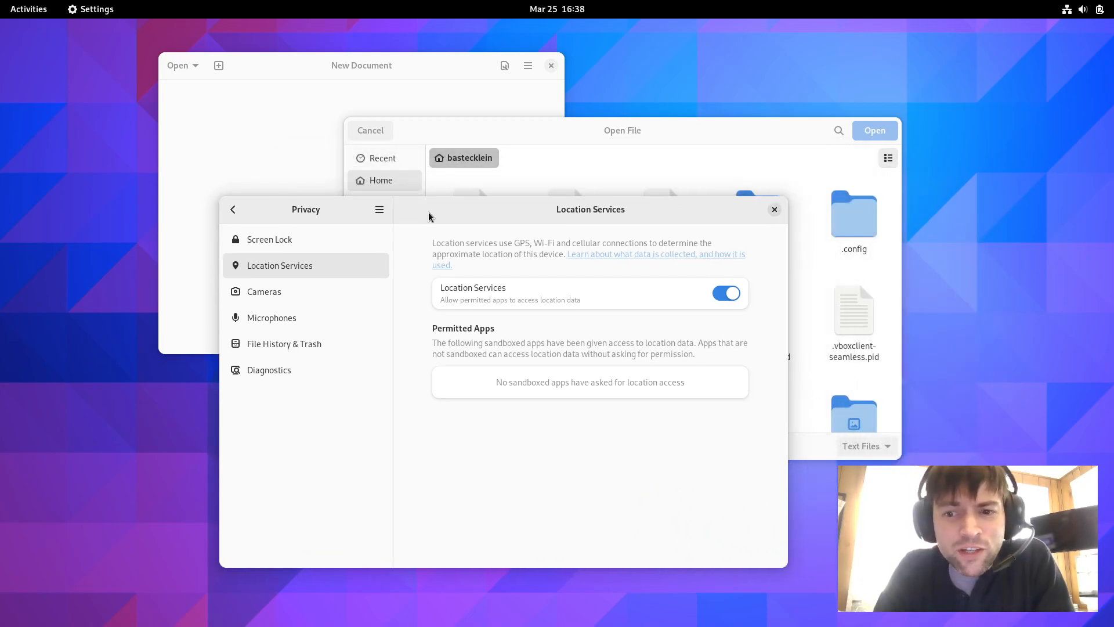
mouse_move(47, 335)
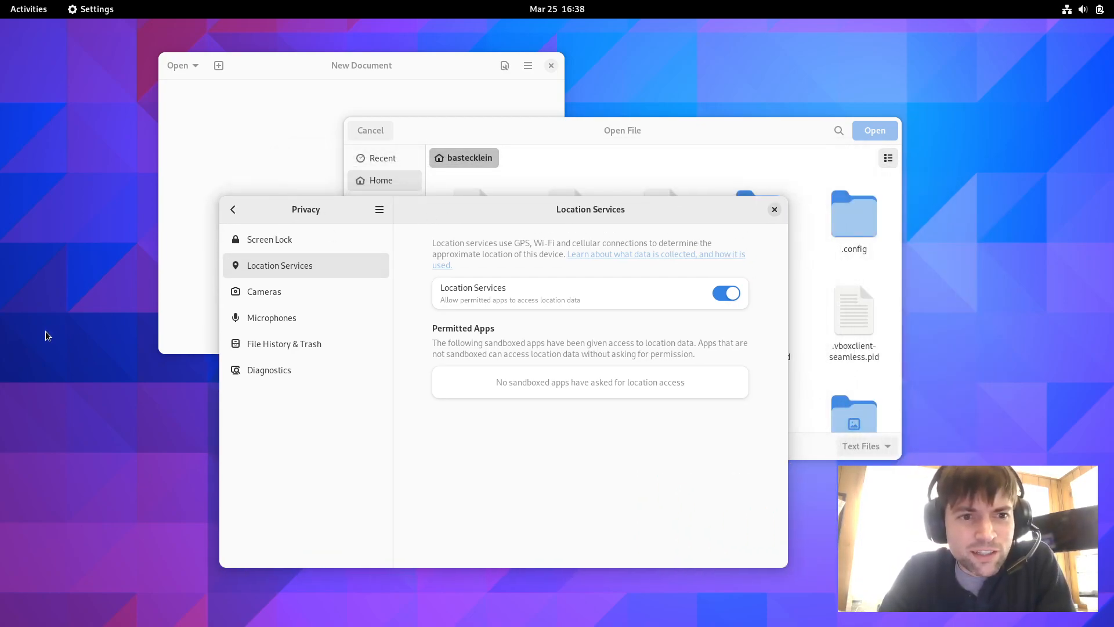
mouse_move(311, 277)
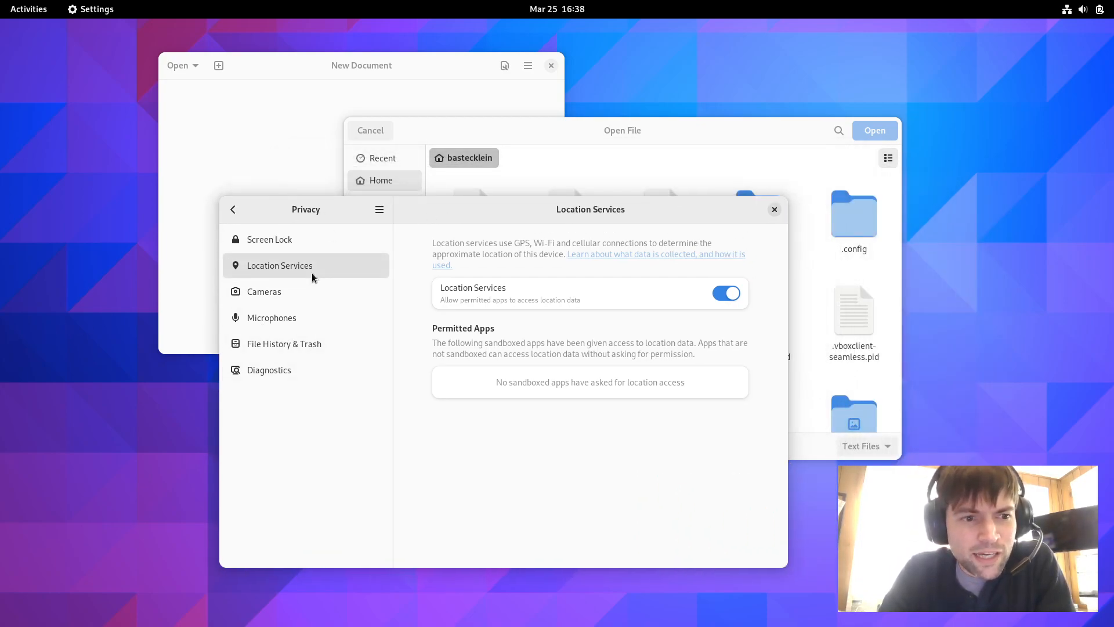
mouse_move(318, 291)
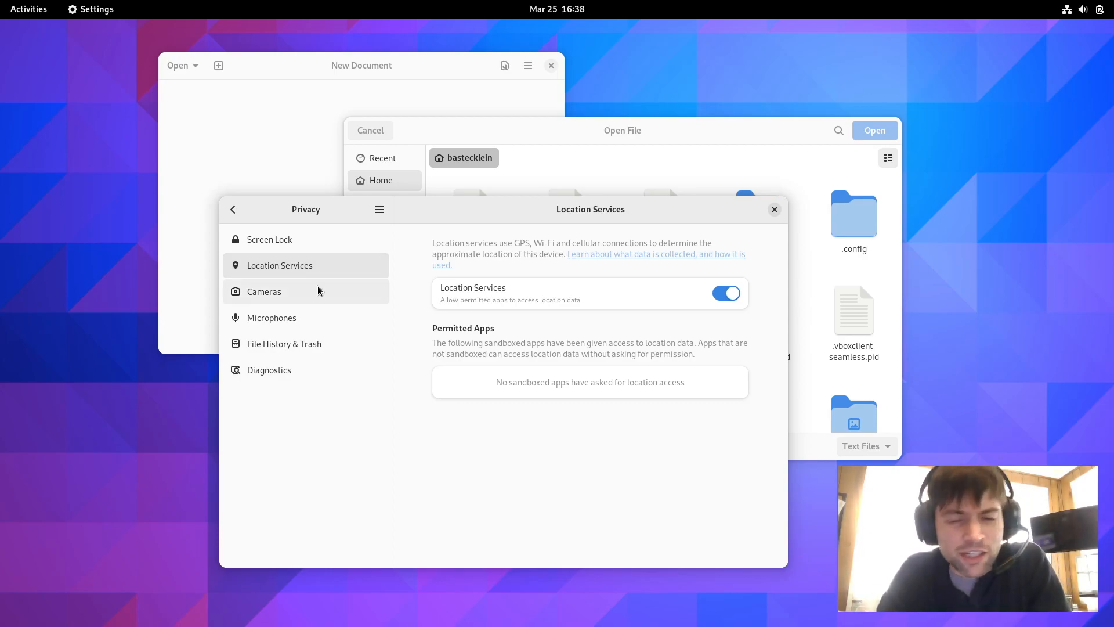
mouse_move(248, 390)
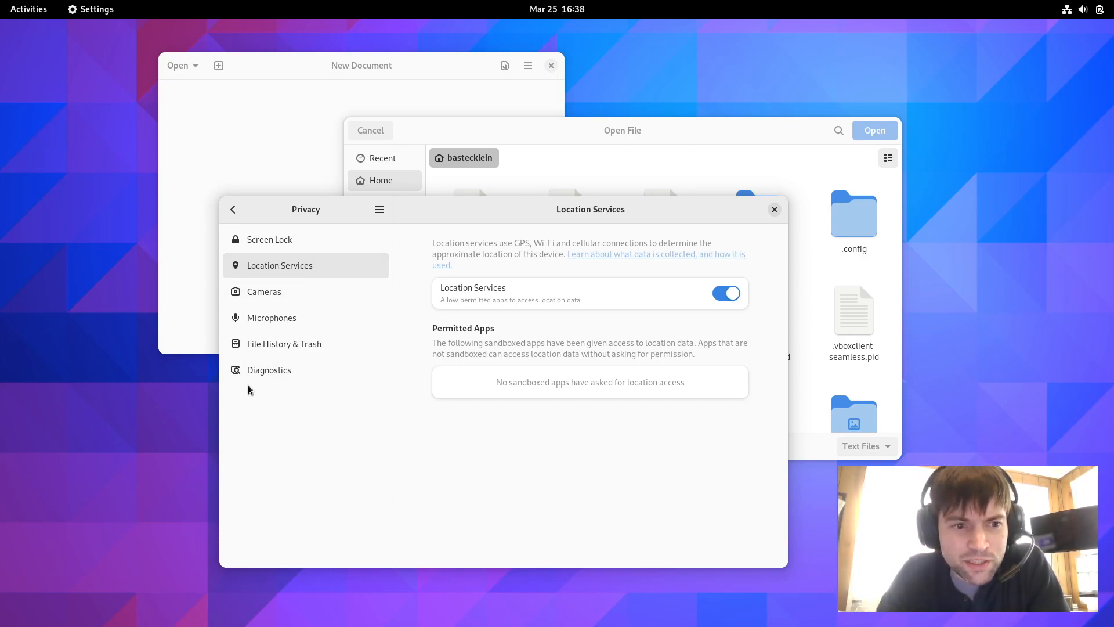
mouse_move(550, 495)
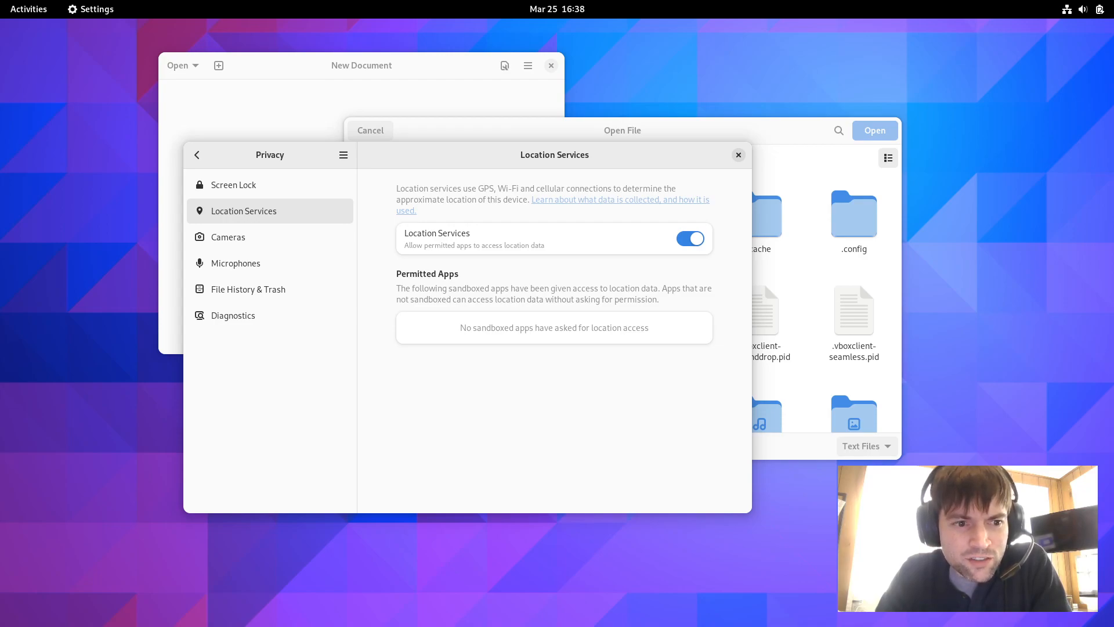
mouse_move(552, 173)
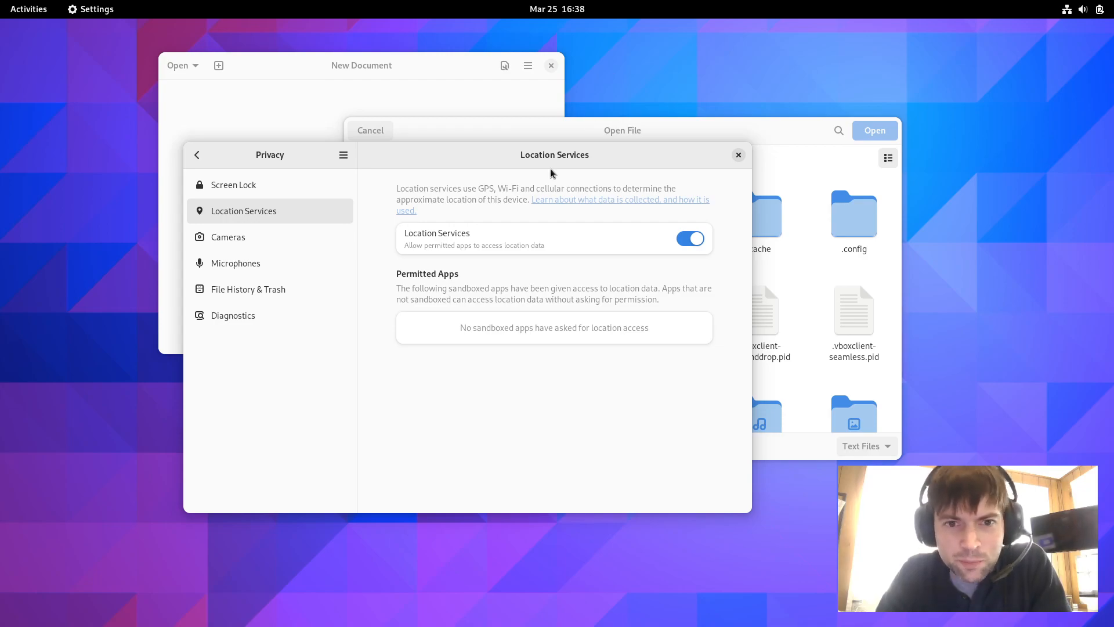
- Return to the main settings list and enter the Accessibility section
click(197, 155)
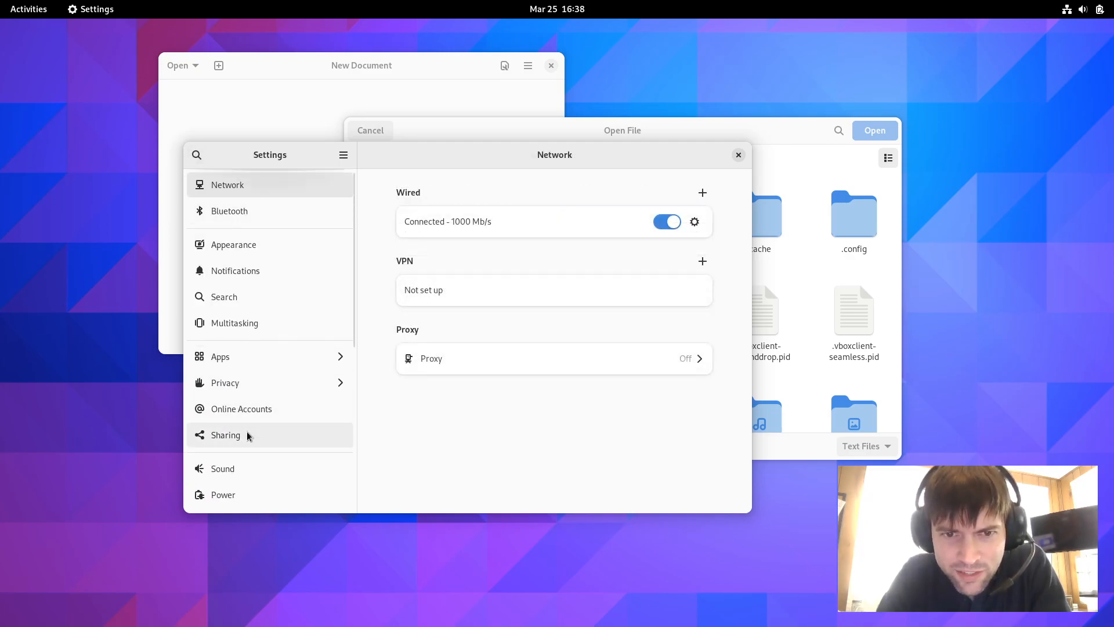
scroll(down, 3)
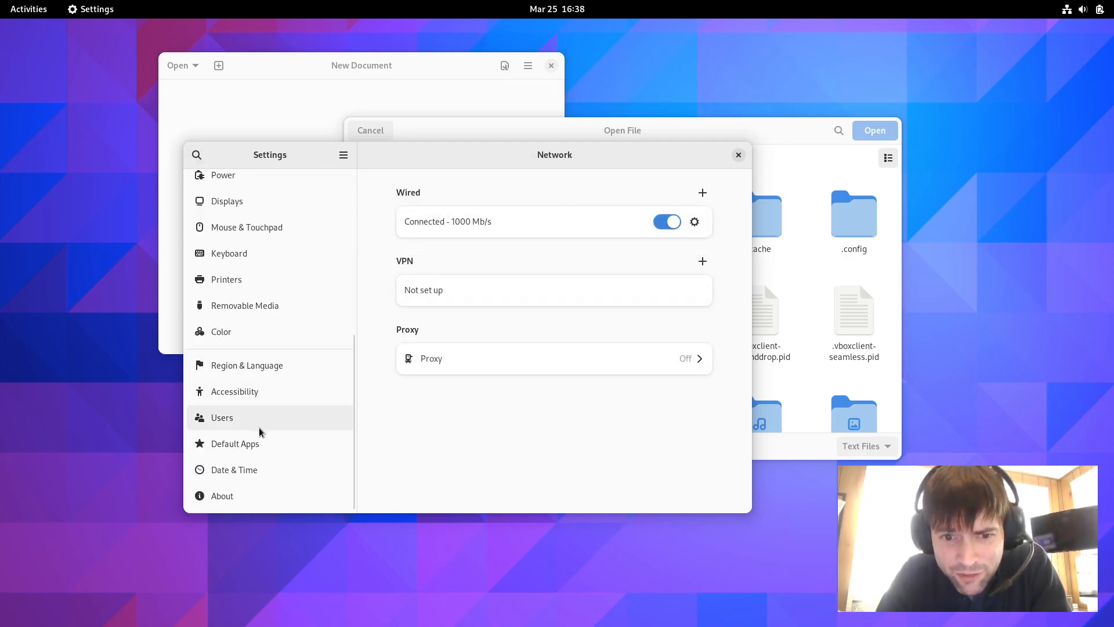
click(234, 392)
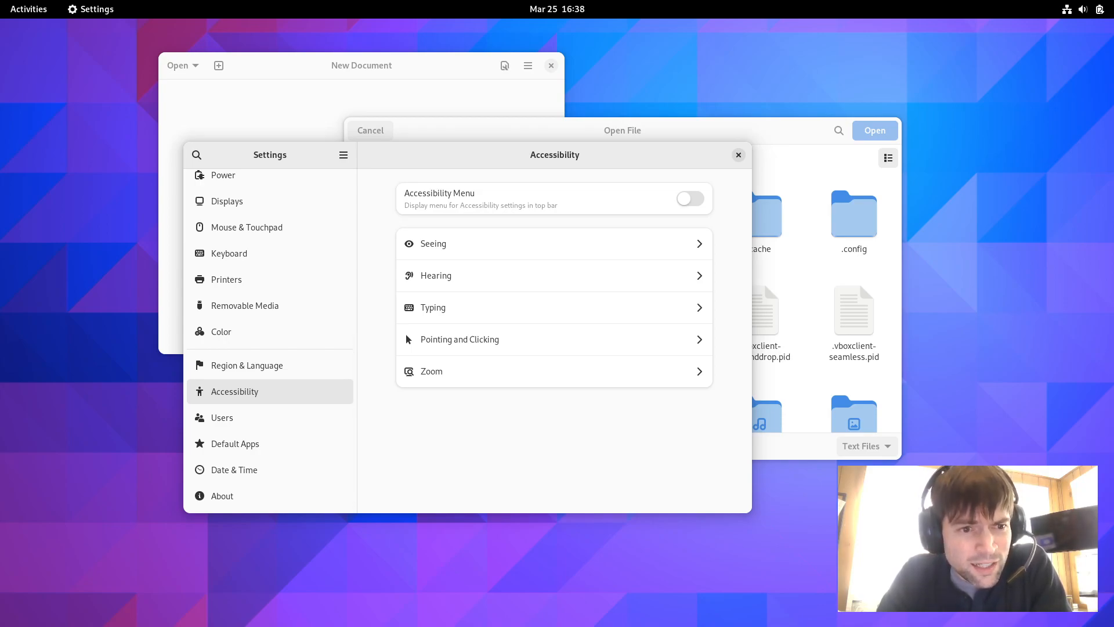
mouse_move(642, 439)
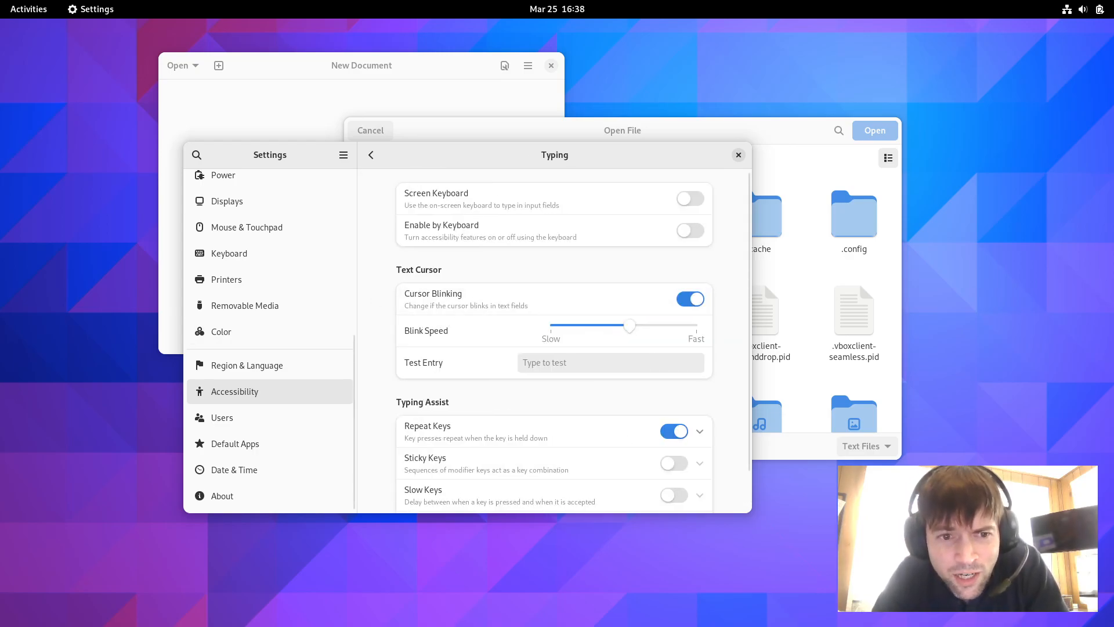
mouse_move(601, 157)
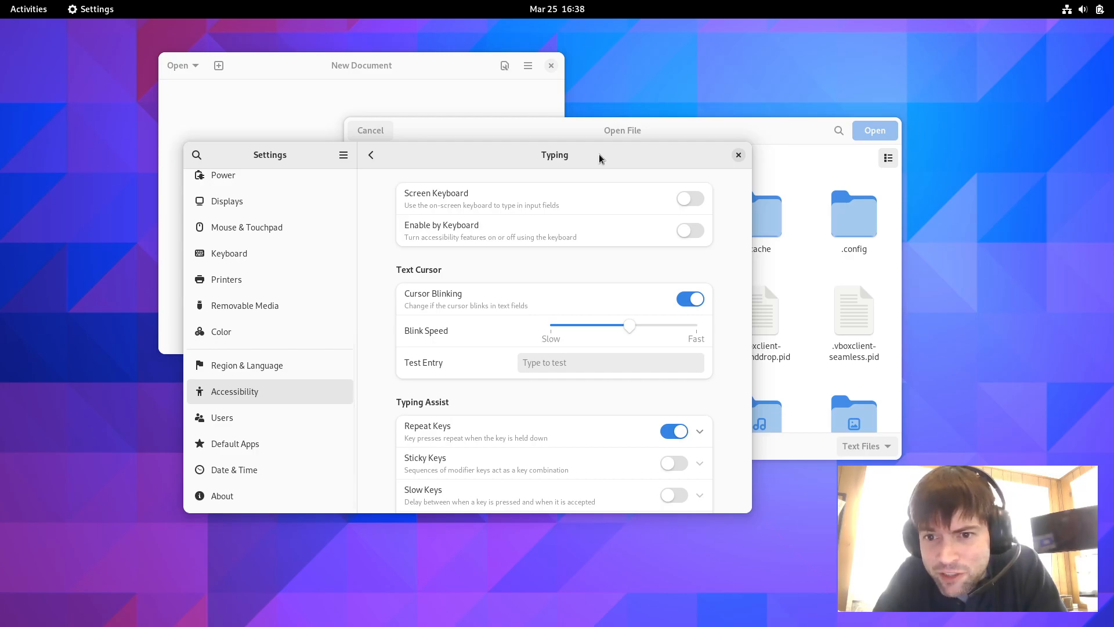
mouse_move(577, 256)
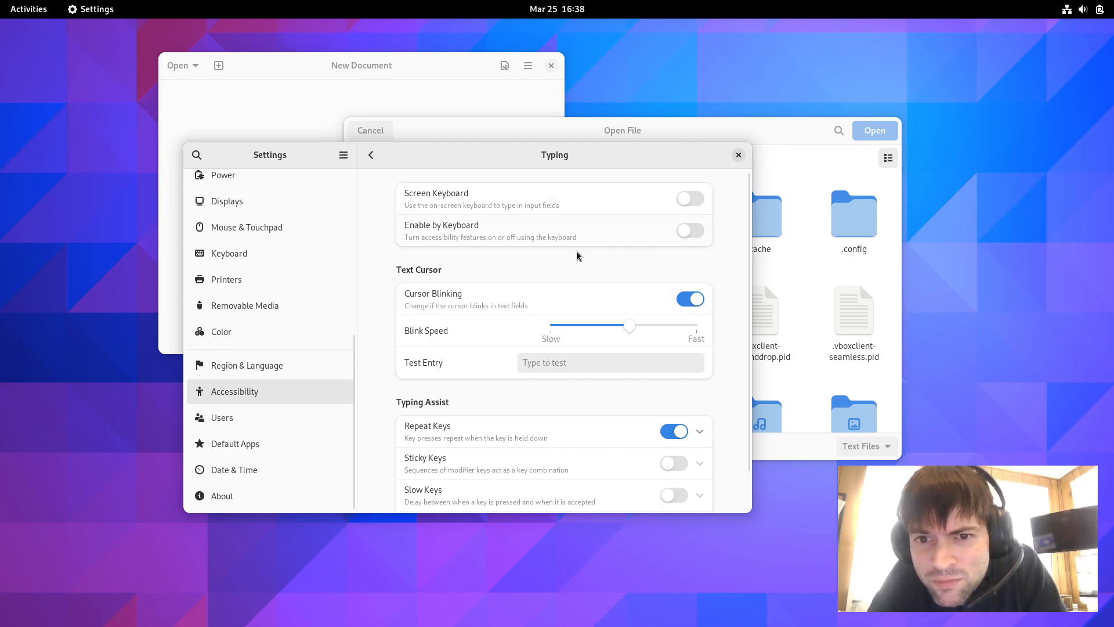
mouse_move(617, 239)
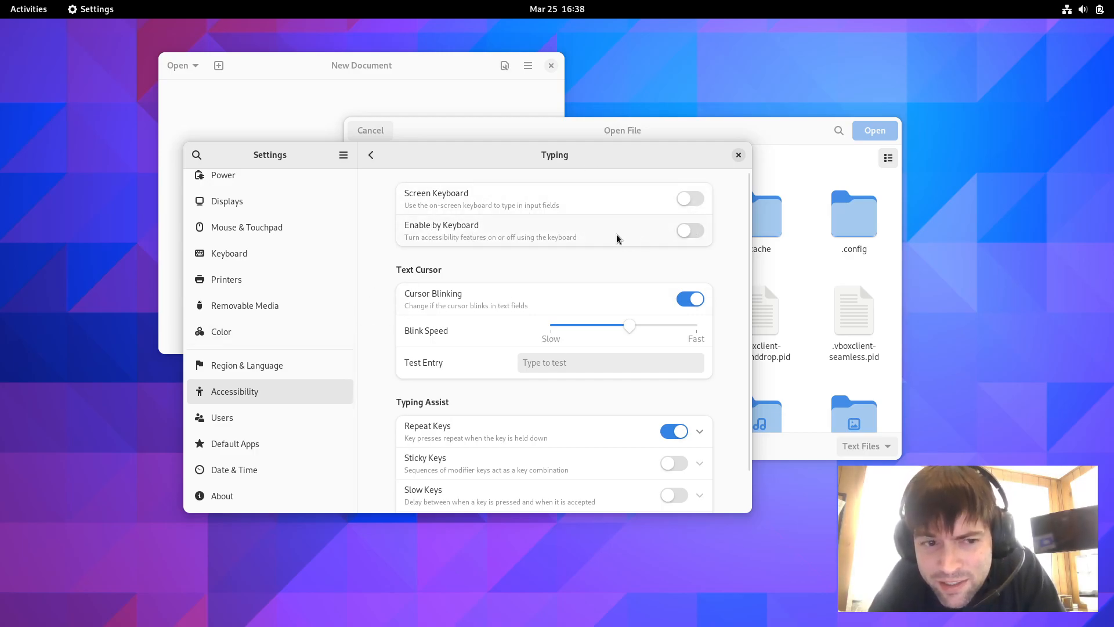
mouse_move(357, 122)
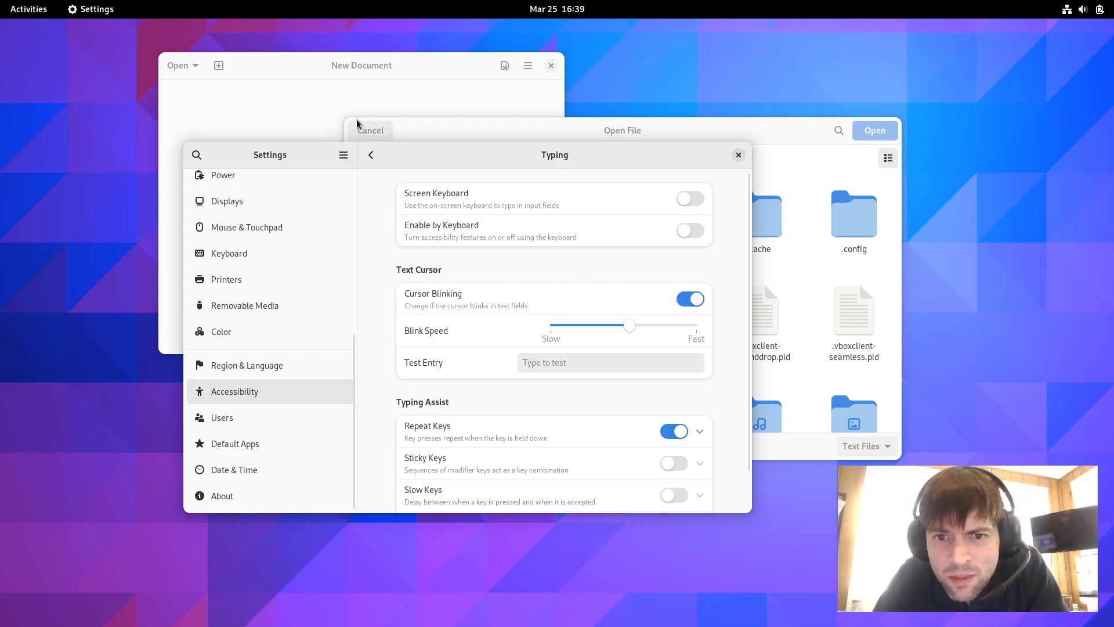
- Browse the Typing and Hearing pages, enter test text 'jsdufg ksdjhf ksdh f', then show the Seeing page
click(370, 154)
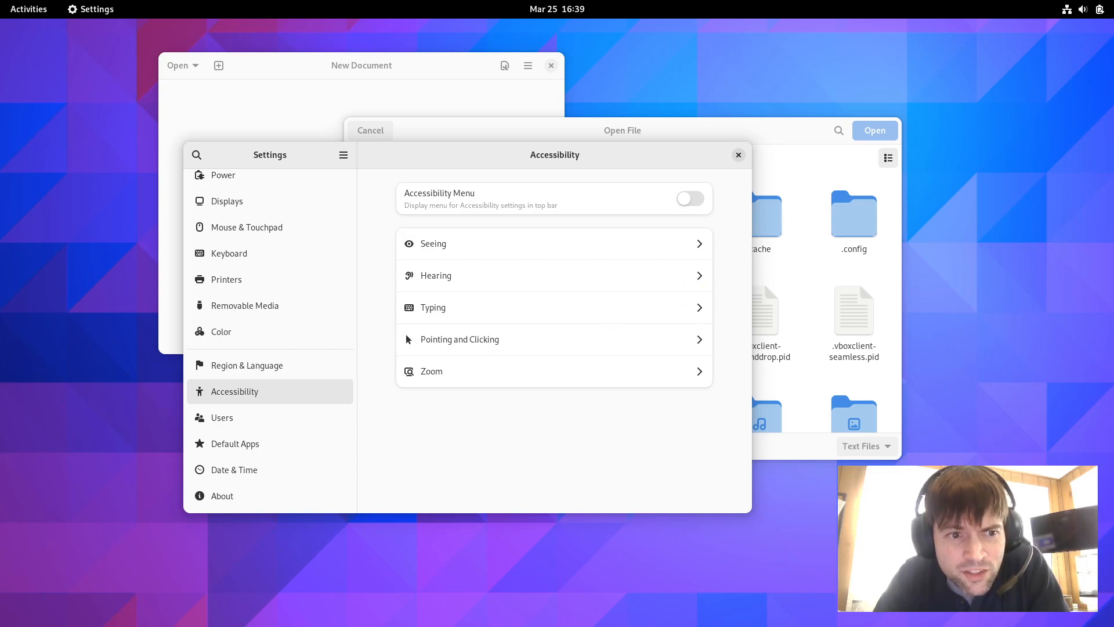
mouse_move(507, 212)
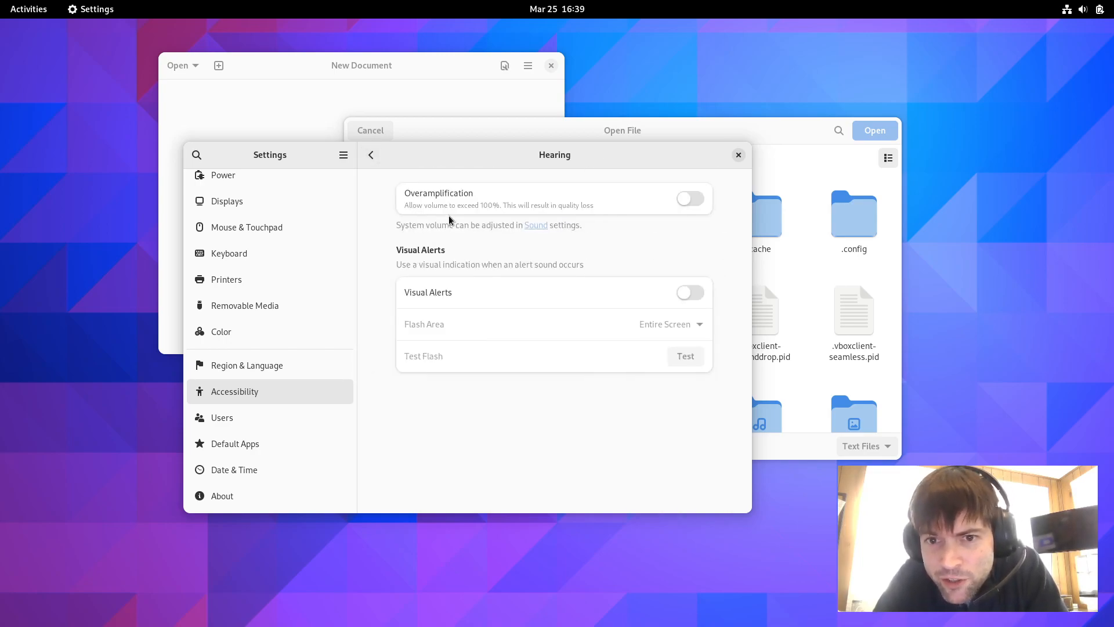
mouse_move(454, 171)
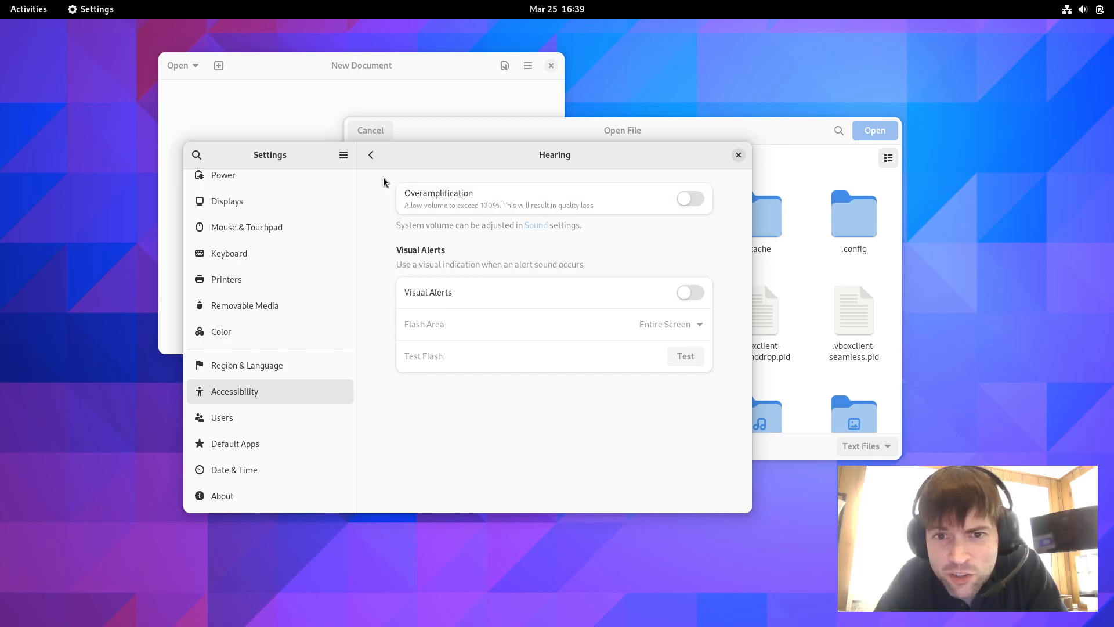
click(370, 154)
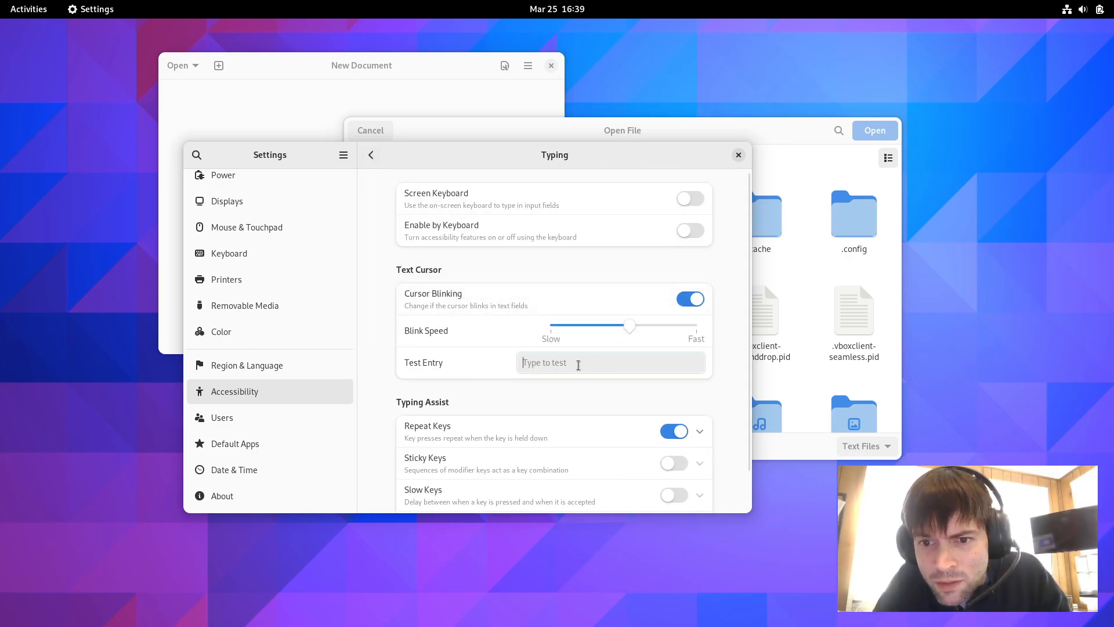
text(jsdufg ksdjhf ksdh f)
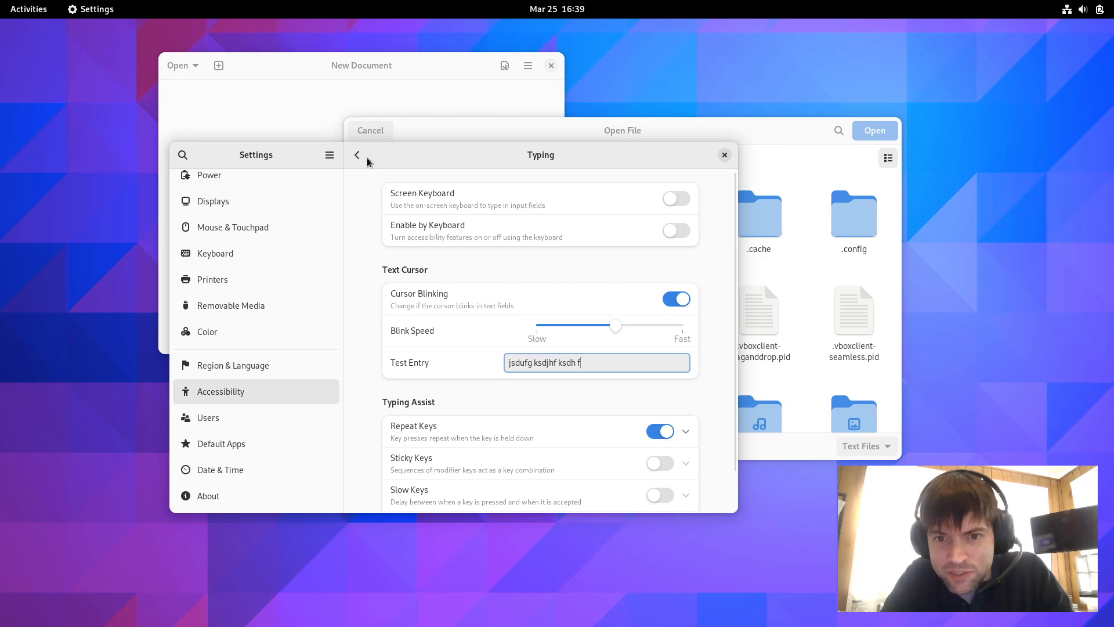
click(358, 154)
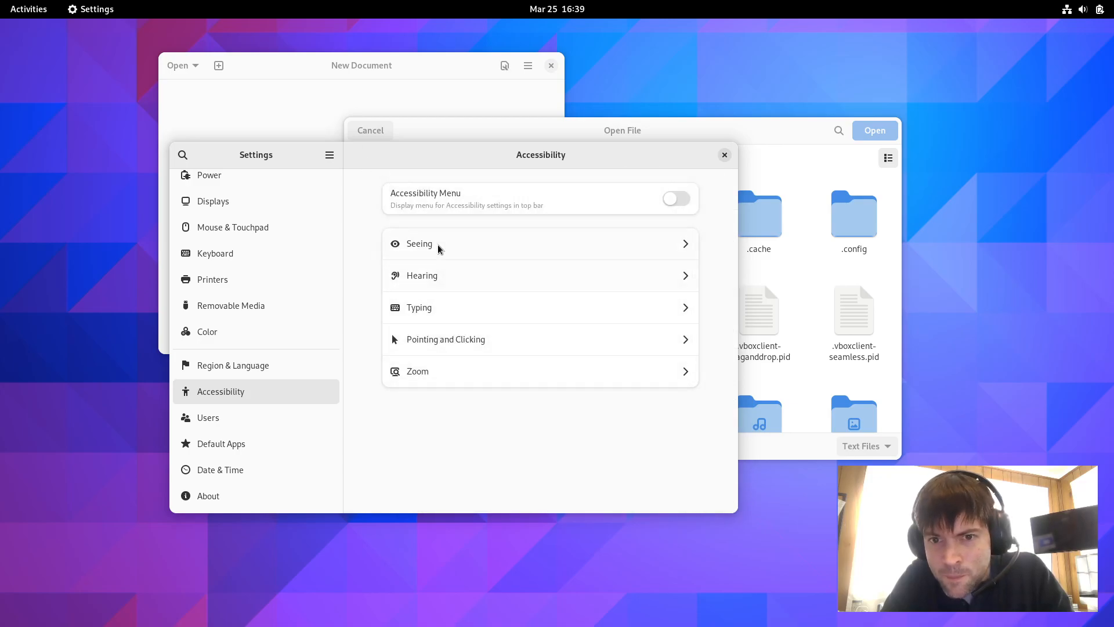
click(419, 242)
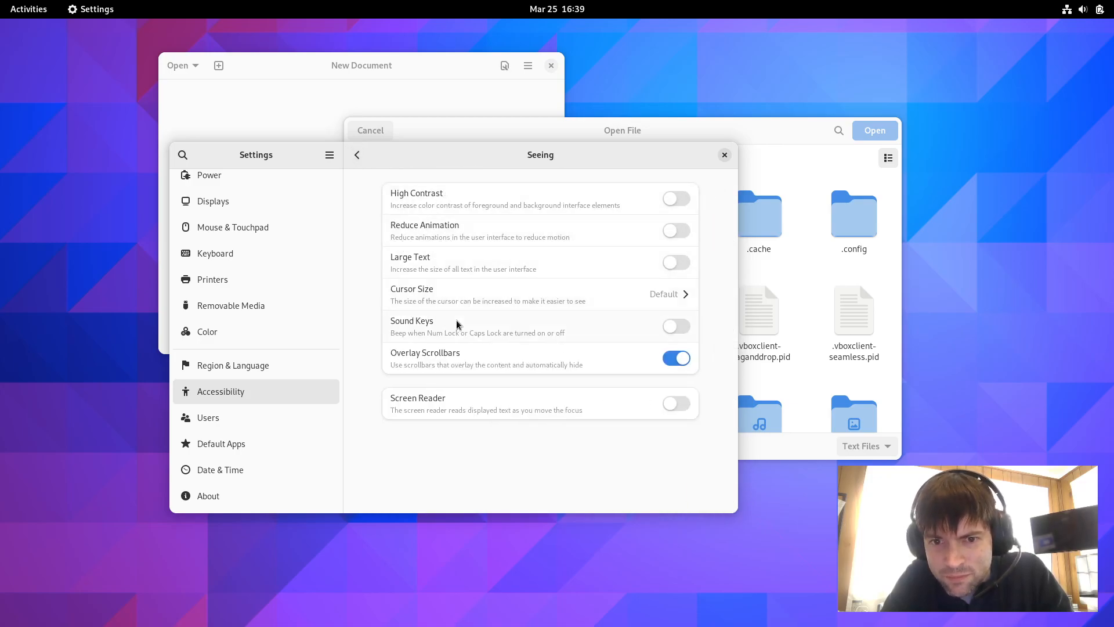
mouse_move(447, 384)
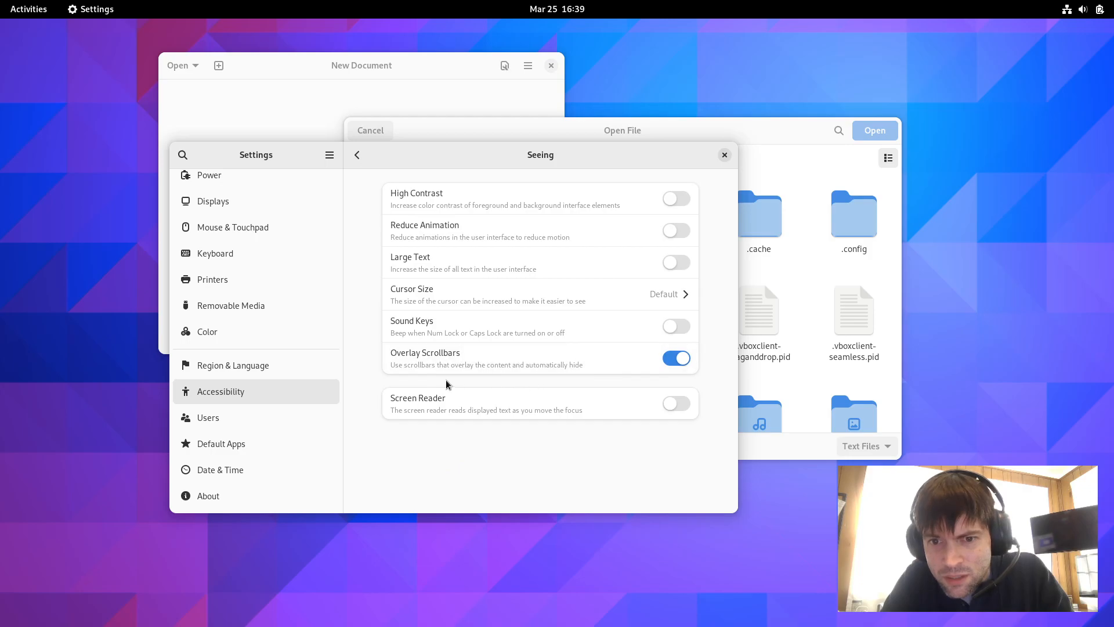
mouse_move(517, 334)
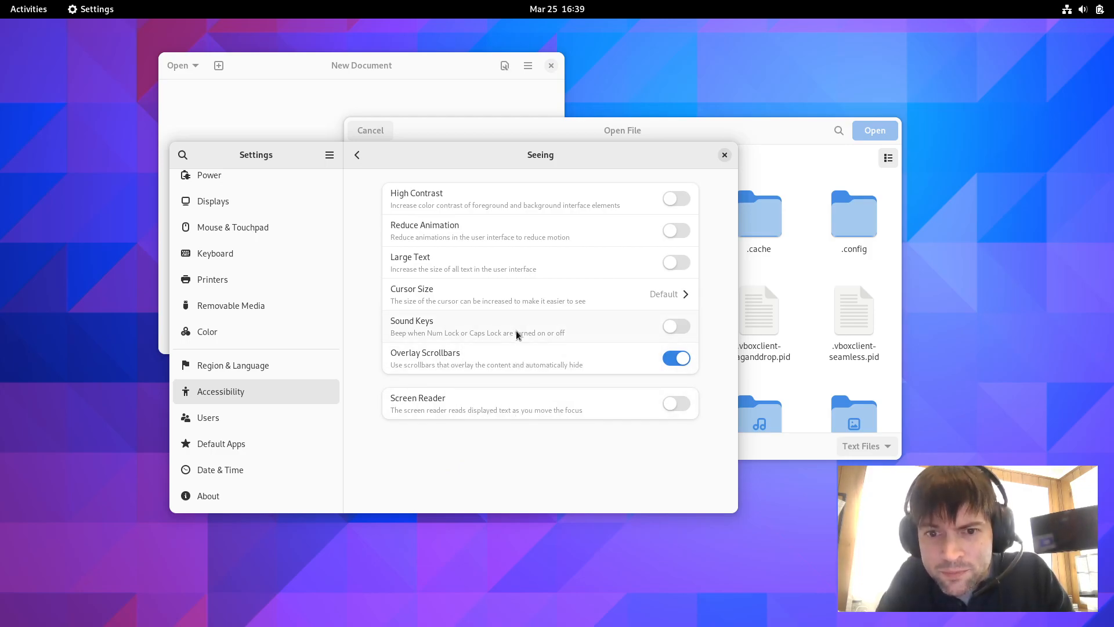
mouse_move(267, 15)
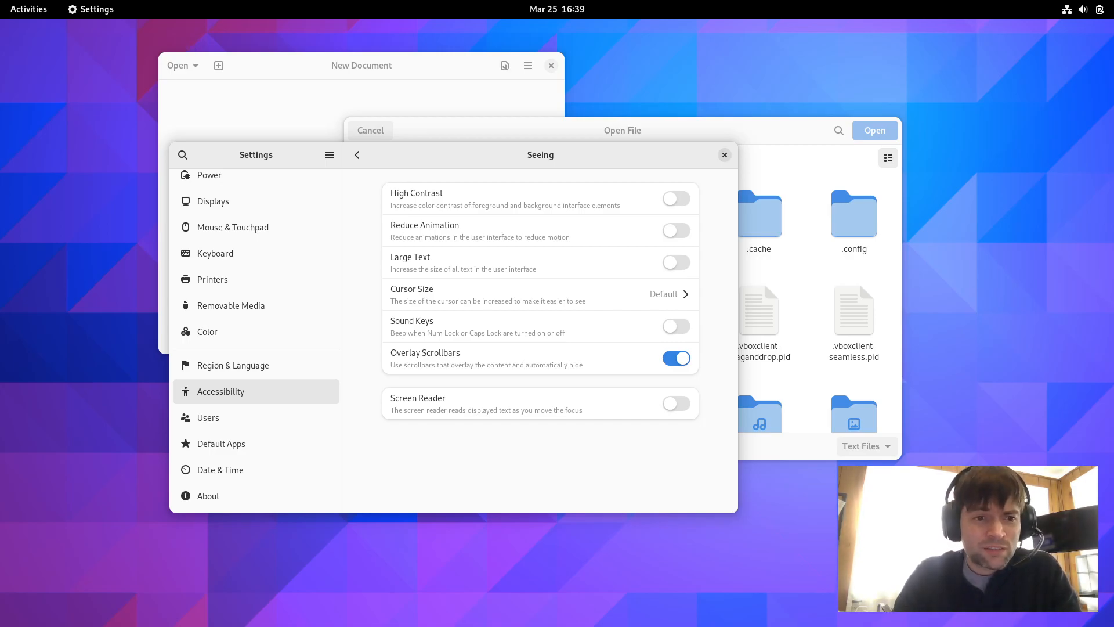
mouse_move(375, 175)
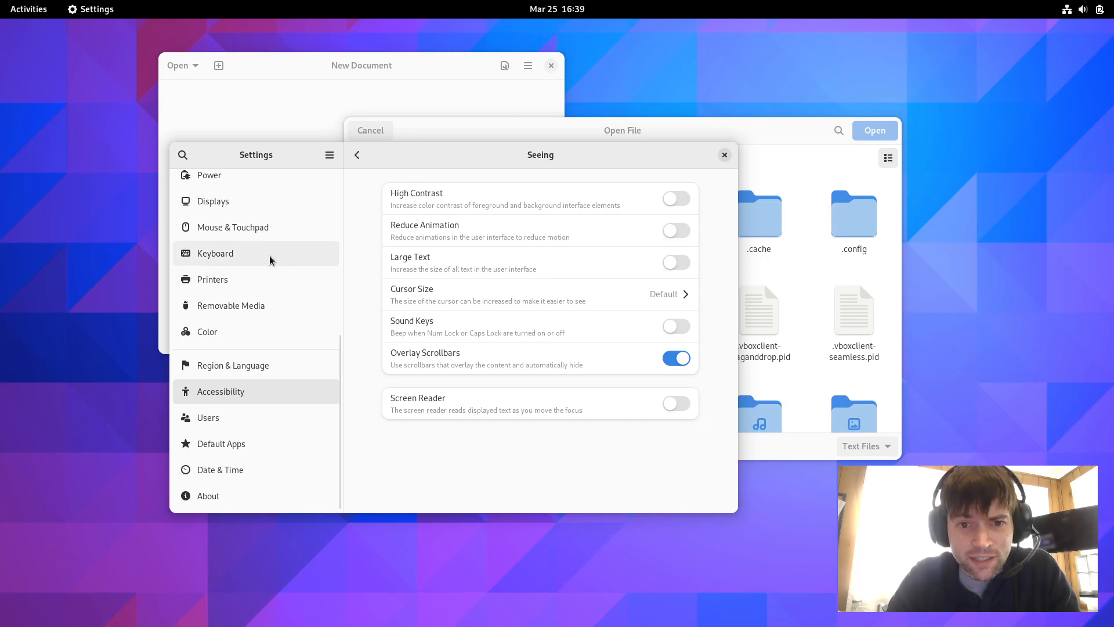
- In Mouse & Touchpad, switch mouse scroll direction to Natural and back to Traditional
click(232, 226)
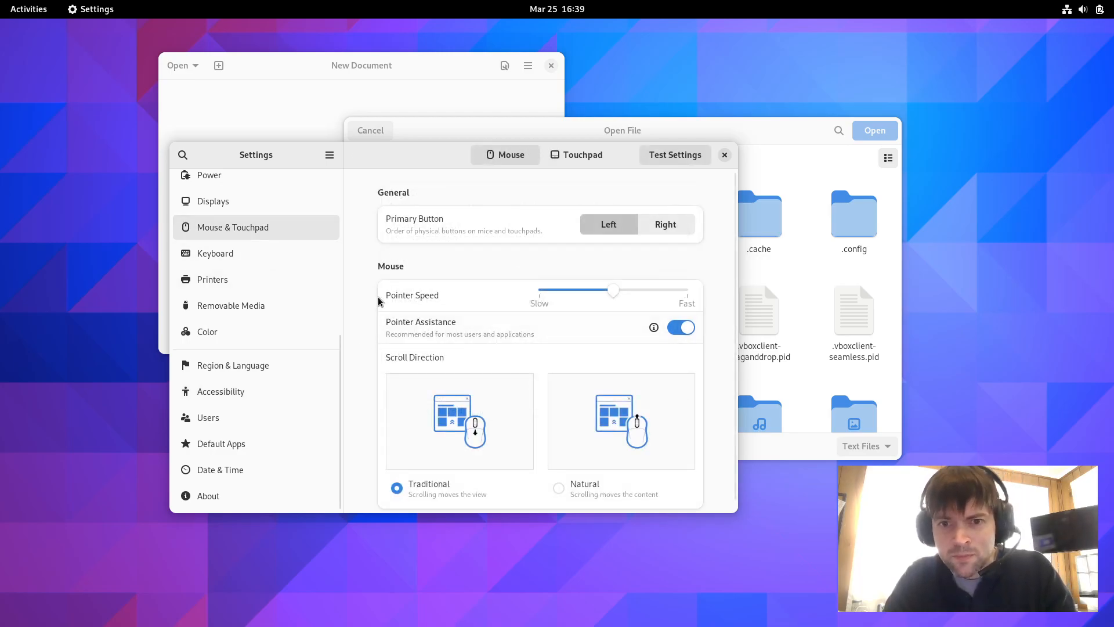
mouse_move(376, 237)
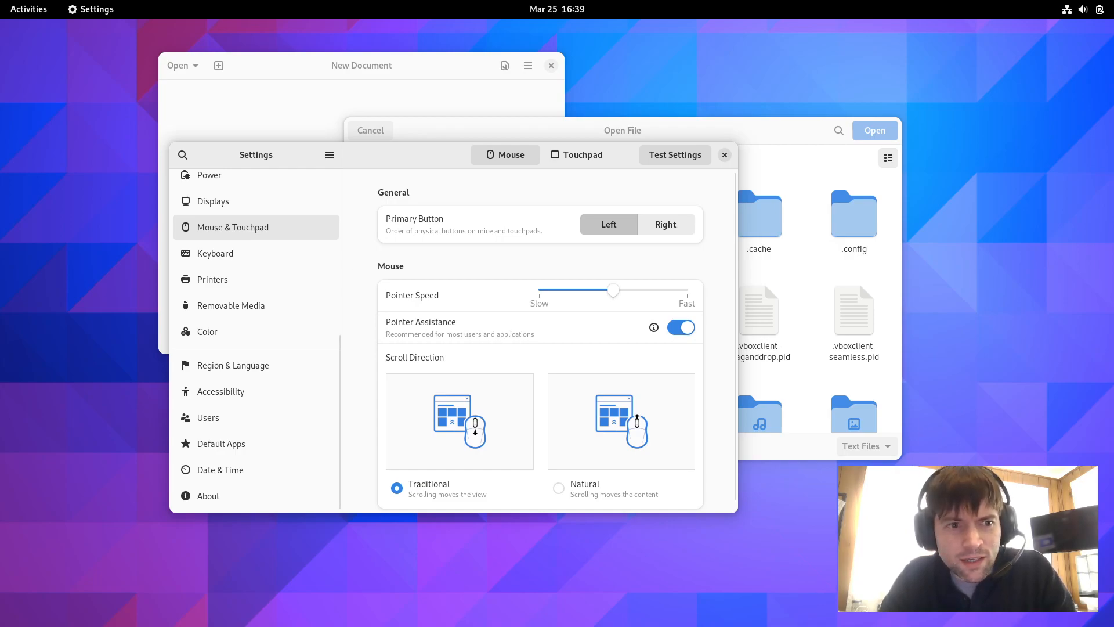
mouse_move(469, 368)
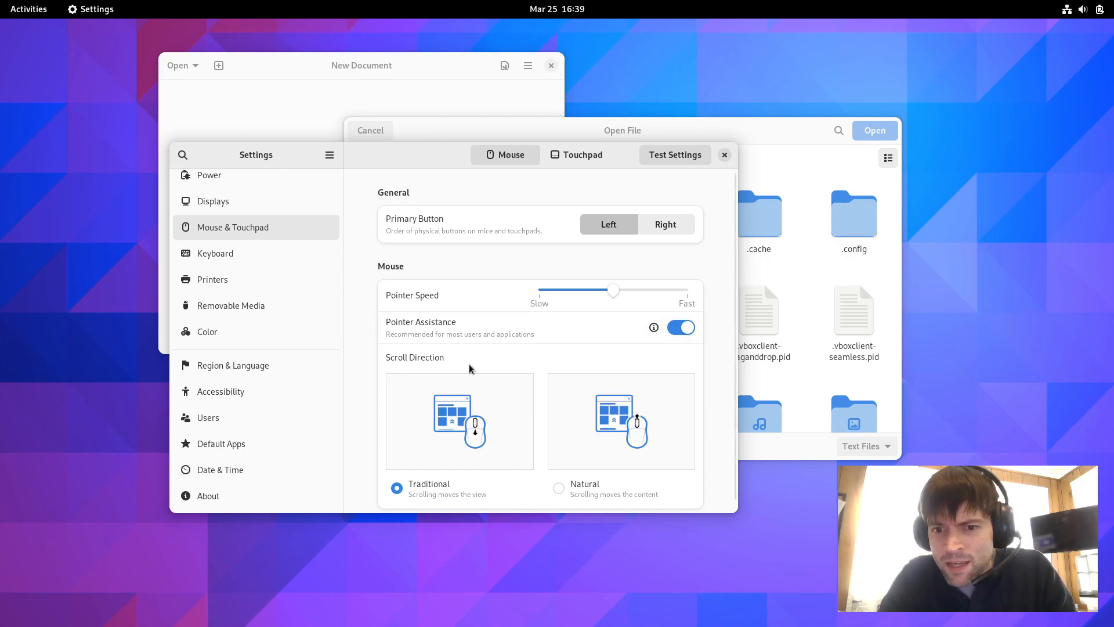
scroll(up, 3)
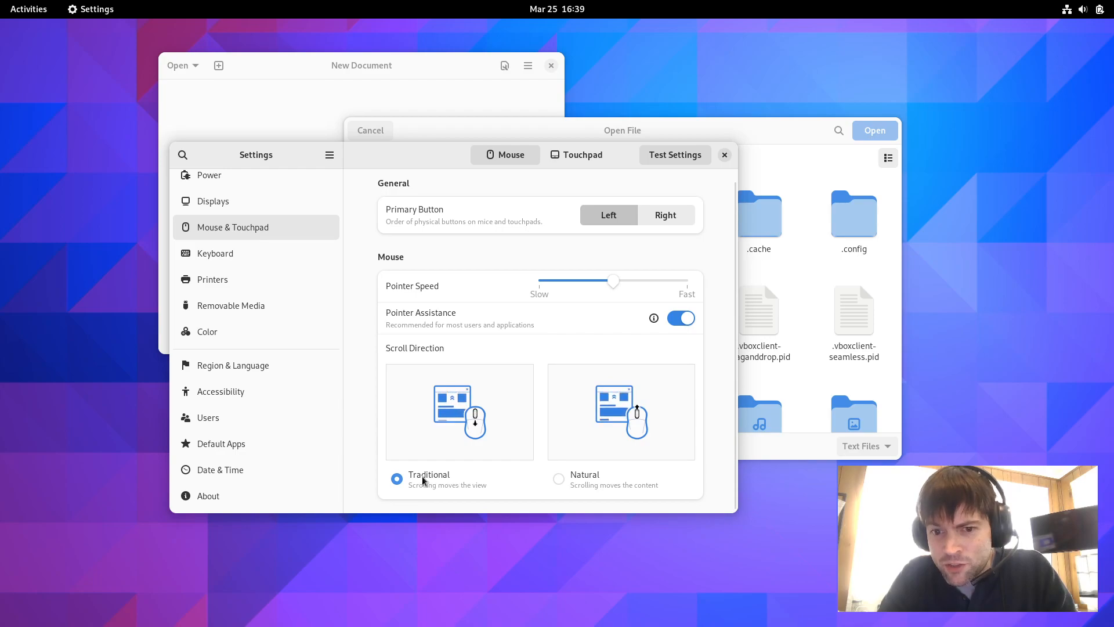
click(558, 488)
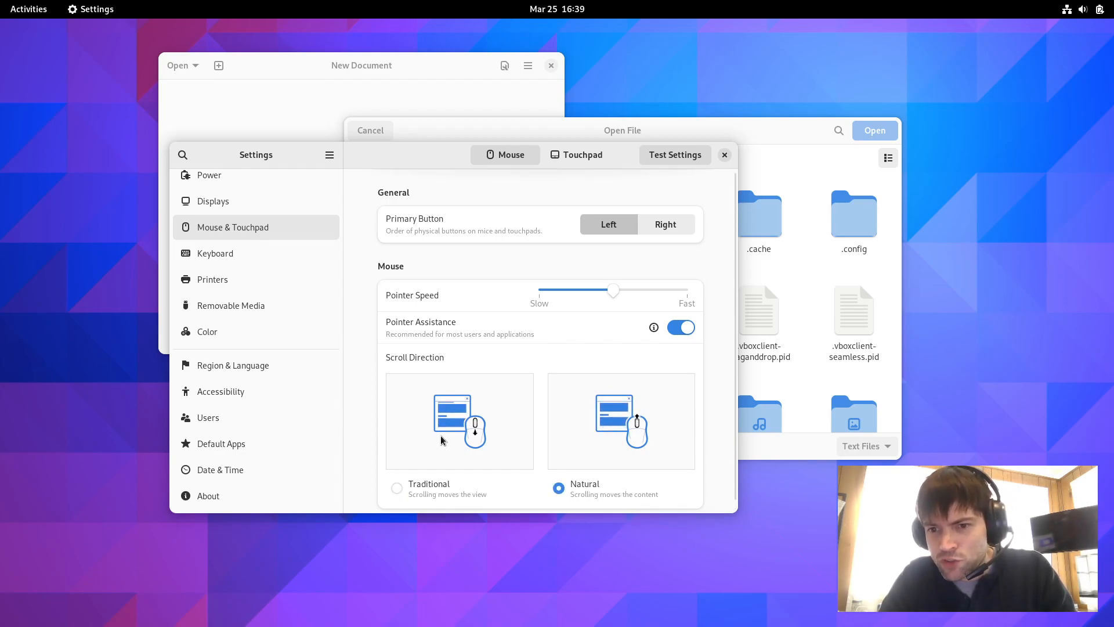
scroll(up, 3)
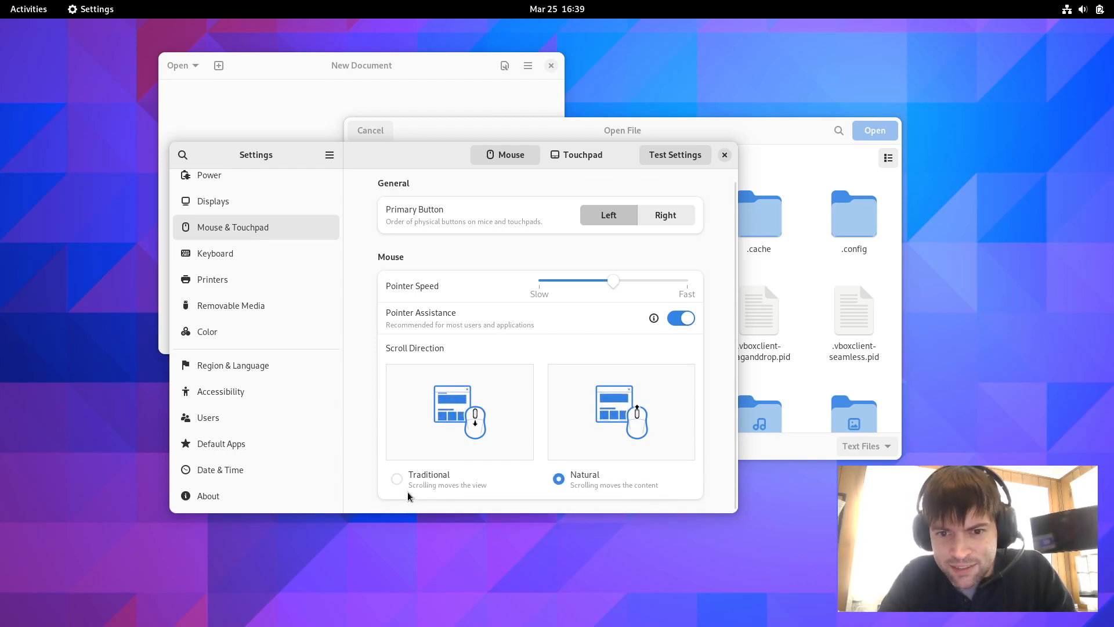
click(397, 480)
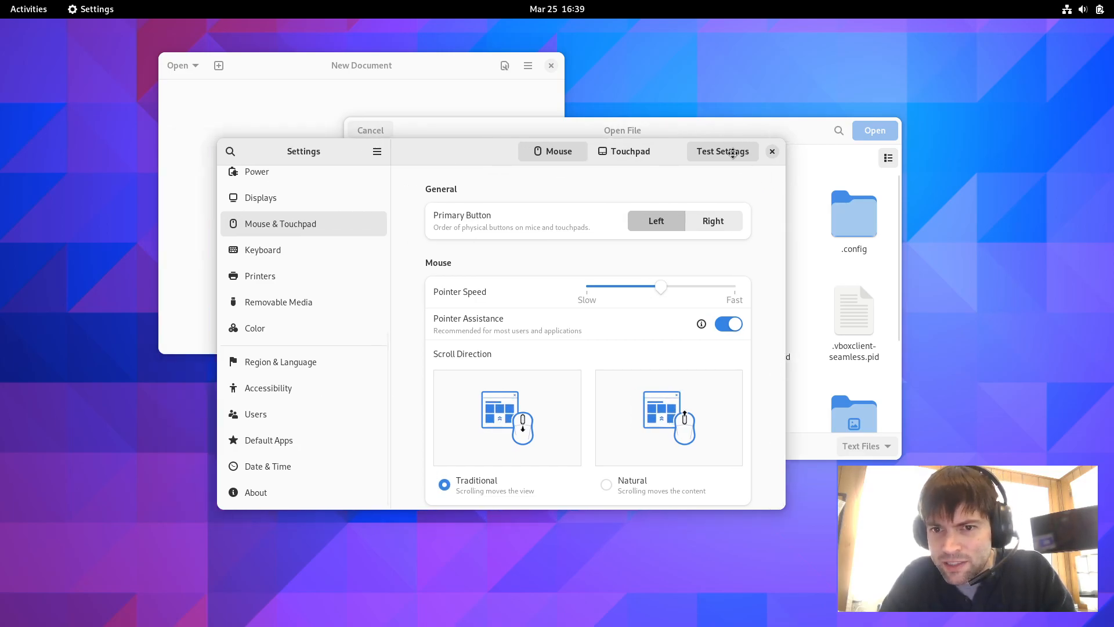
- Review the Touchpad page, return to the Mouse page, then close Settings
click(630, 150)
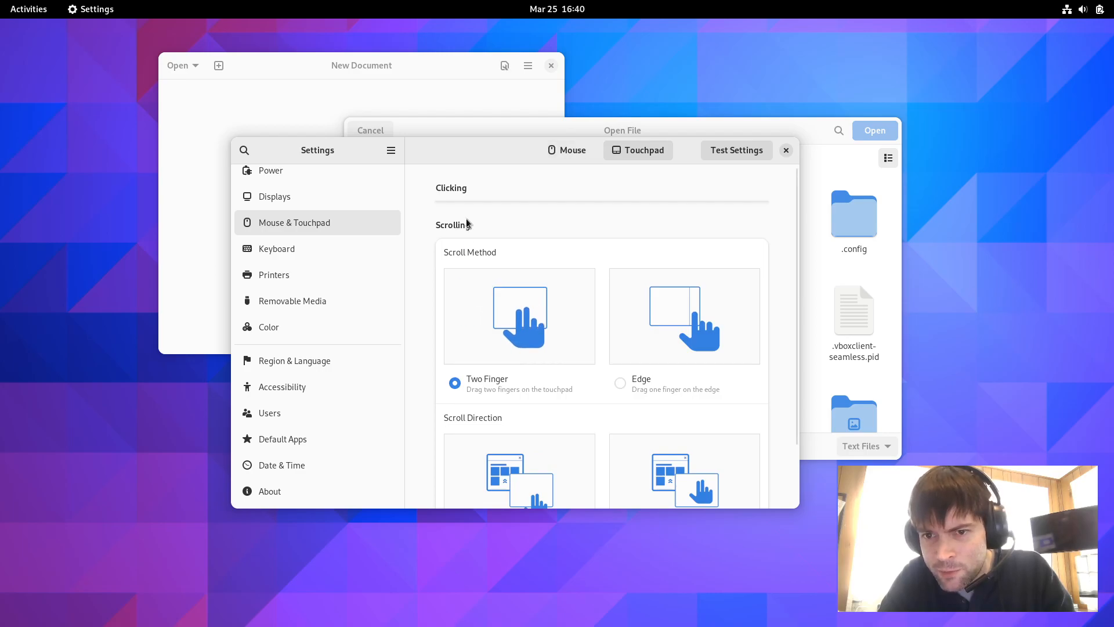
scroll(down, 3)
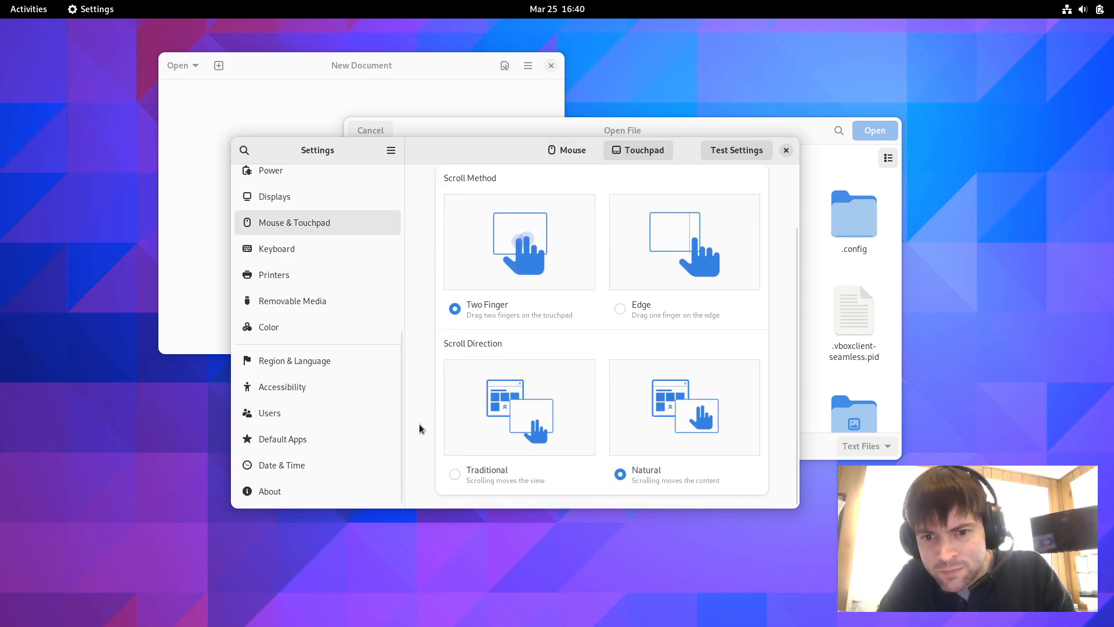
scroll(up, 3)
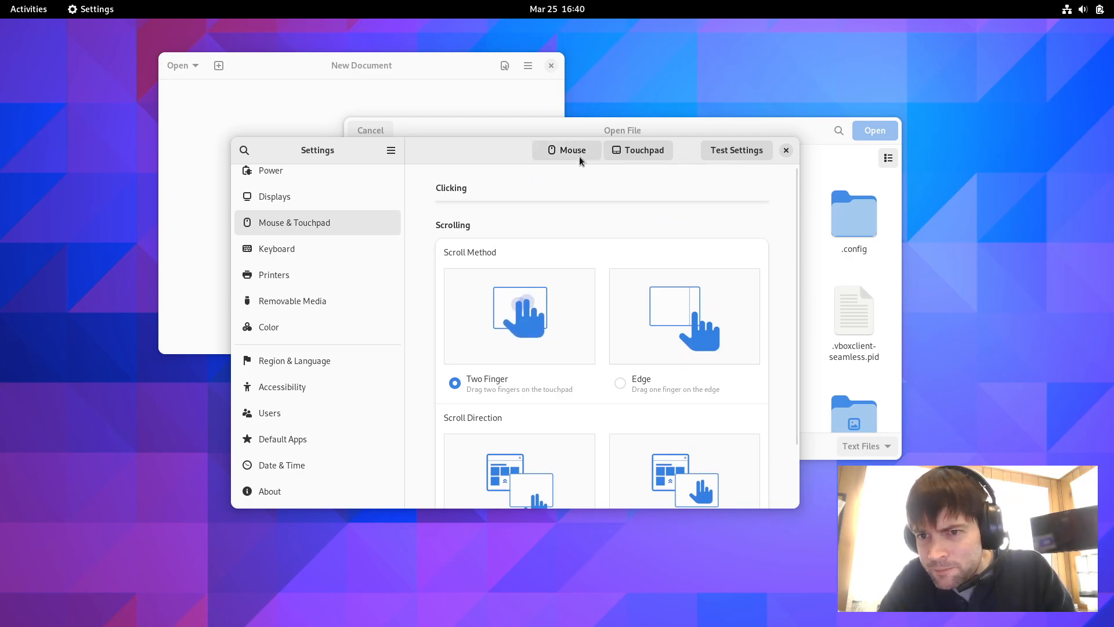
click(566, 150)
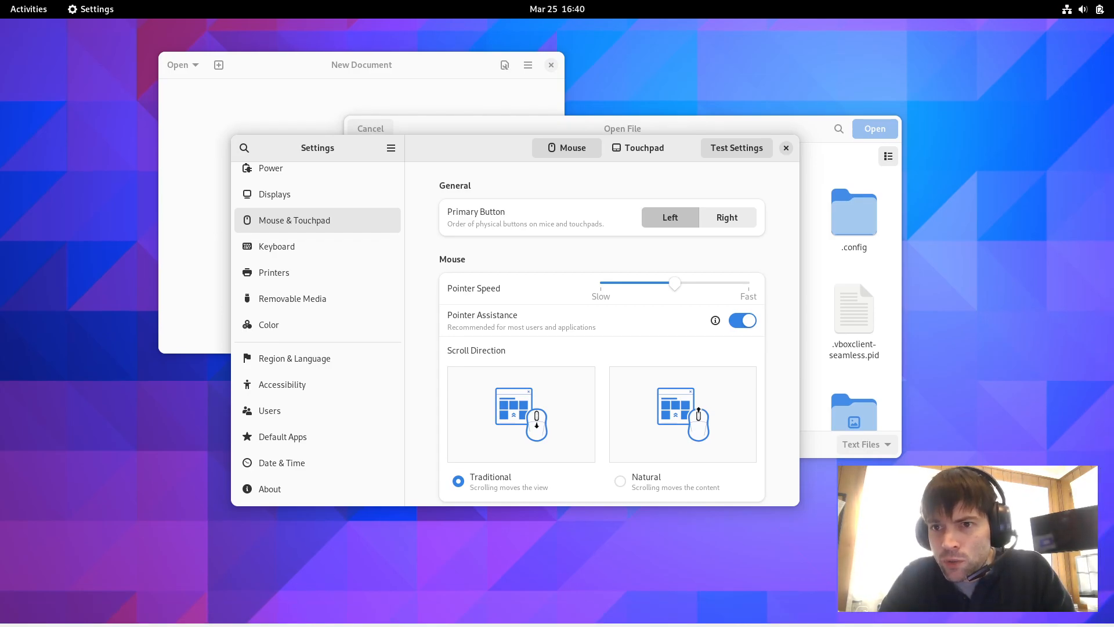
click(786, 148)
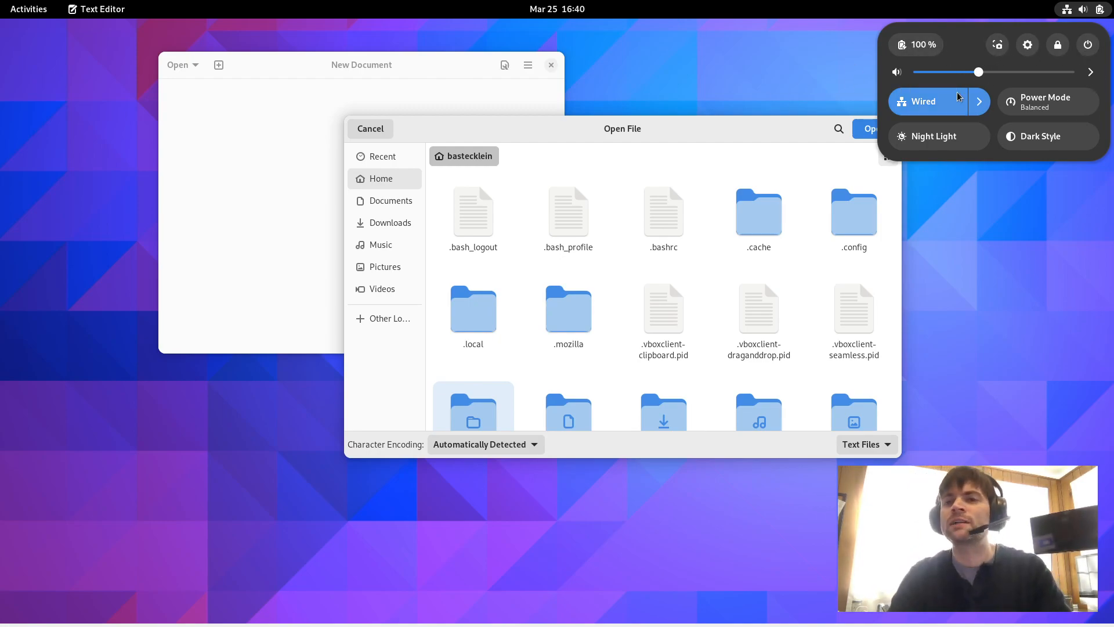
- Expand and collapse the Wired connection details, then show the activities overview
click(979, 101)
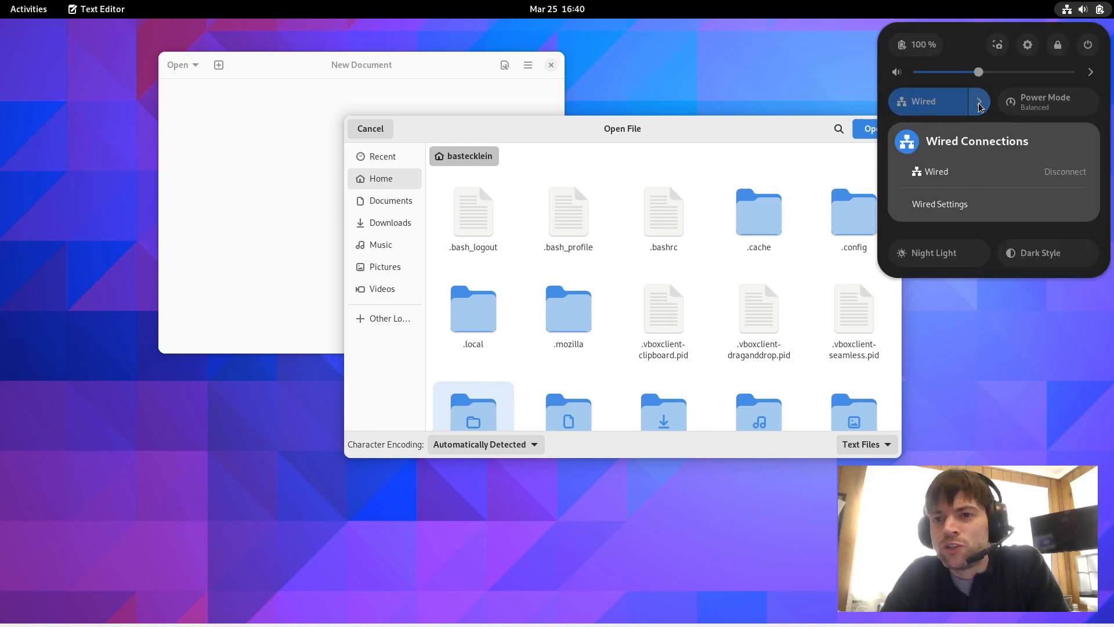
click(978, 101)
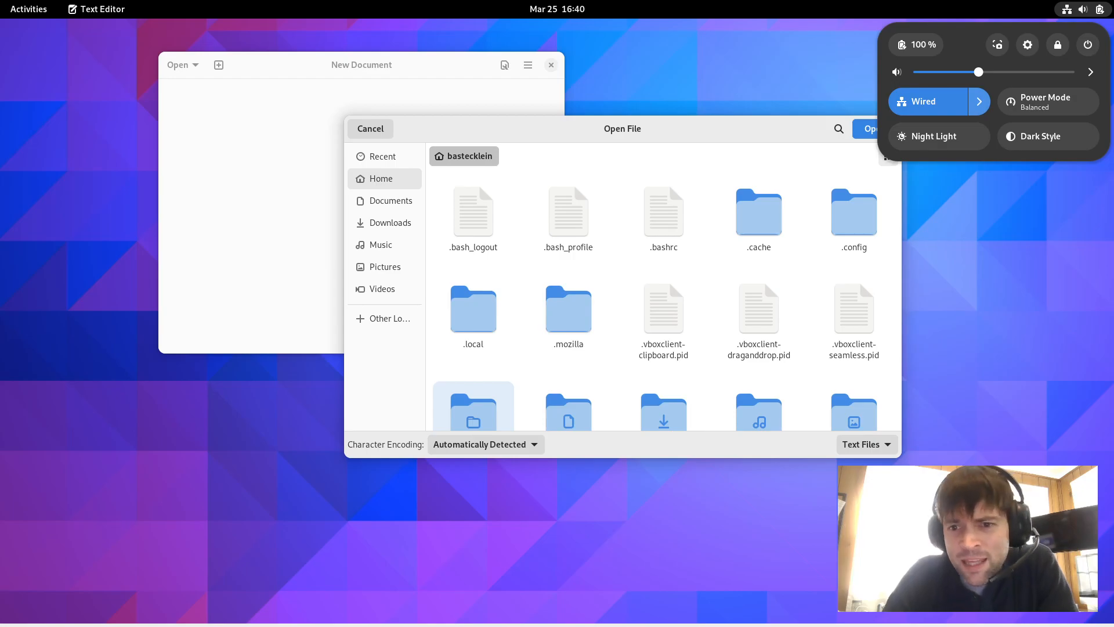
click(28, 8)
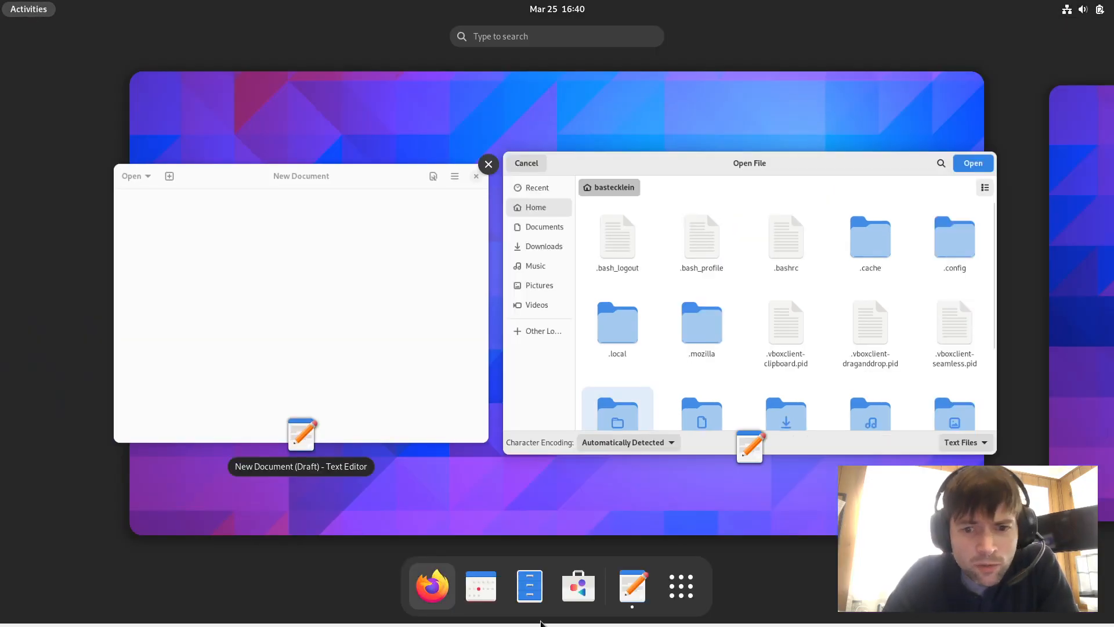
- Launch Software, check the Updates list, then return to the Explore page
click(577, 586)
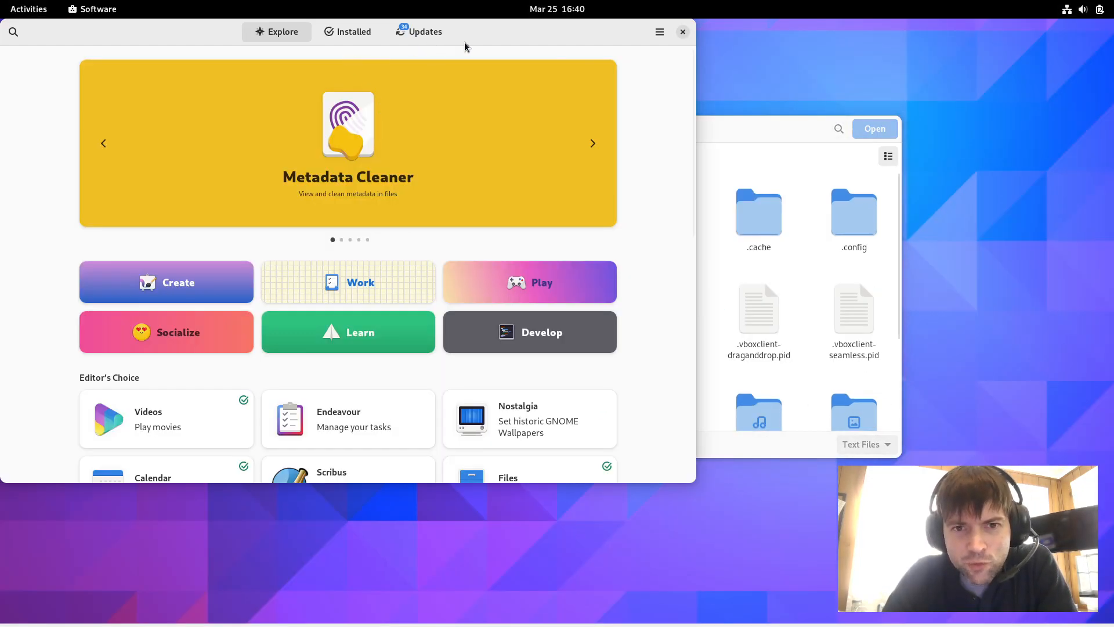
click(425, 31)
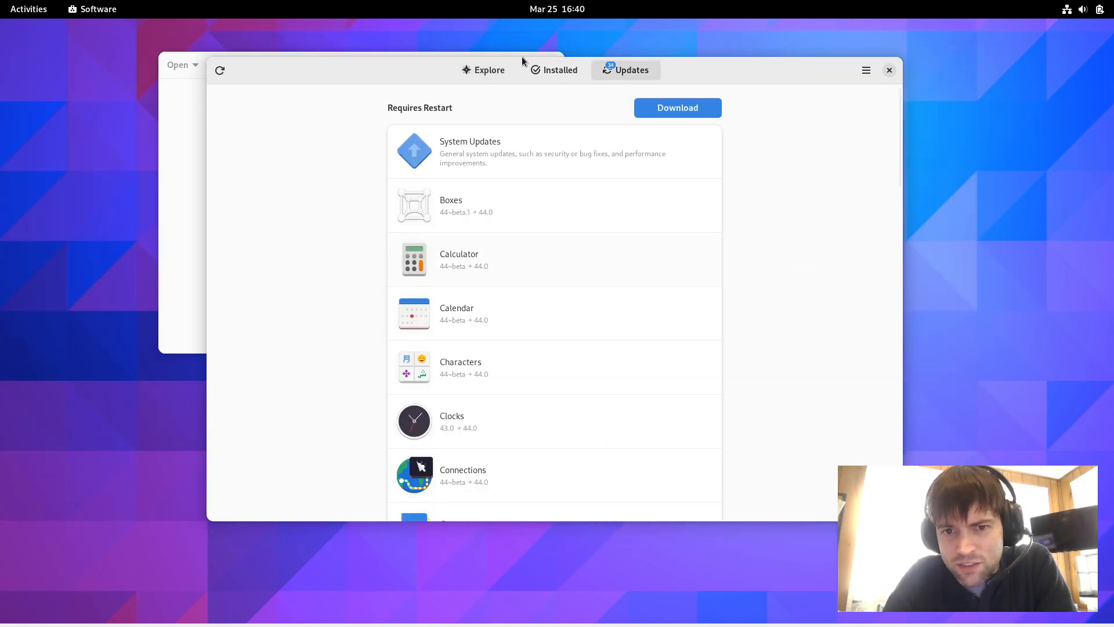
click(483, 70)
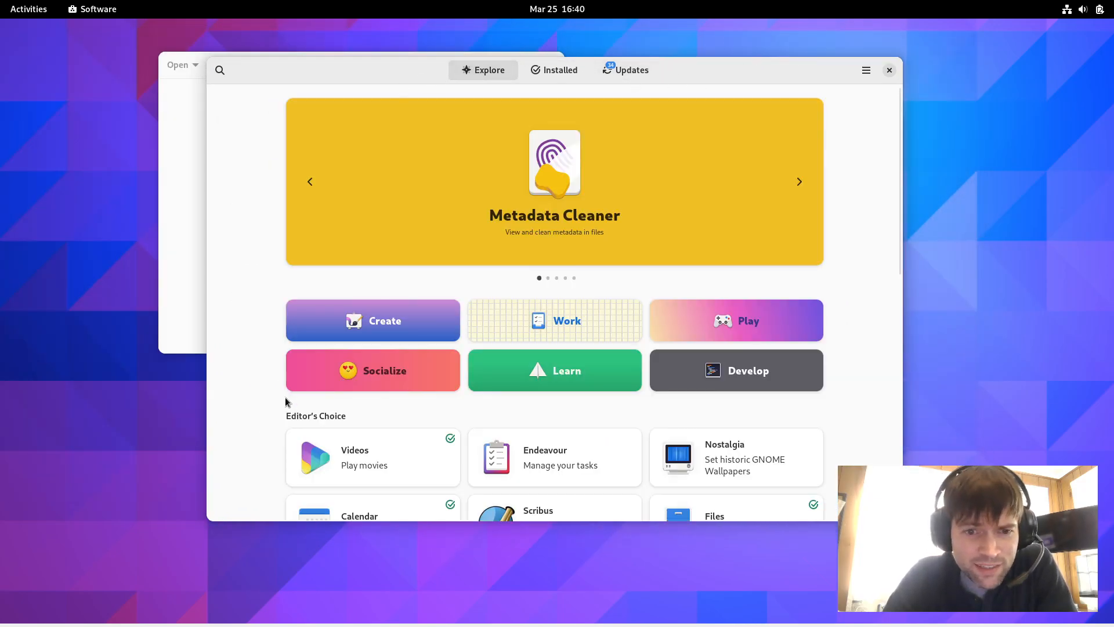
scroll(down, 3)
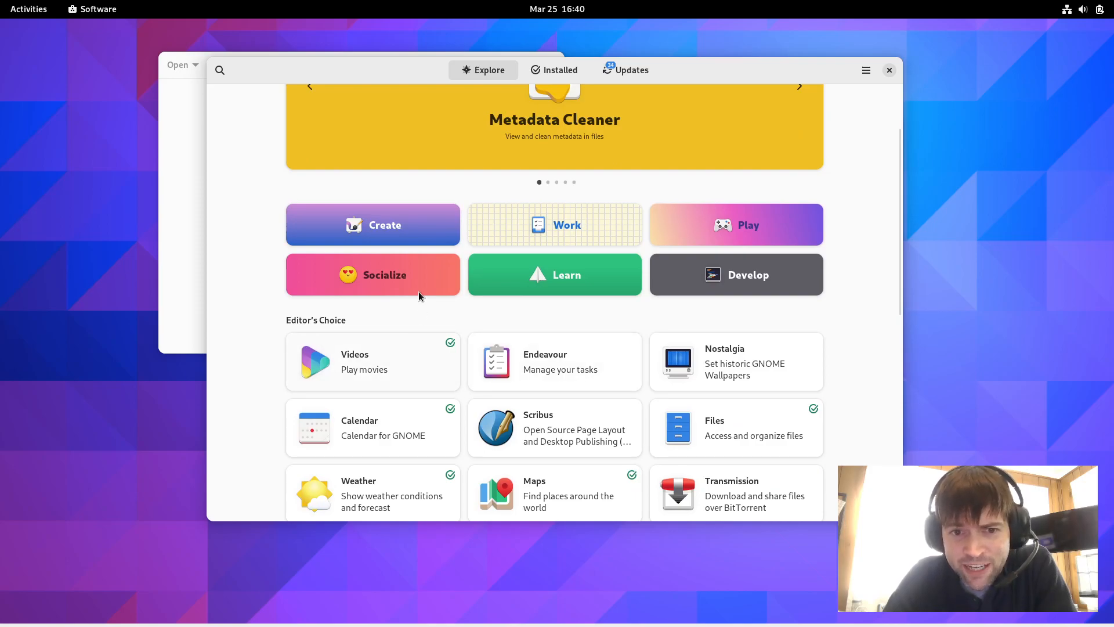
mouse_move(561, 234)
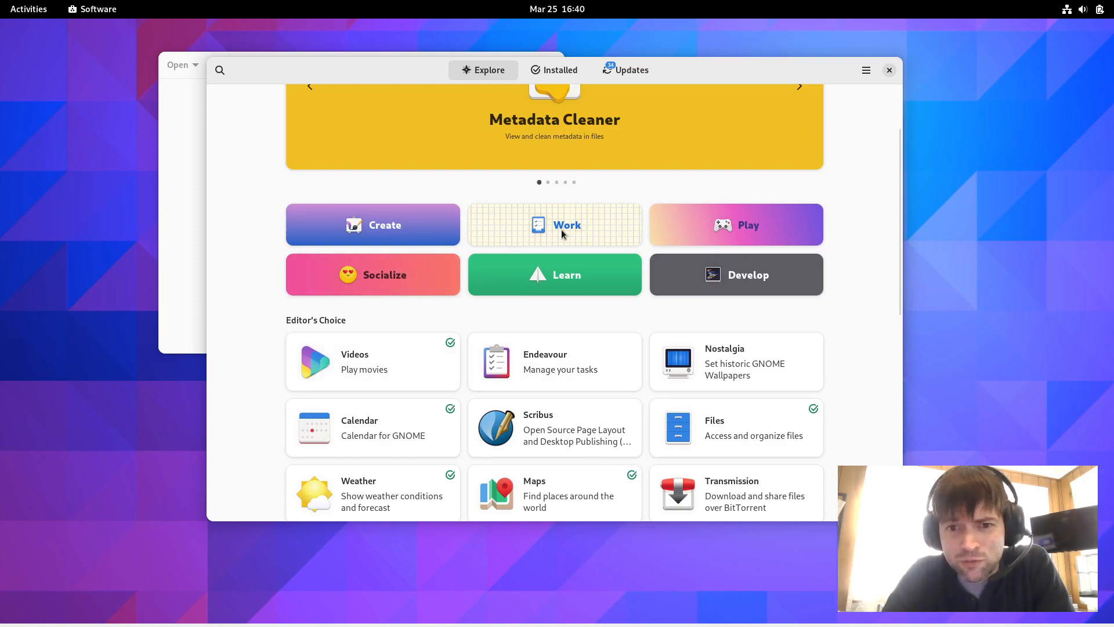
- Browse the Work category, move to Develop, and show gedit's details page
click(555, 224)
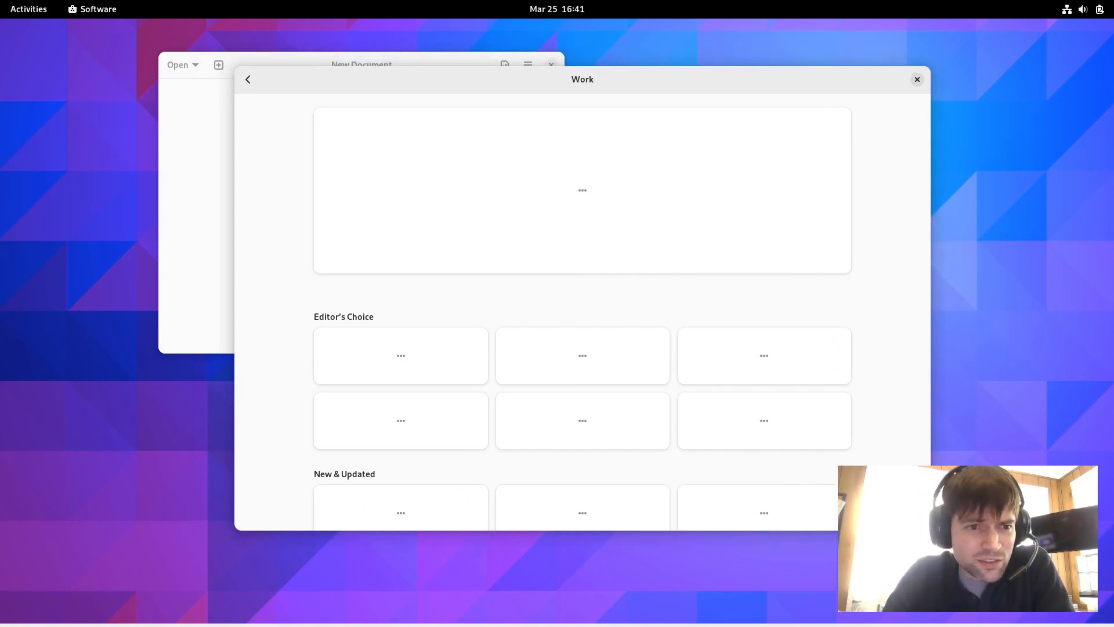
click(248, 79)
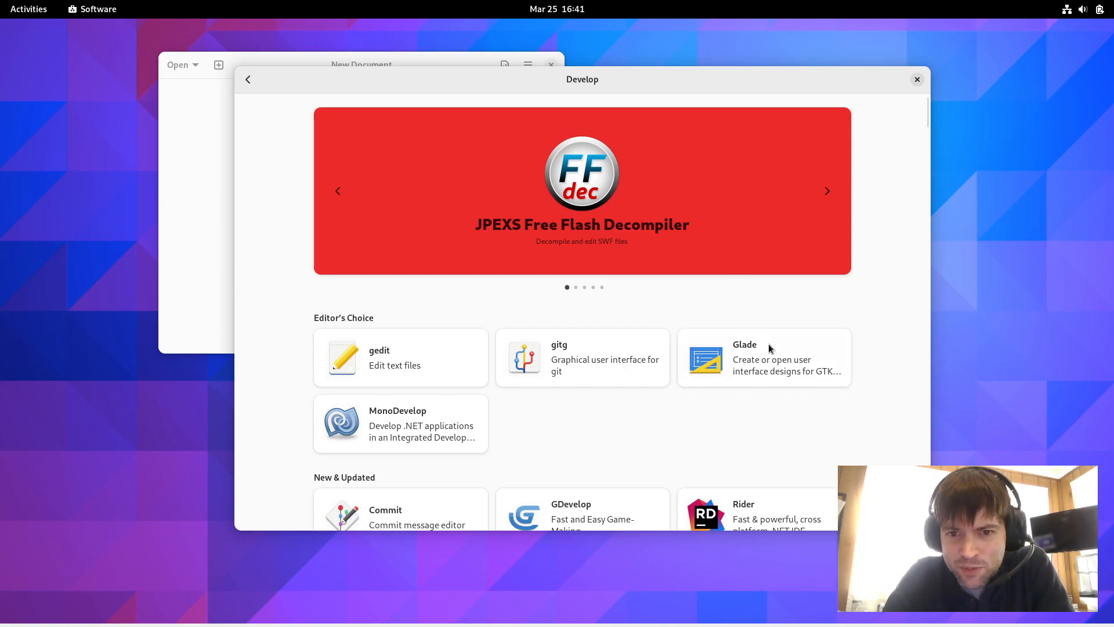
click(400, 357)
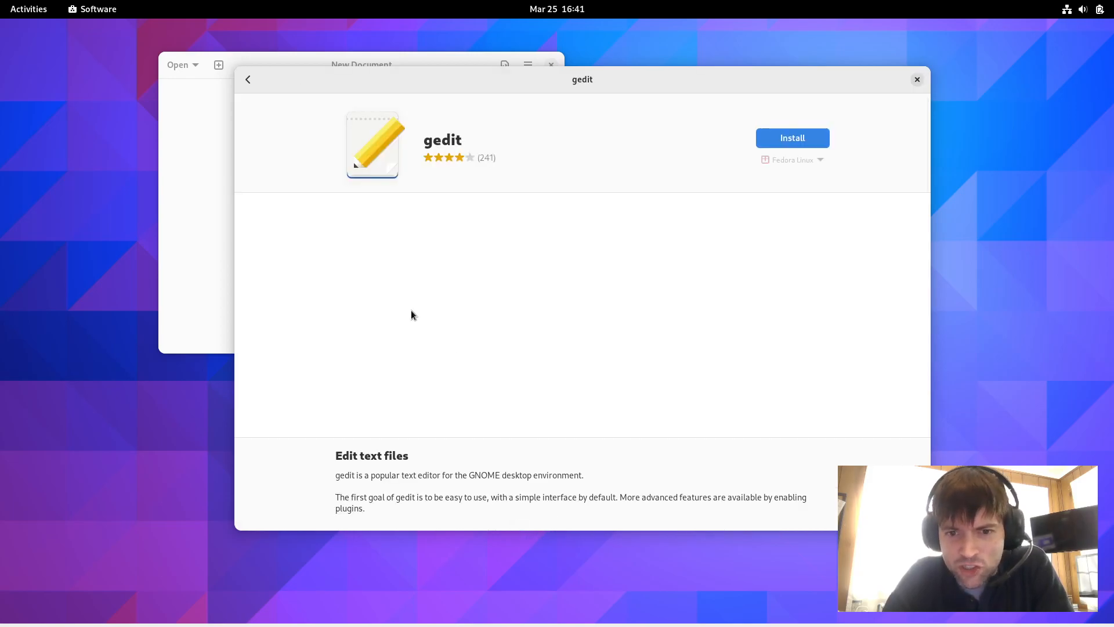
scroll(down, 3)
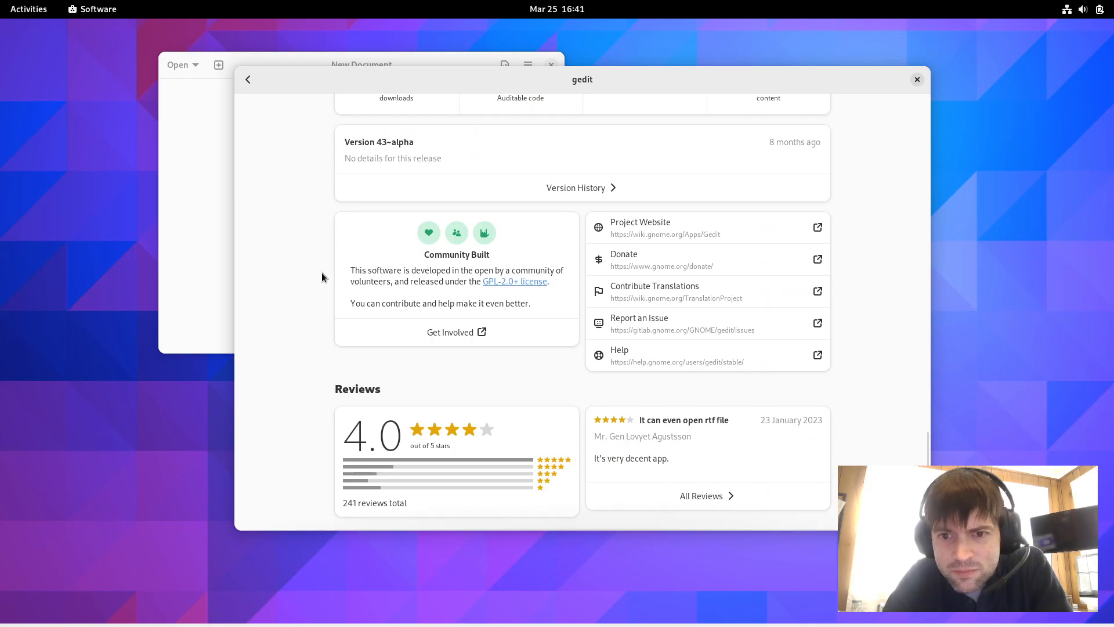
click(701, 495)
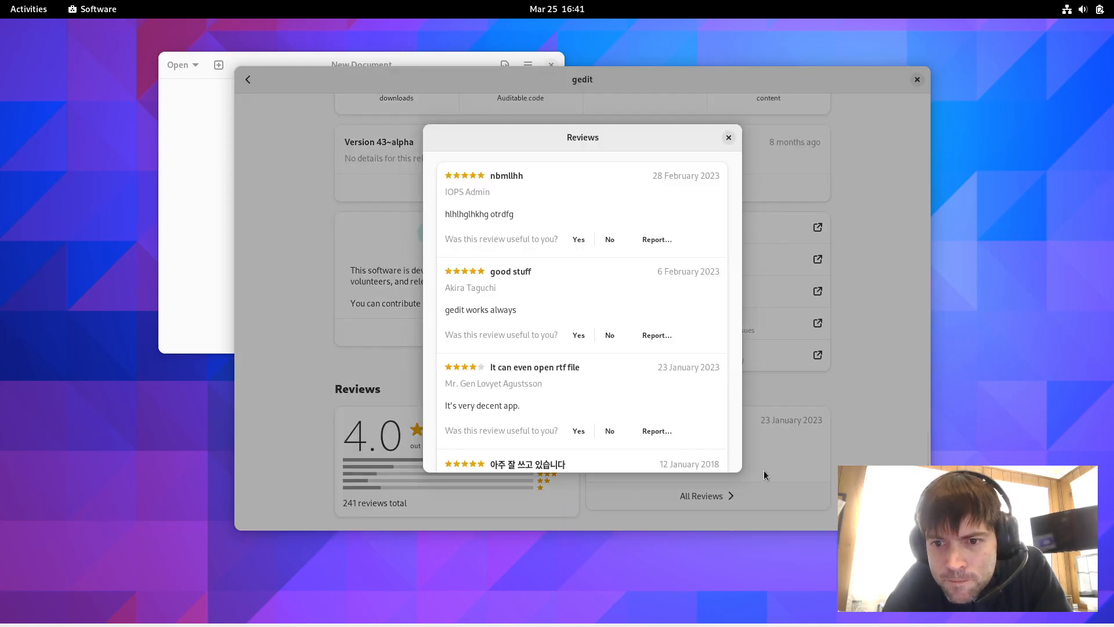
scroll(down, 3)
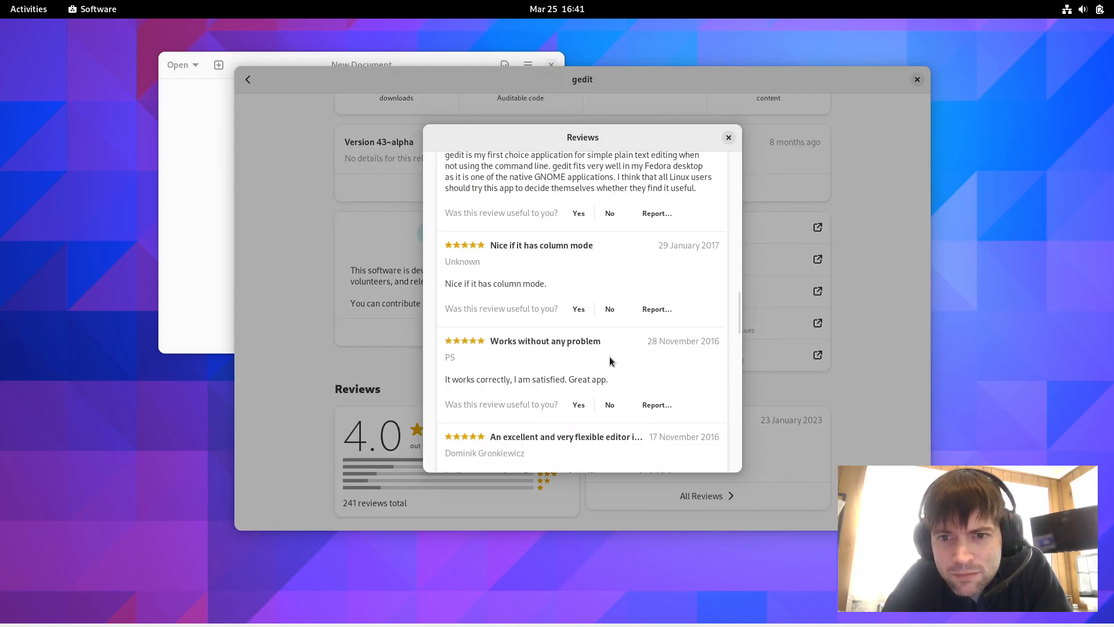
scroll(up, 3)
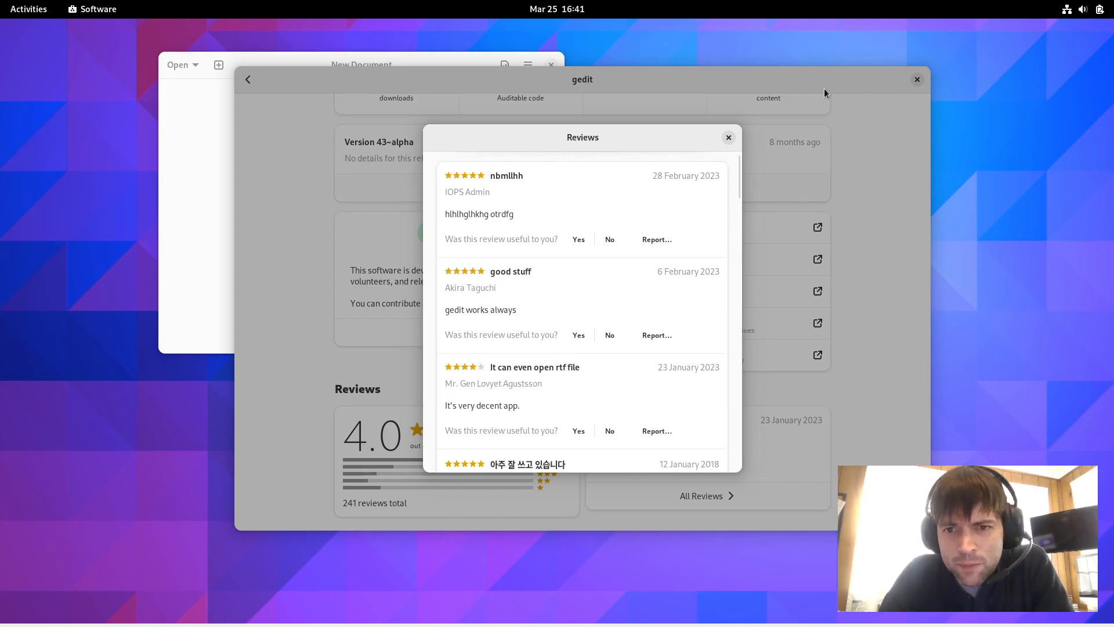
click(728, 137)
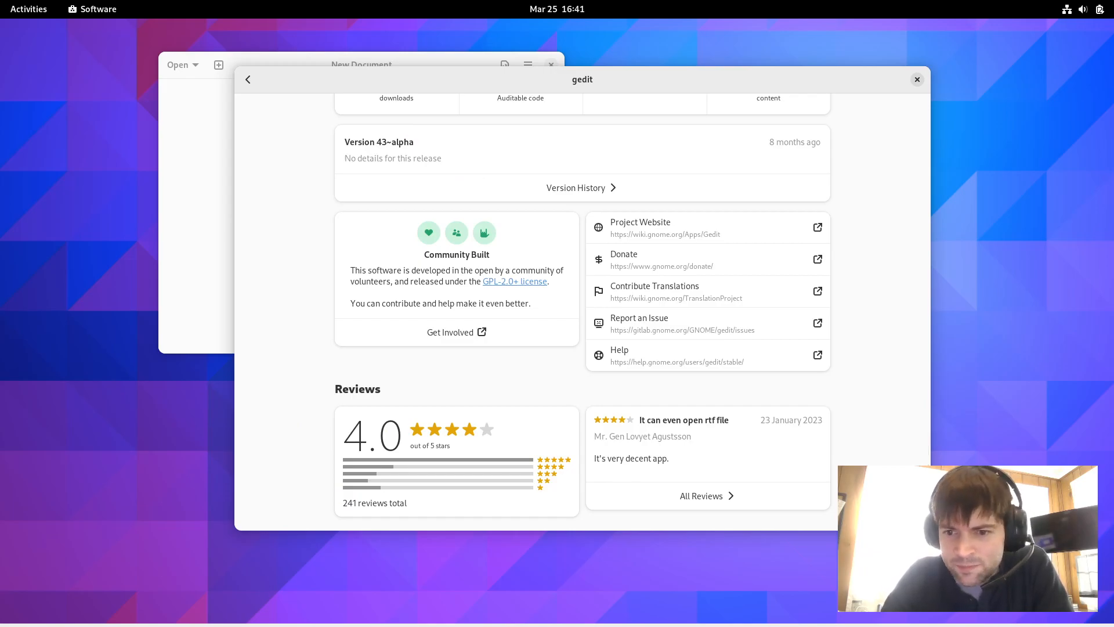
click(28, 8)
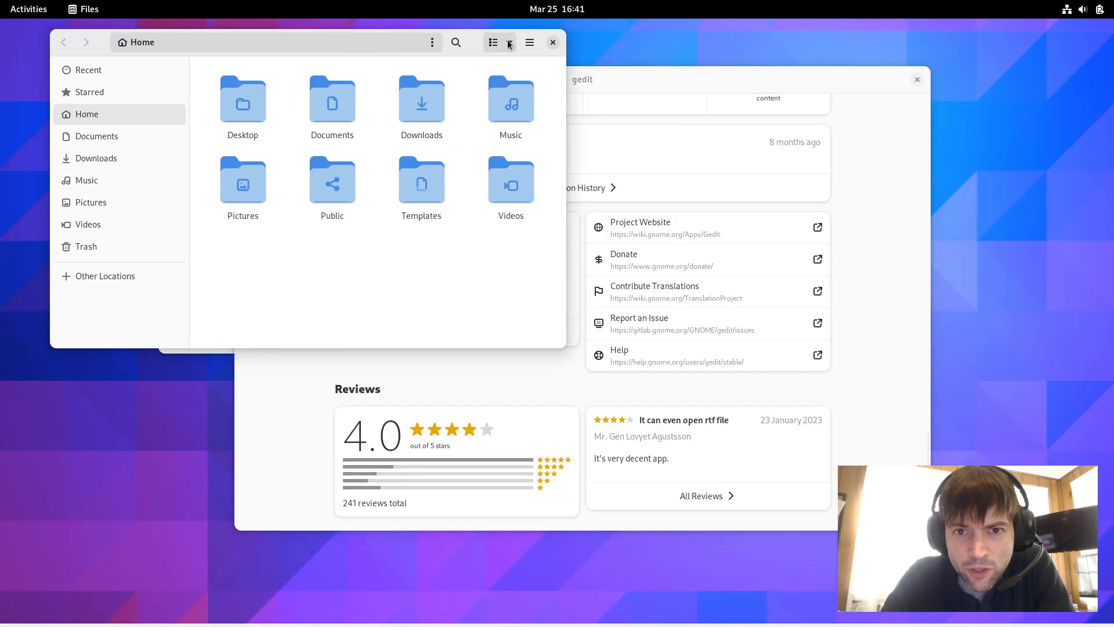
- Show the Home folder as a detailed list with hidden files revealed and view .config's actions
click(508, 42)
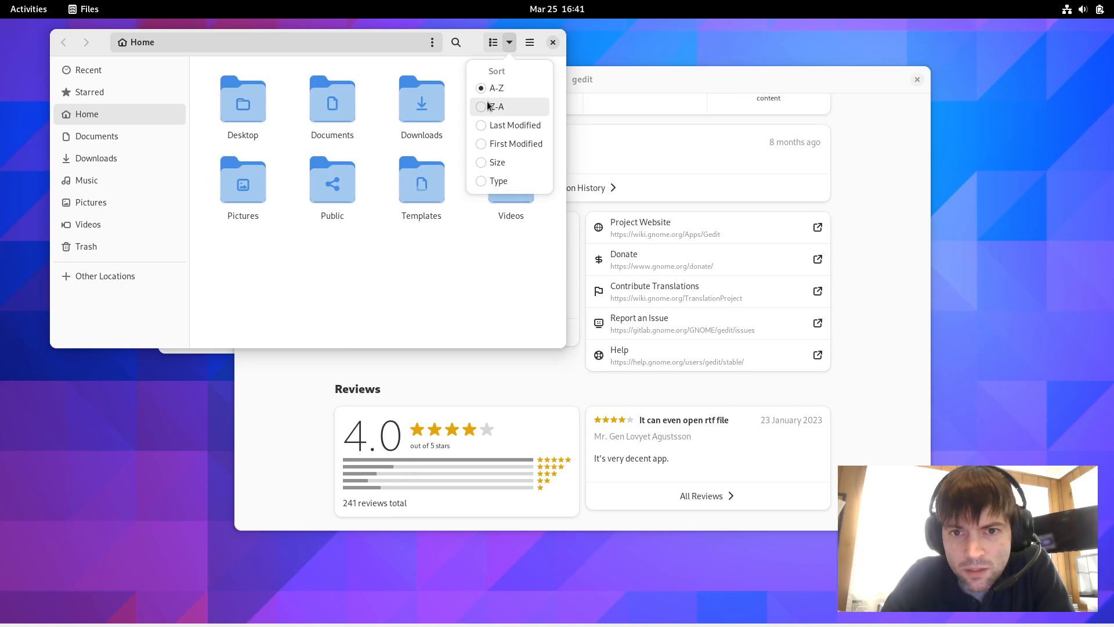
click(494, 42)
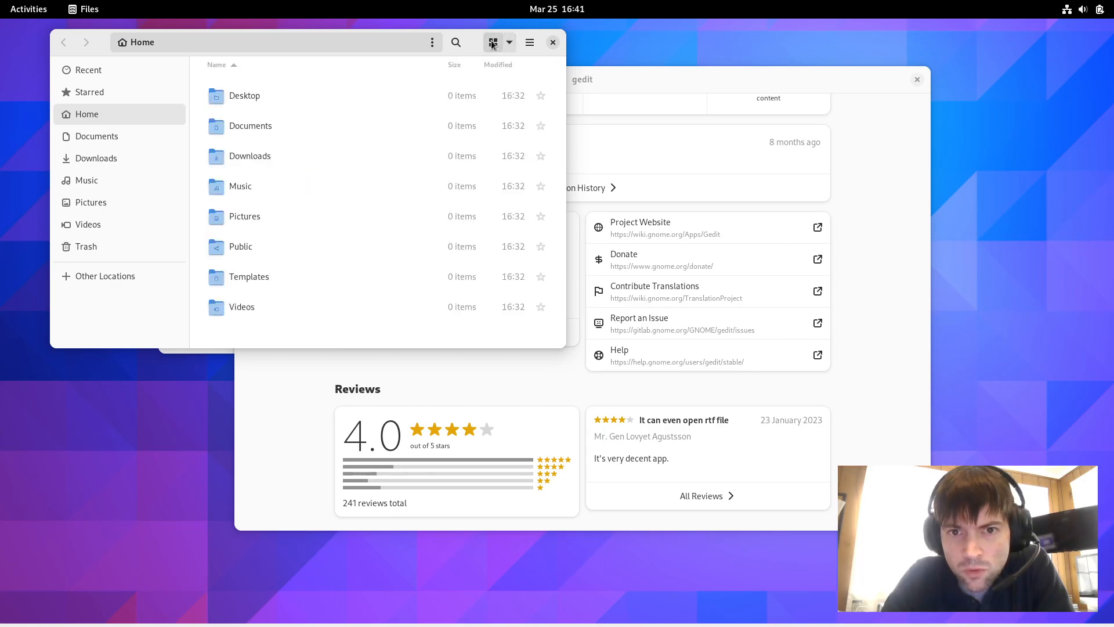
click(243, 95)
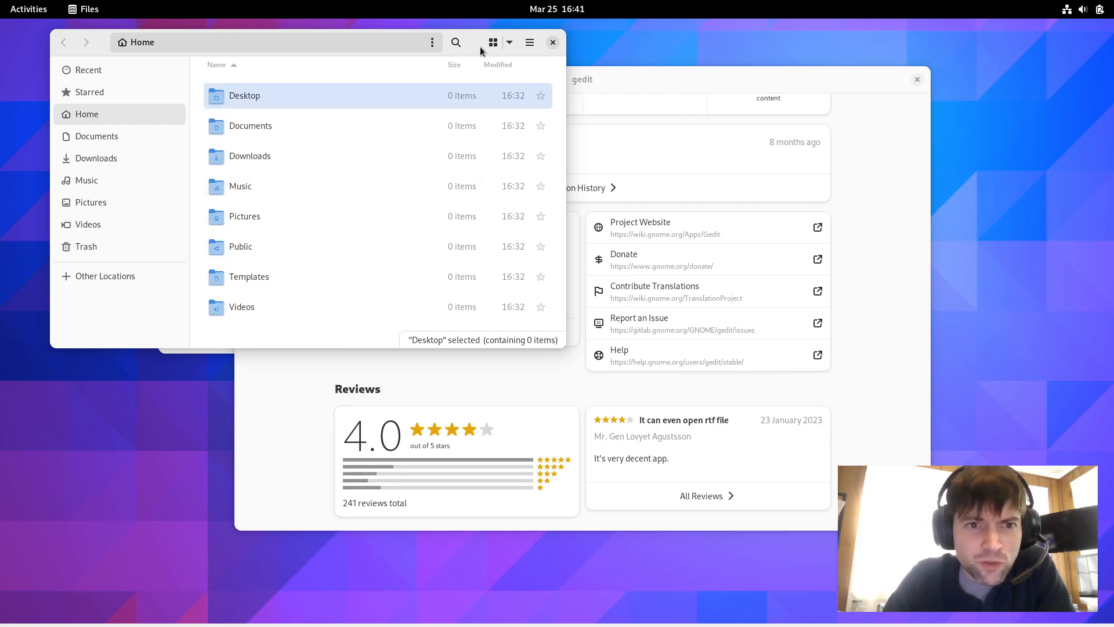
click(529, 42)
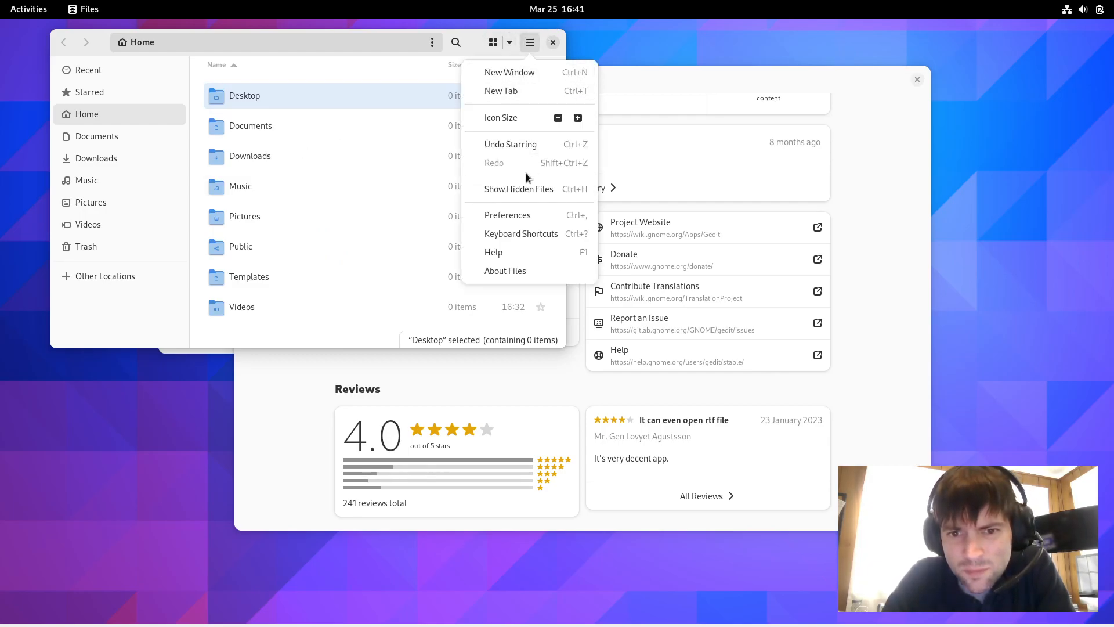
click(519, 188)
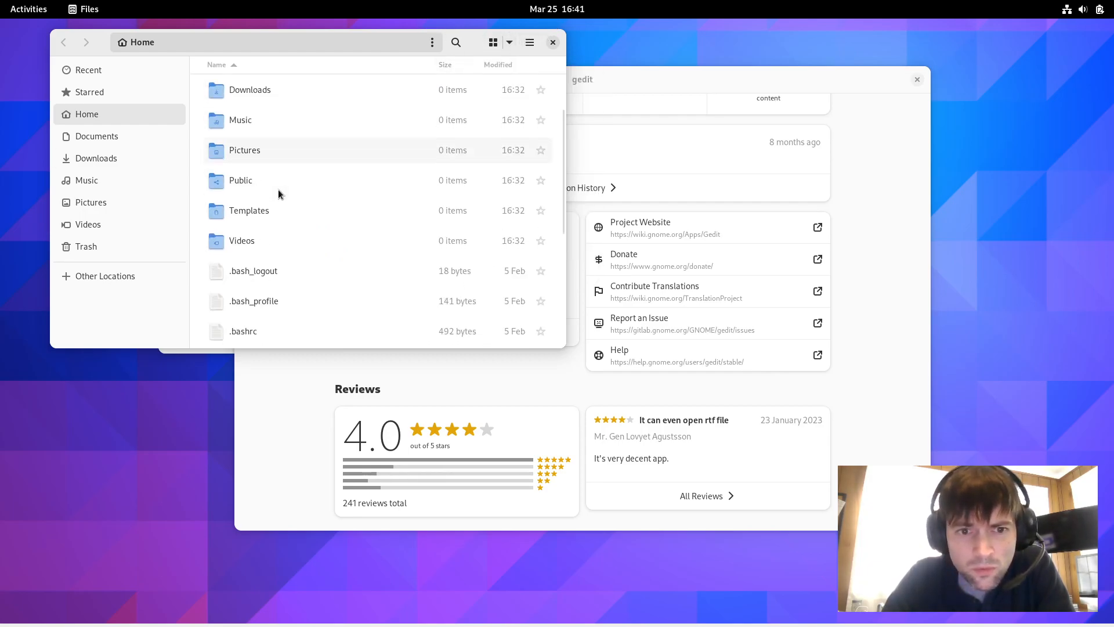
right_click(242, 167)
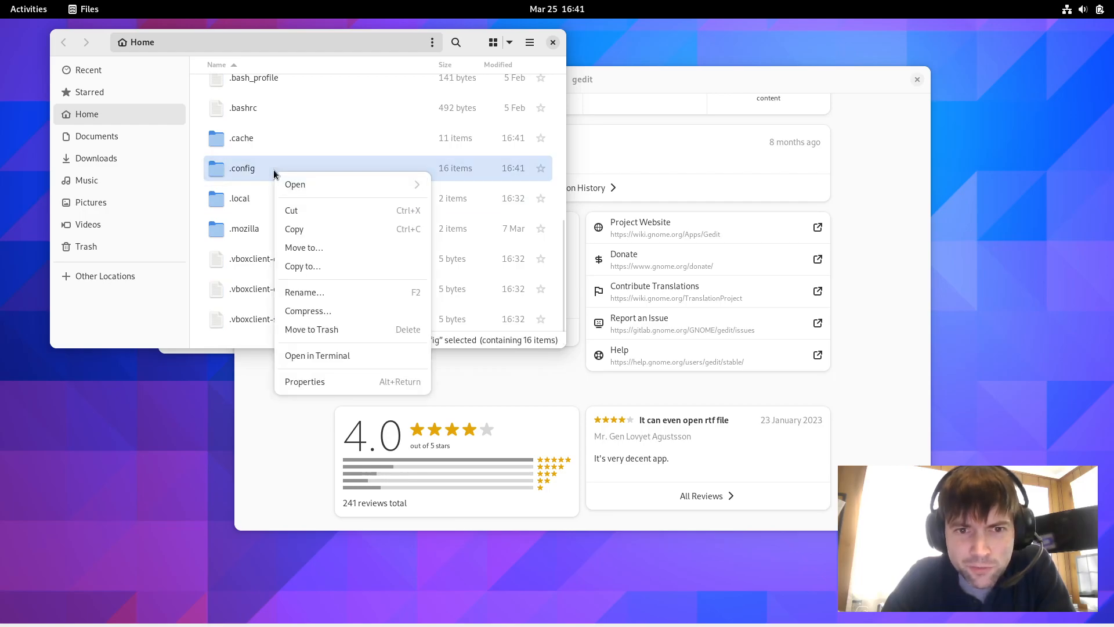
mouse_move(468, 83)
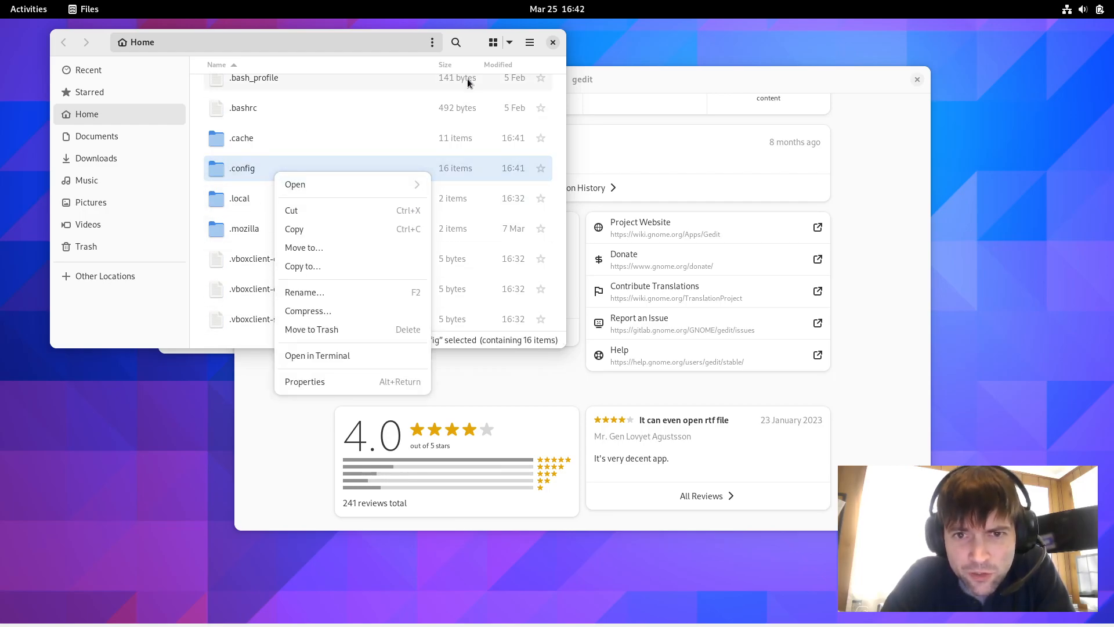
- Check the sorting choices, switch the folder back to an icon grid and review the main options
click(508, 42)
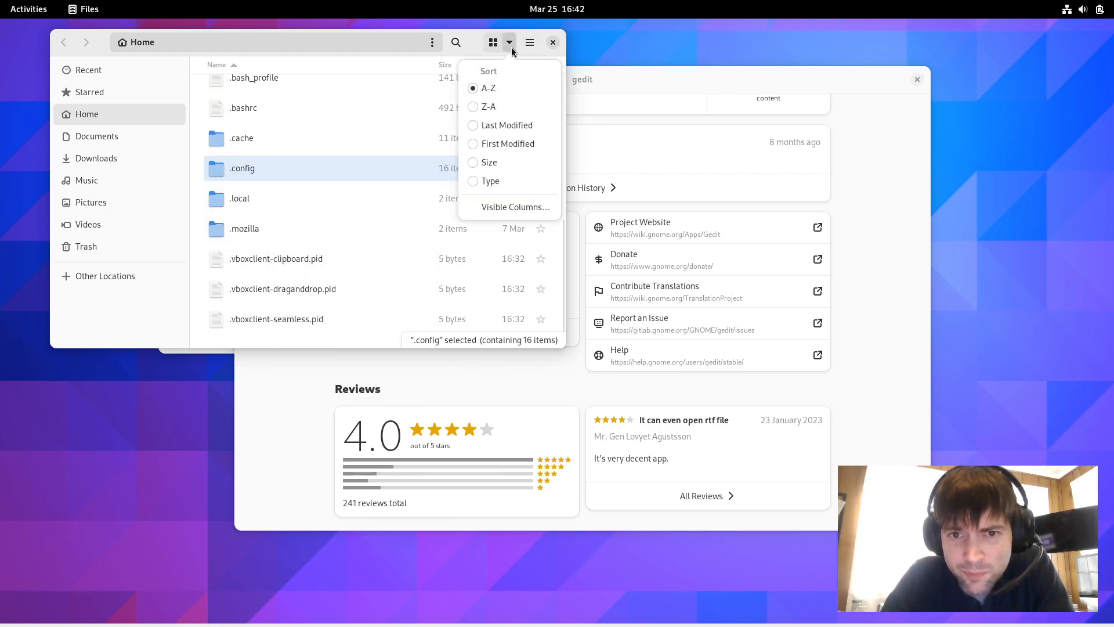
click(313, 191)
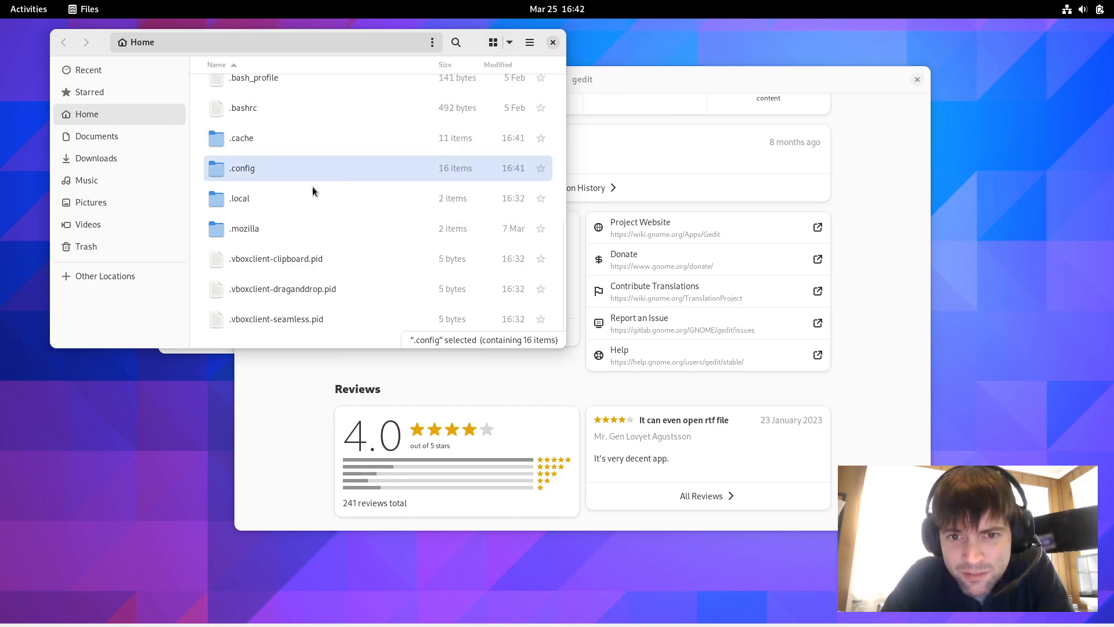
mouse_move(271, 200)
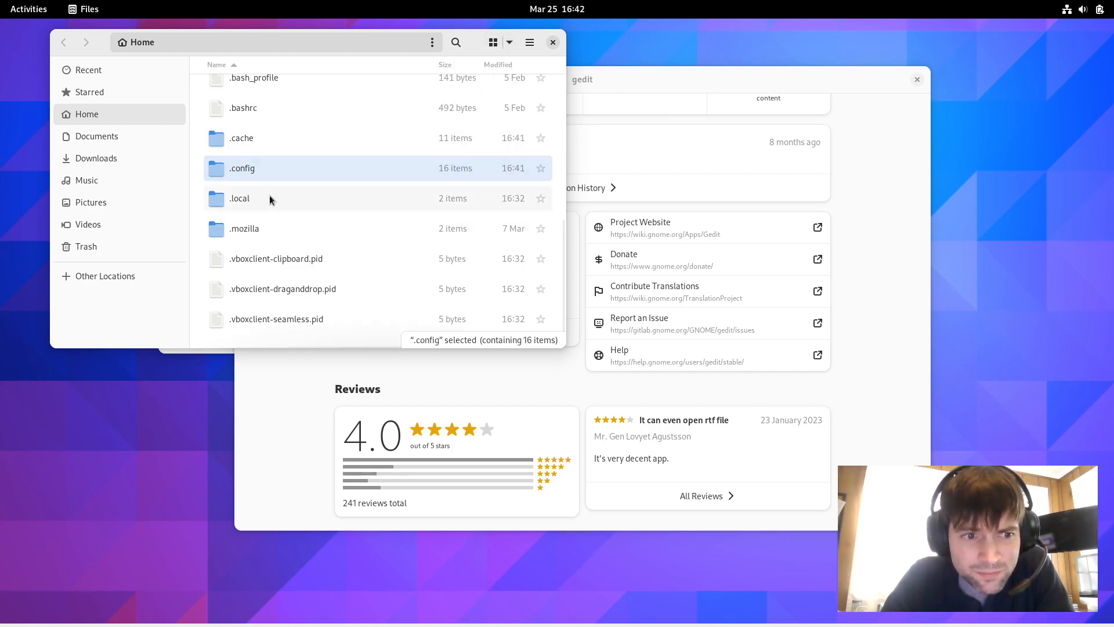
right_click(242, 167)
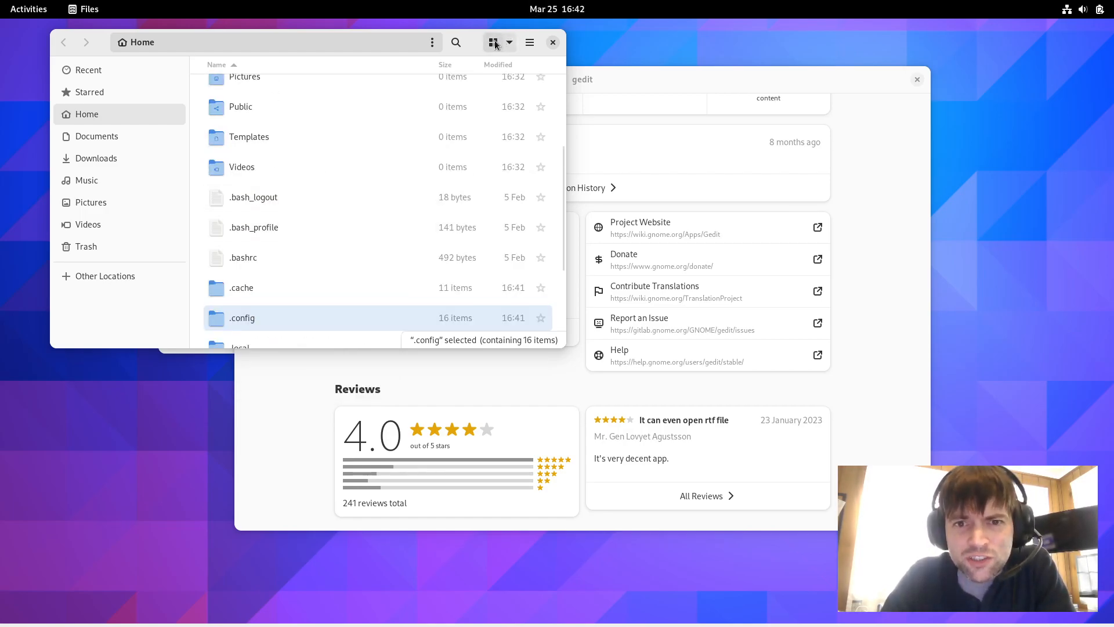
click(509, 42)
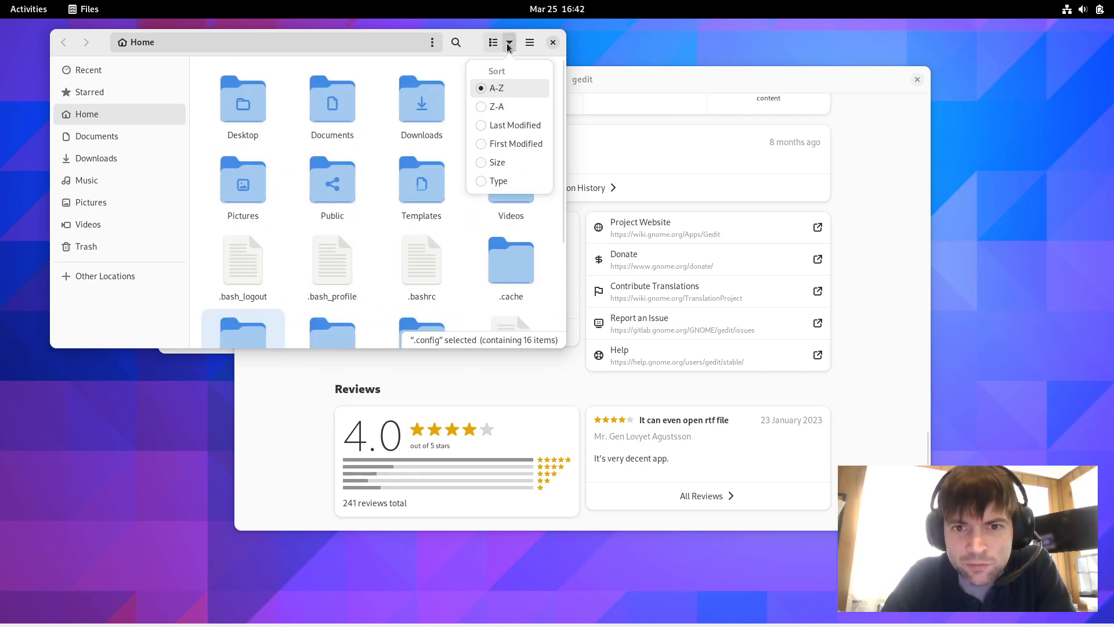
click(529, 42)
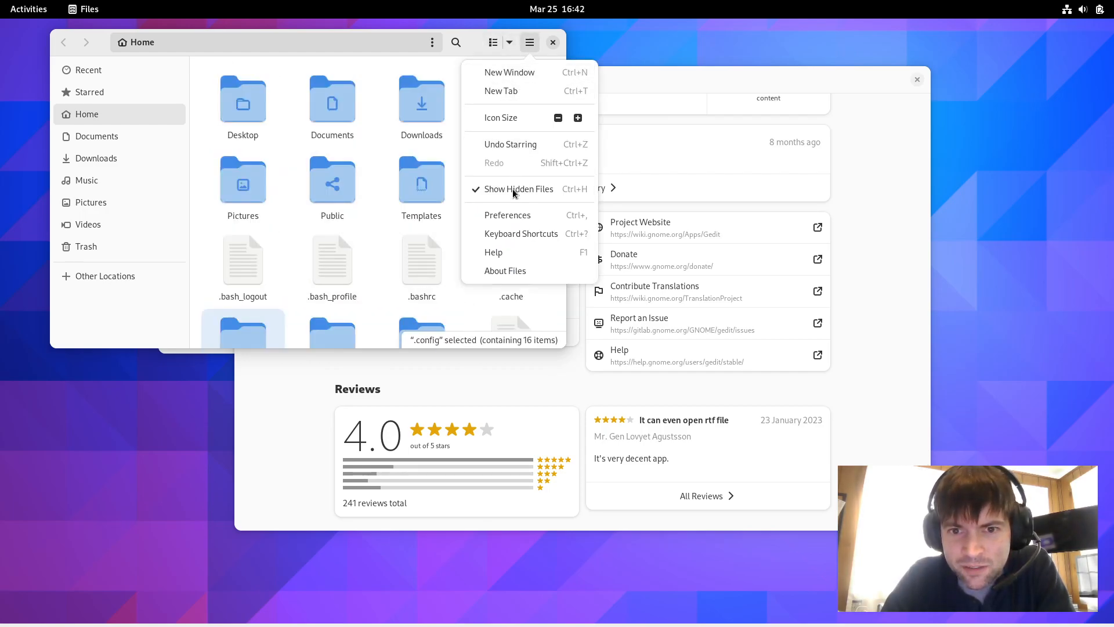
scroll(down, 3)
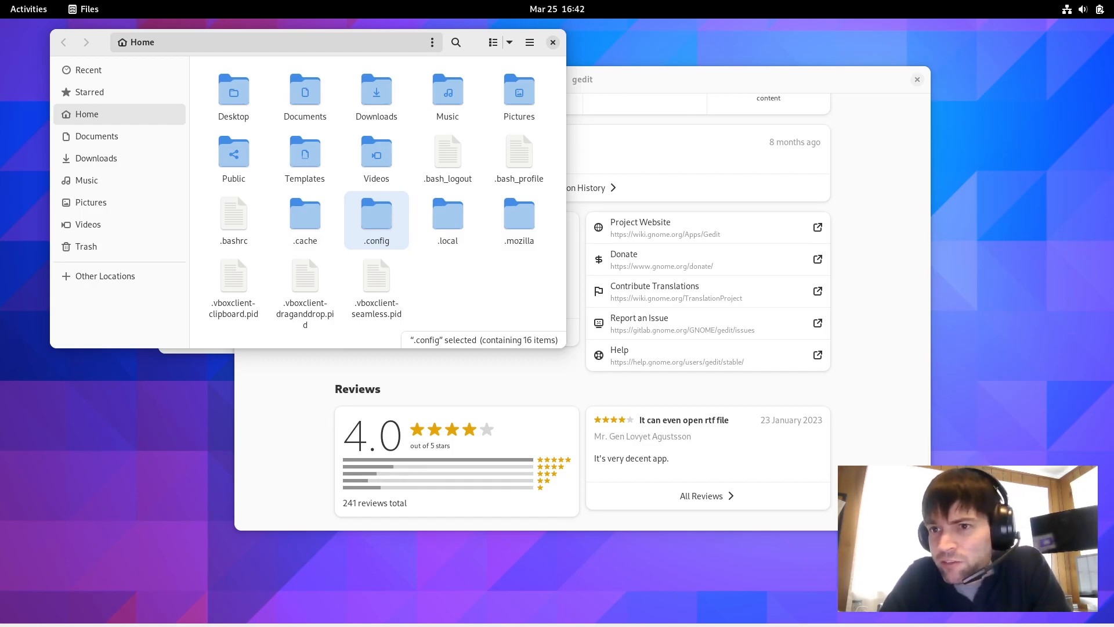
- In quick settings, expand and collapse the Wired options, then show the overview of open windows
click(1093, 8)
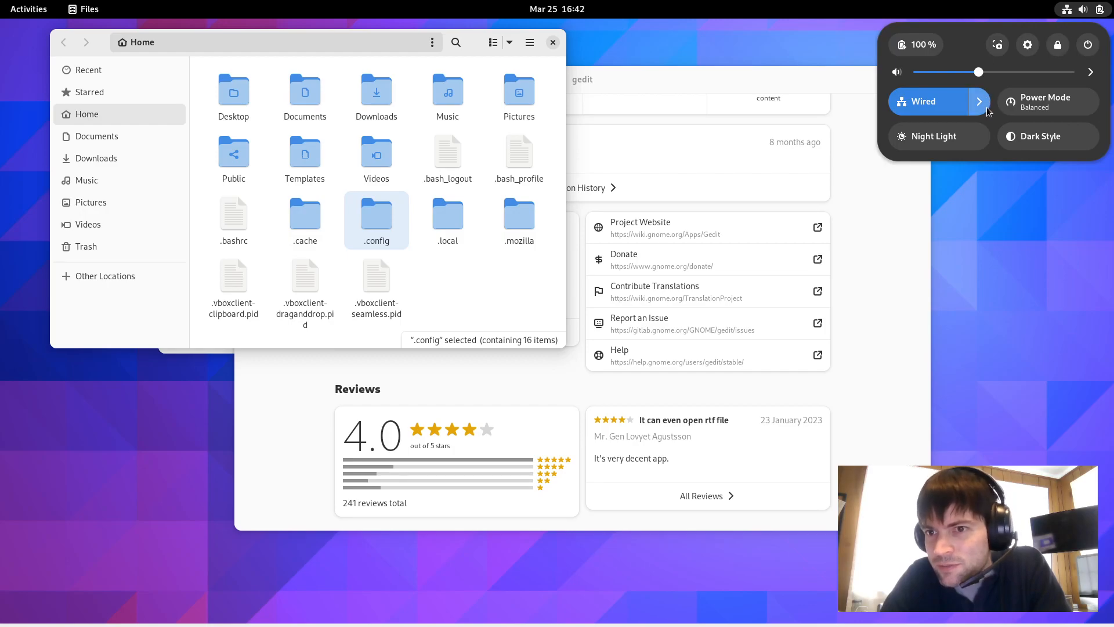
click(979, 101)
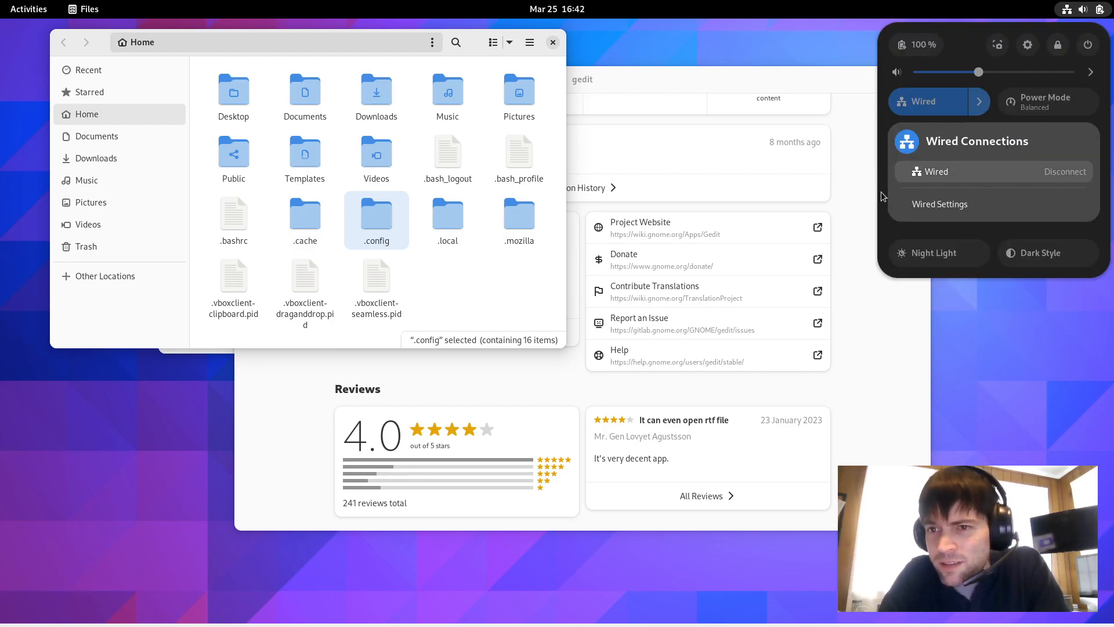
mouse_move(540, 239)
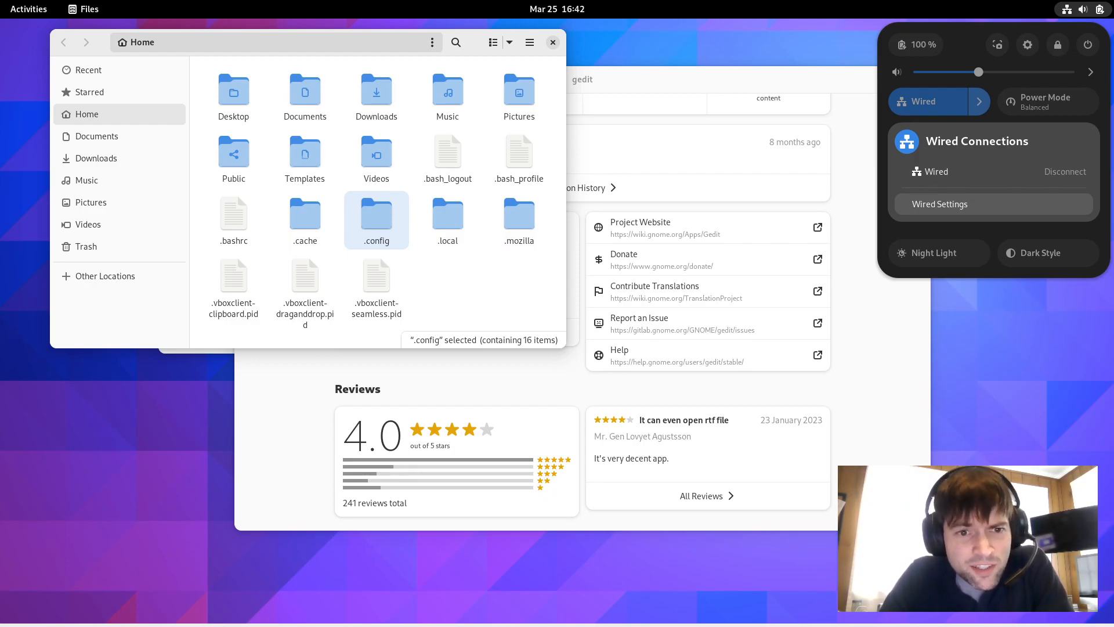
click(979, 101)
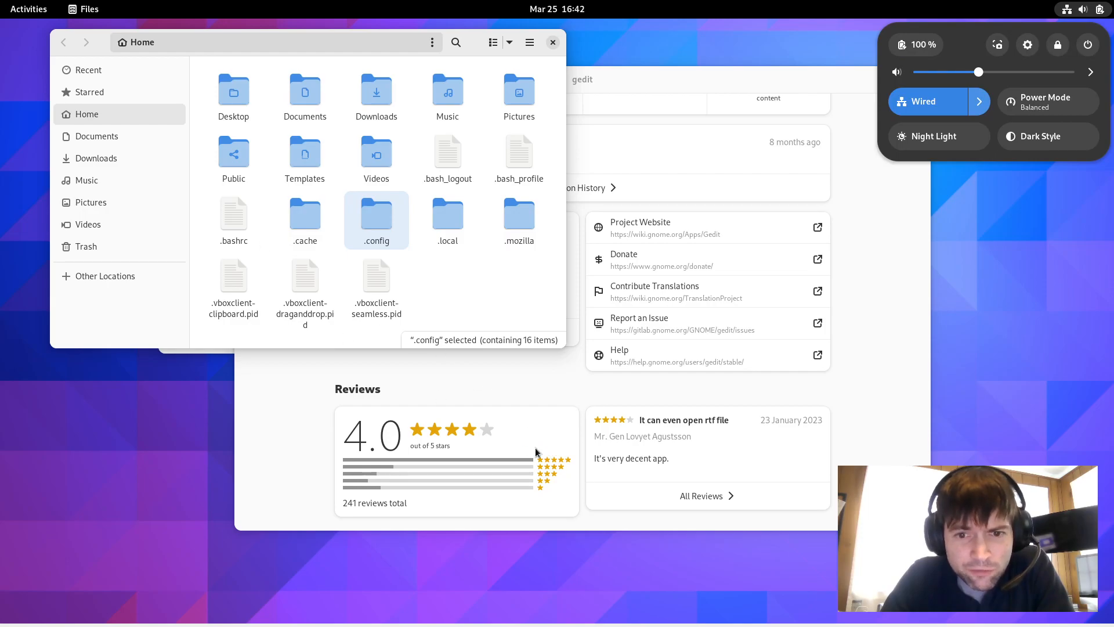
click(28, 9)
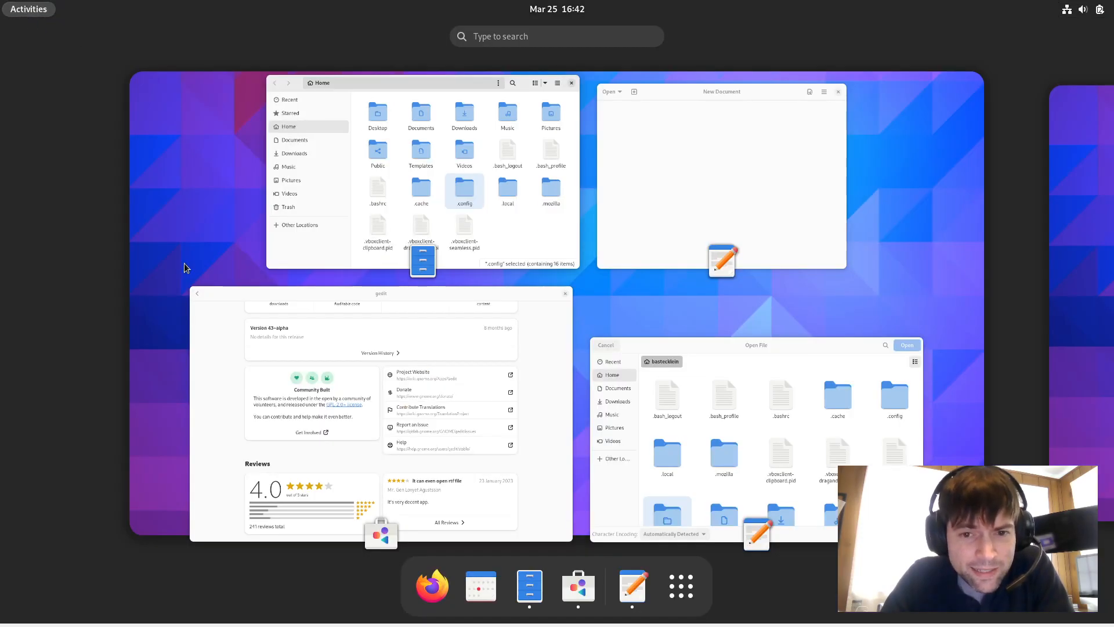
- Reach the Settings About page listing Fedora Linux 38 prerelease, GNOME 44.beta, Wayland and kernel
click(1083, 9)
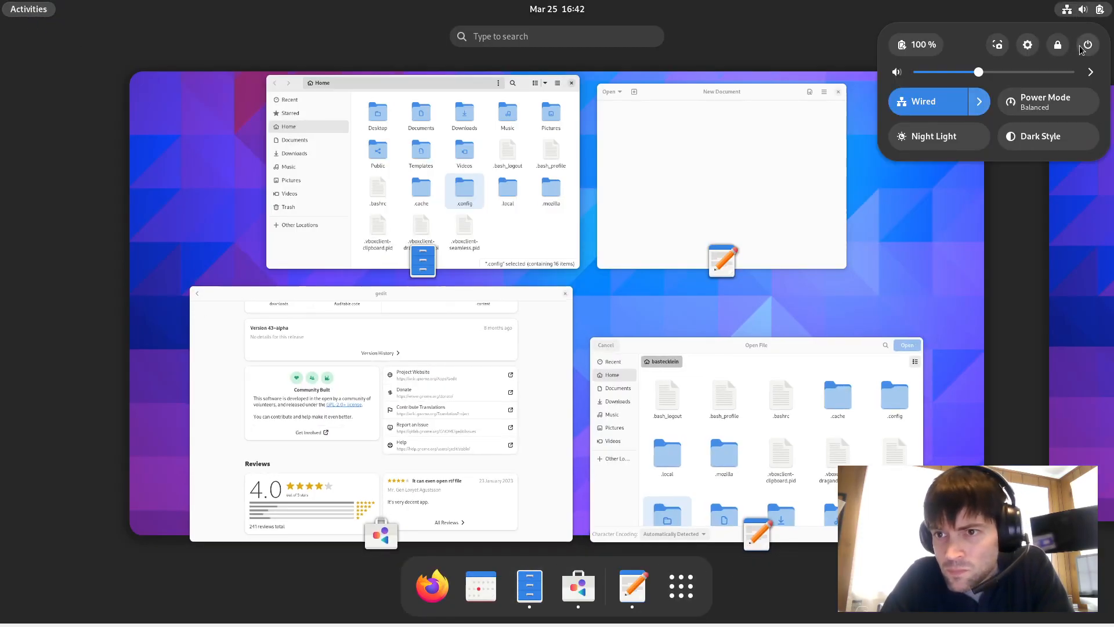
click(1028, 45)
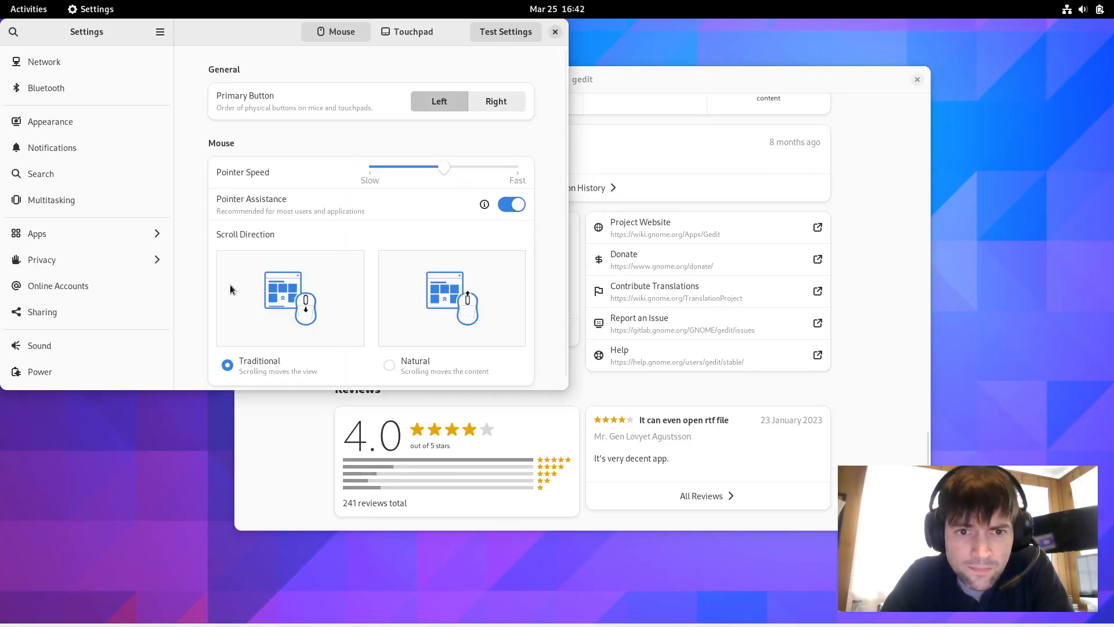
scroll(down, 3)
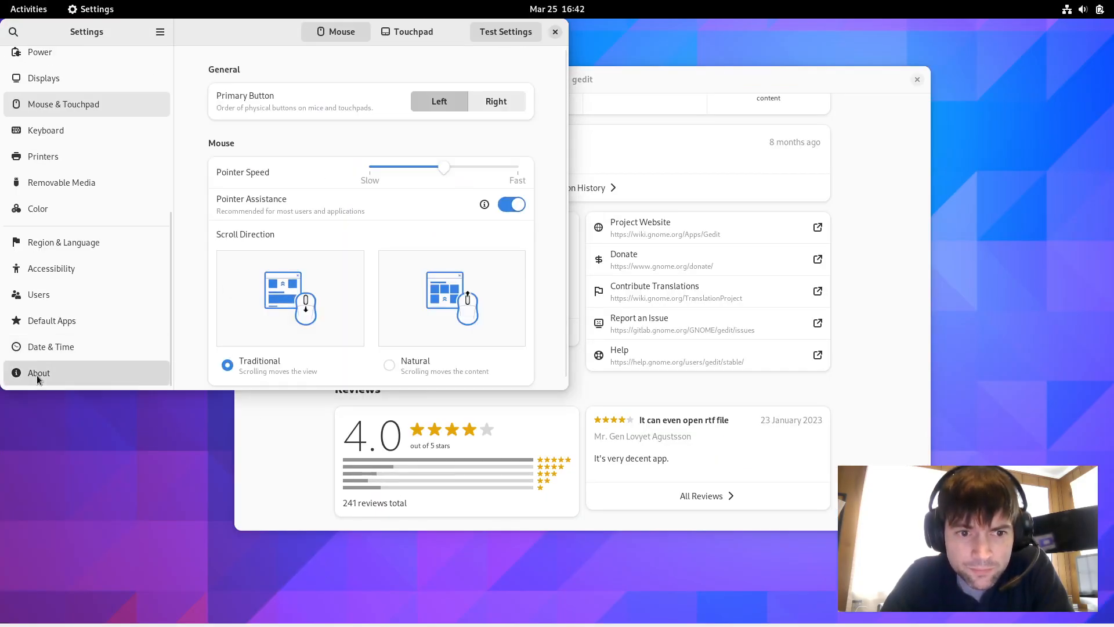
click(39, 373)
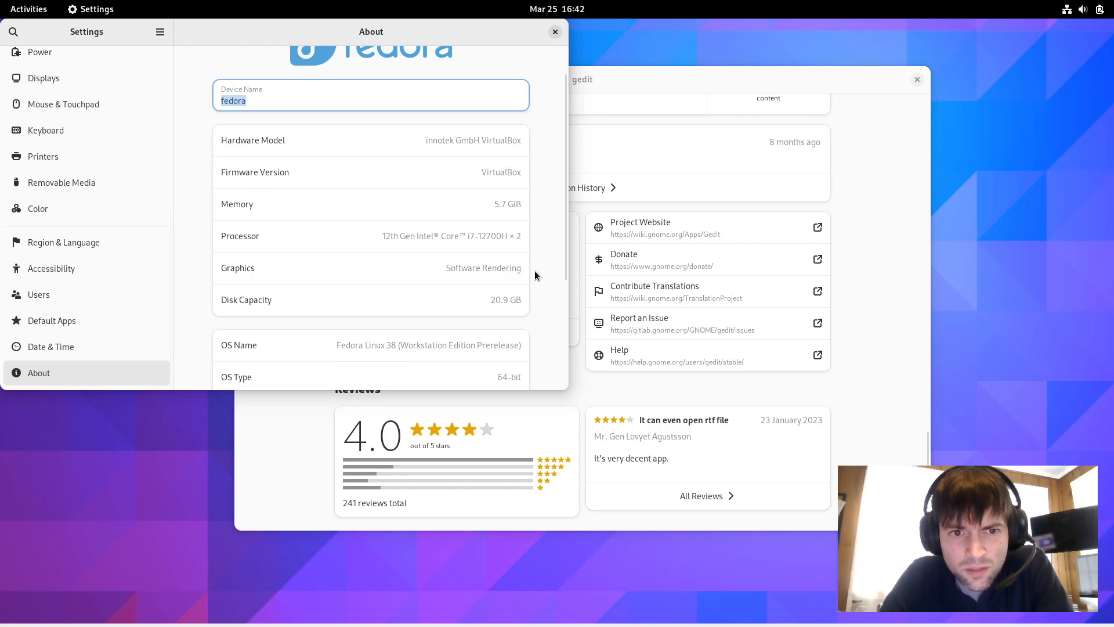
mouse_move(476, 167)
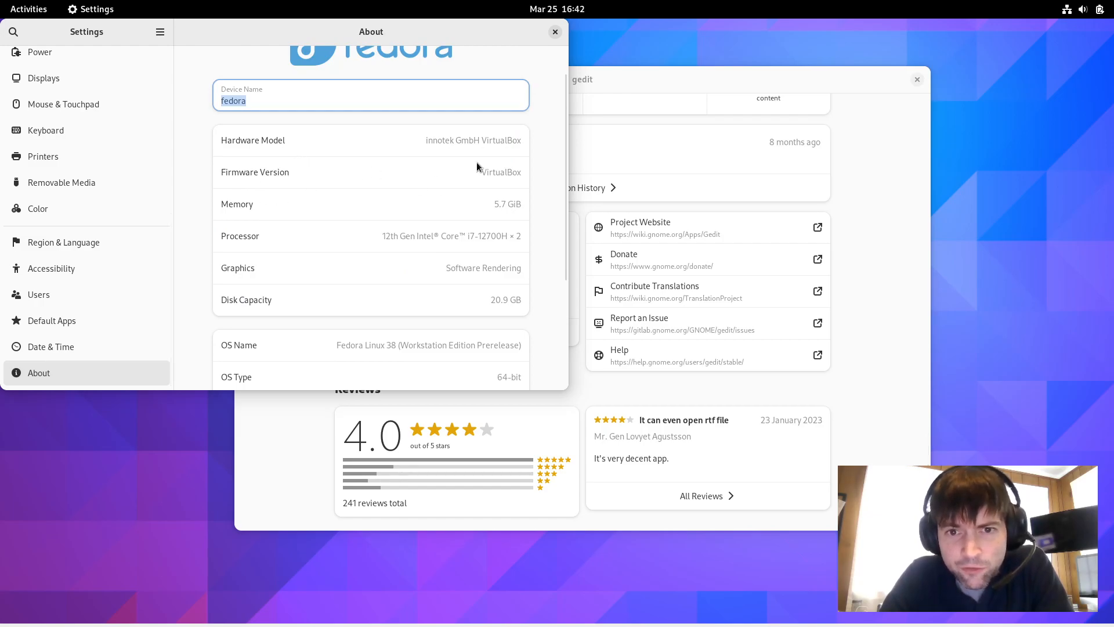
mouse_move(507, 185)
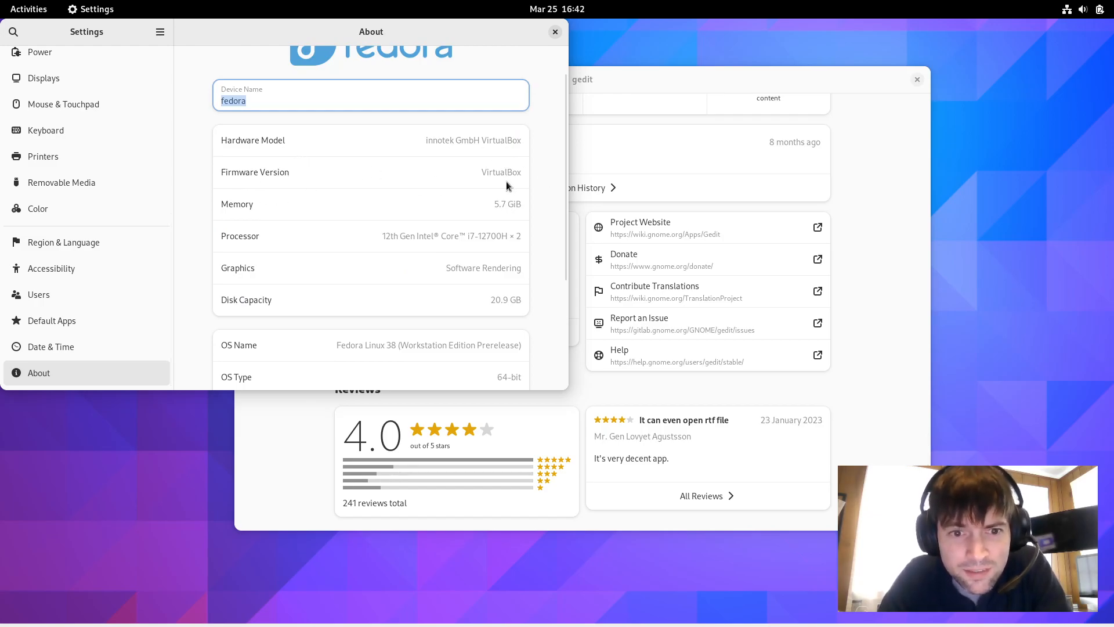
scroll(down, 3)
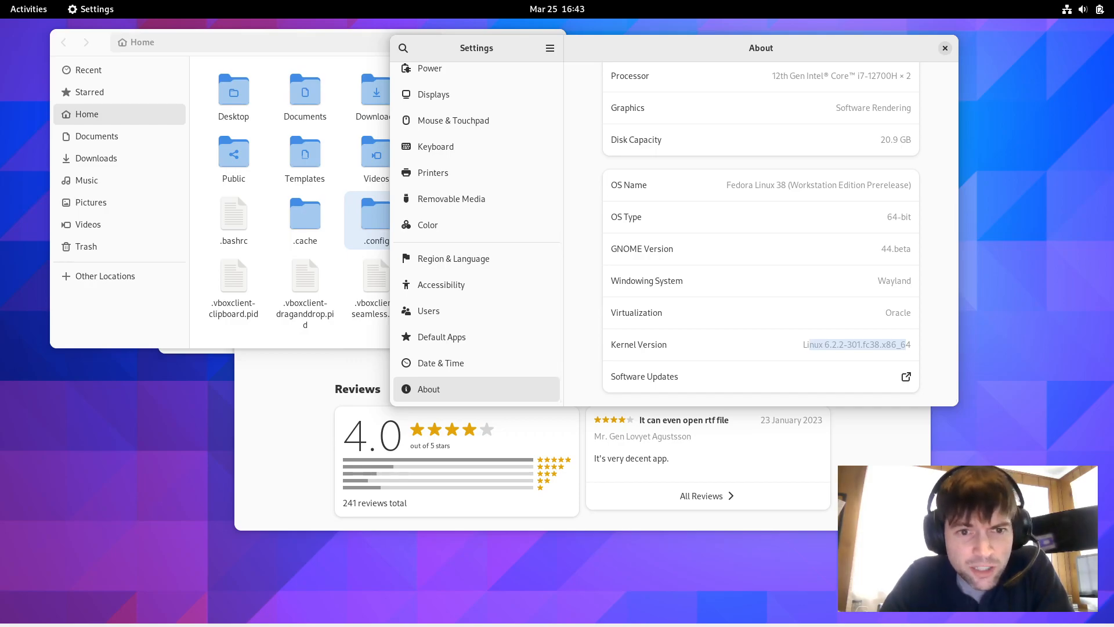
mouse_move(451, 198)
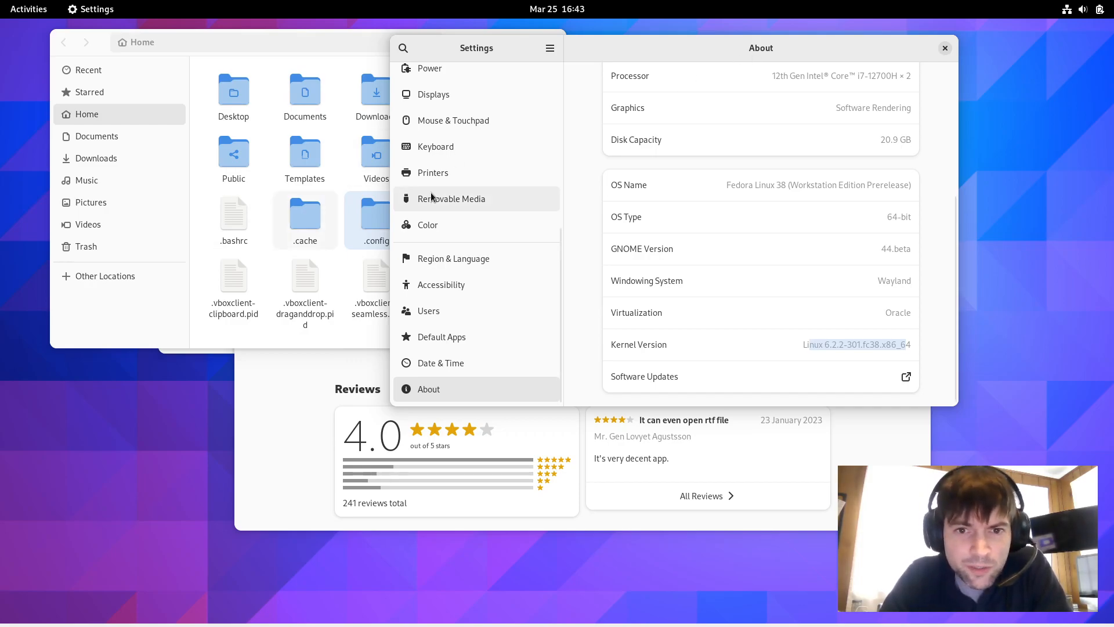
- Show the Network page with the wired connection at 1000 Mb/s, then bring up the Activities overview
scroll(up, 3)
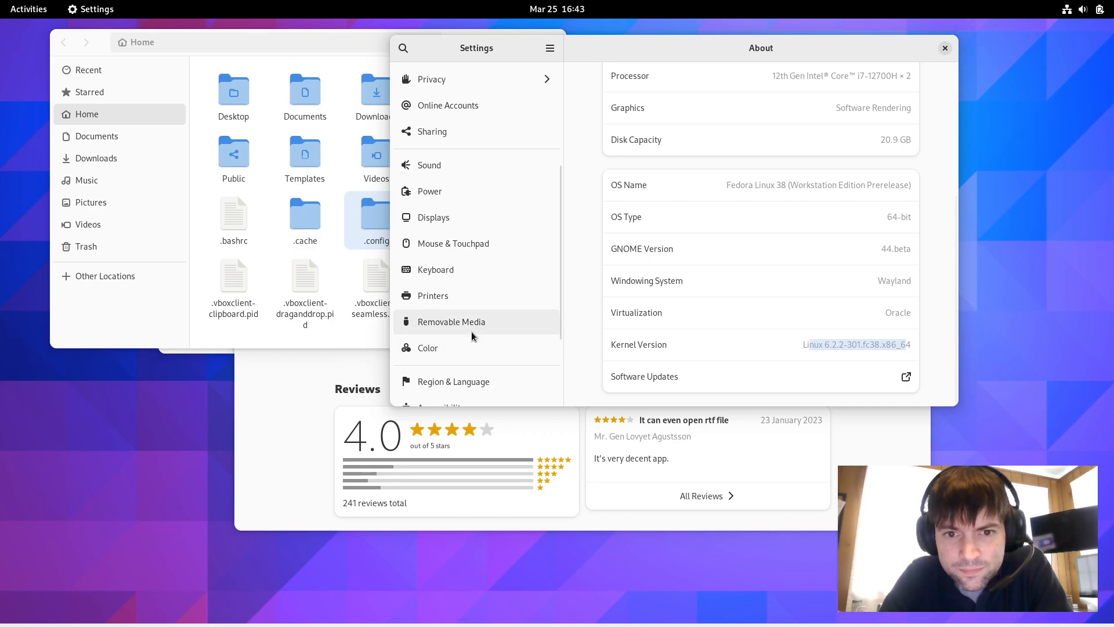
scroll(up, 3)
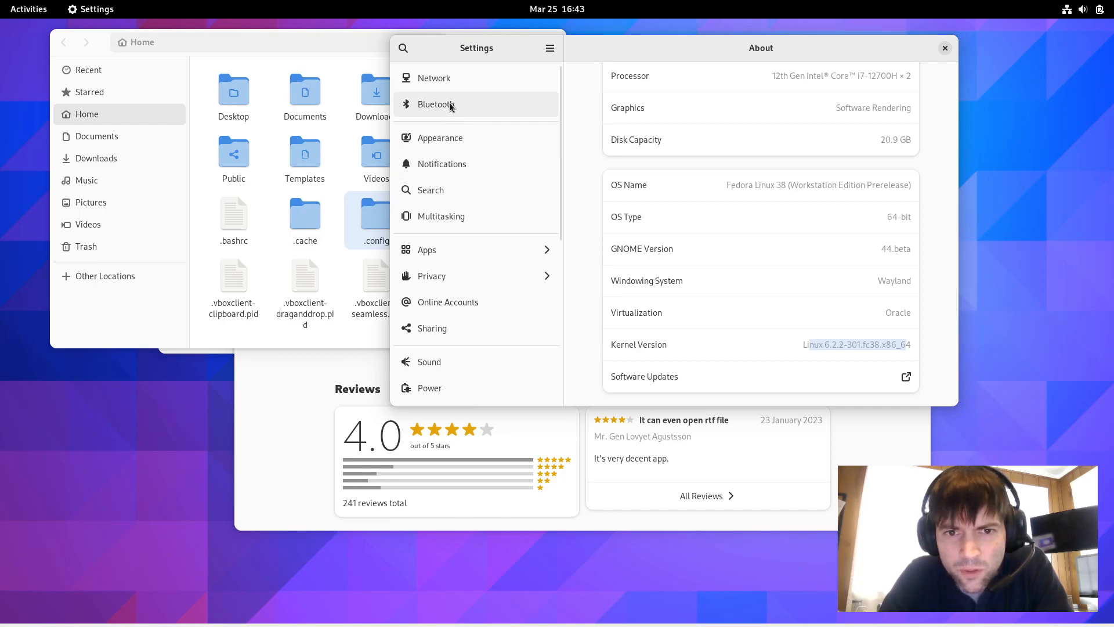
click(434, 78)
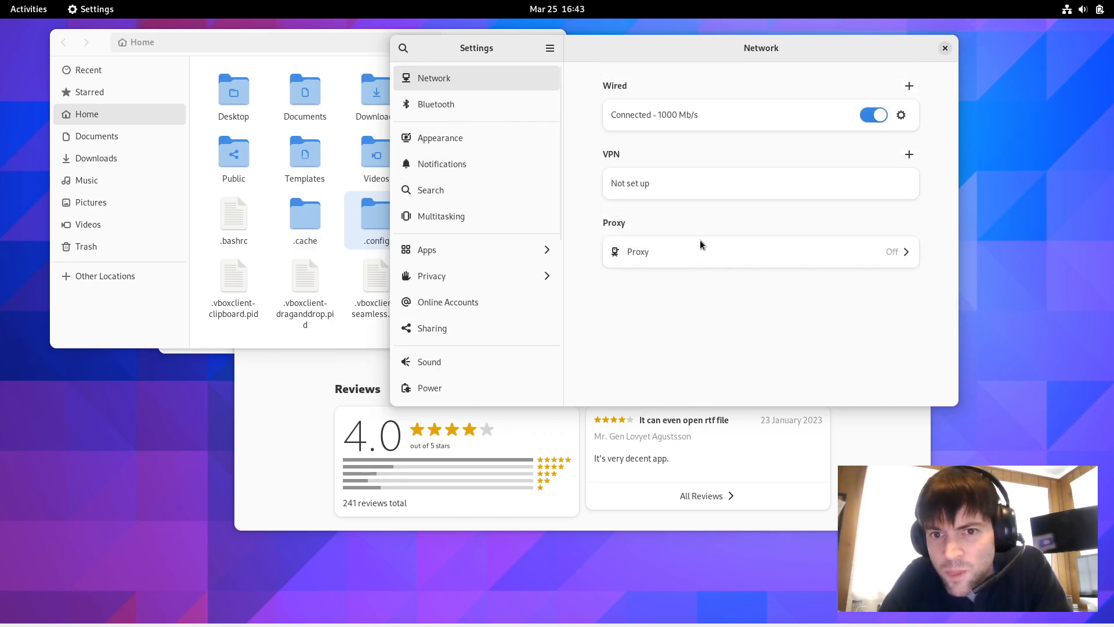
mouse_move(869, 186)
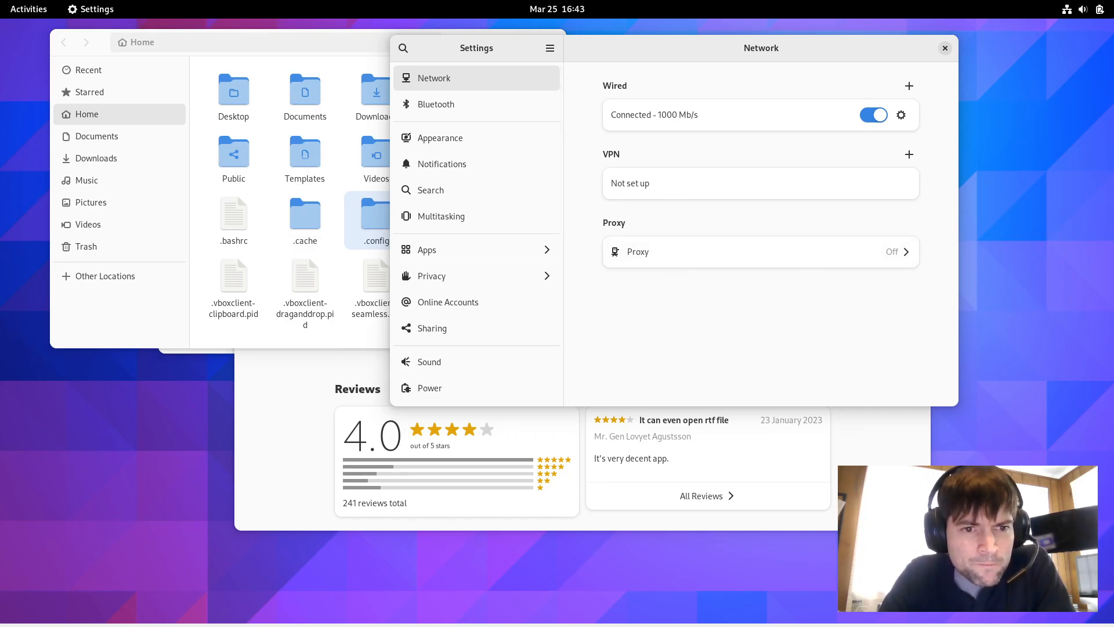
mouse_move(121, 80)
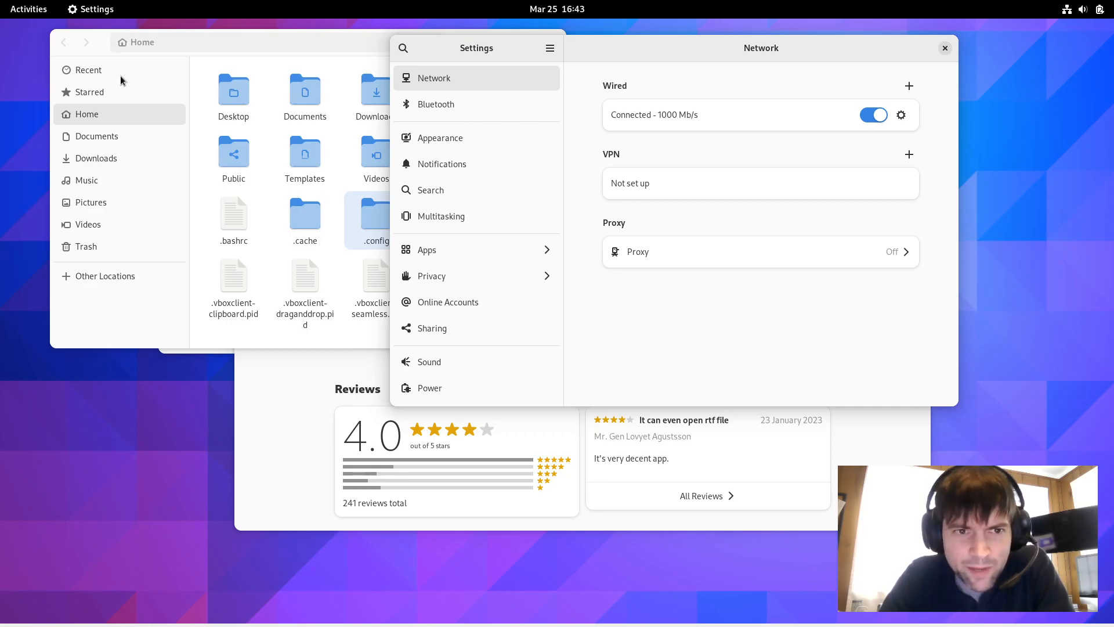
click(28, 8)
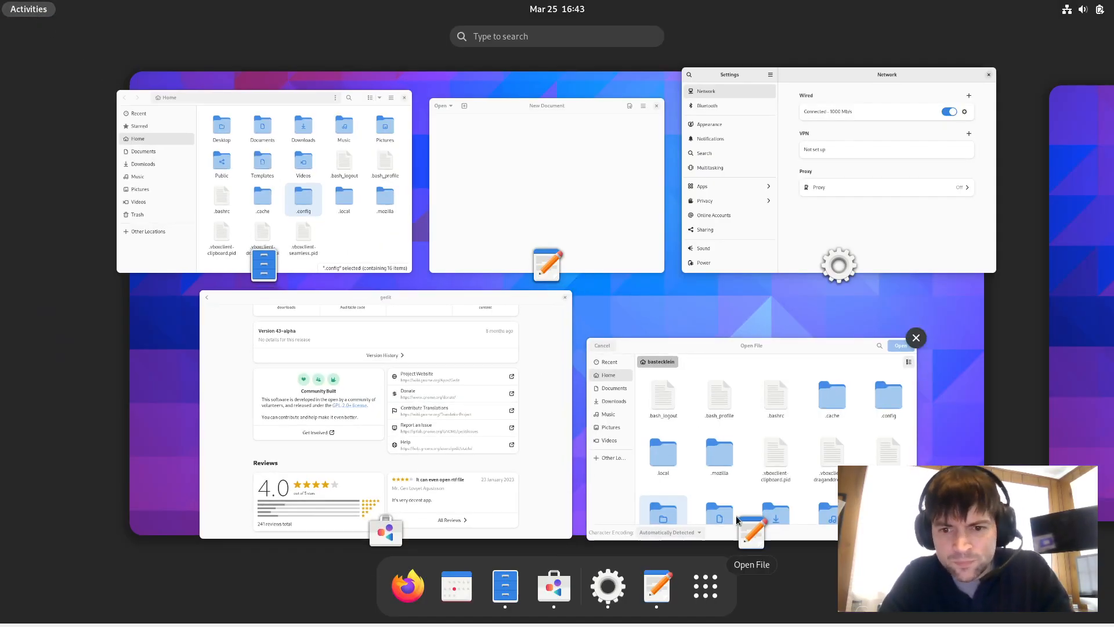
- Launch Weather from the app grid and view Columbia, United States at 59° with the hourly forecast
click(705, 585)
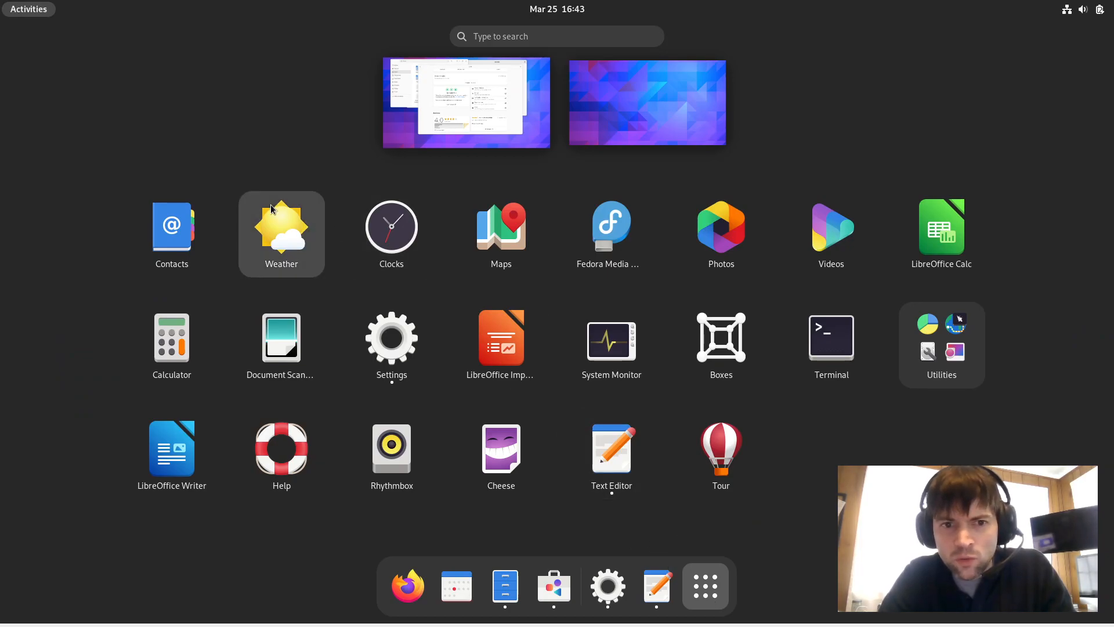
click(281, 234)
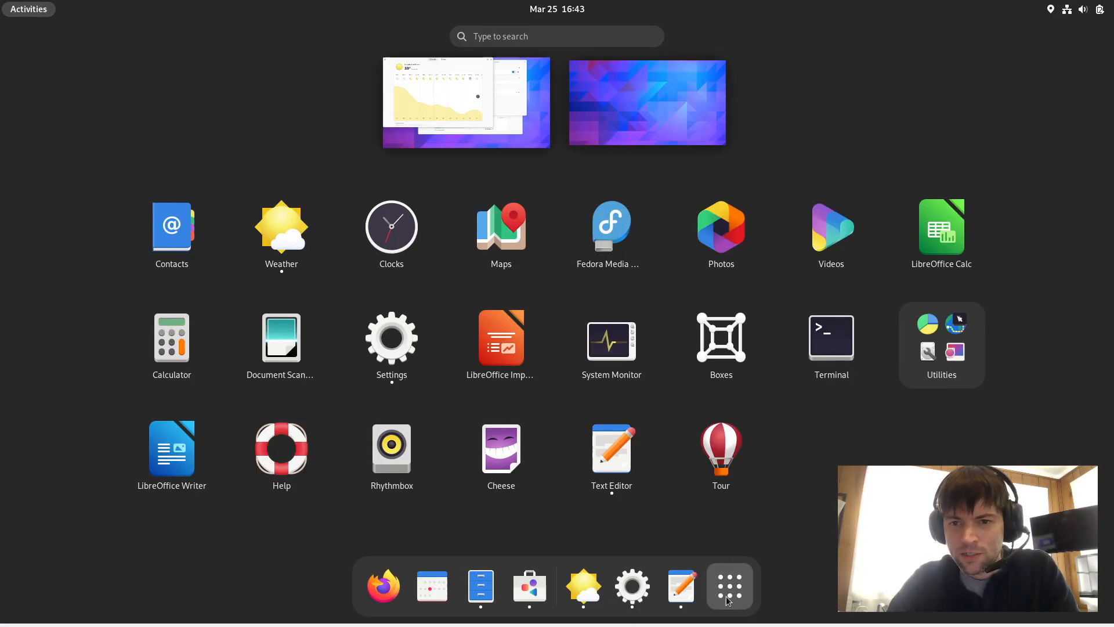
mouse_move(594, 405)
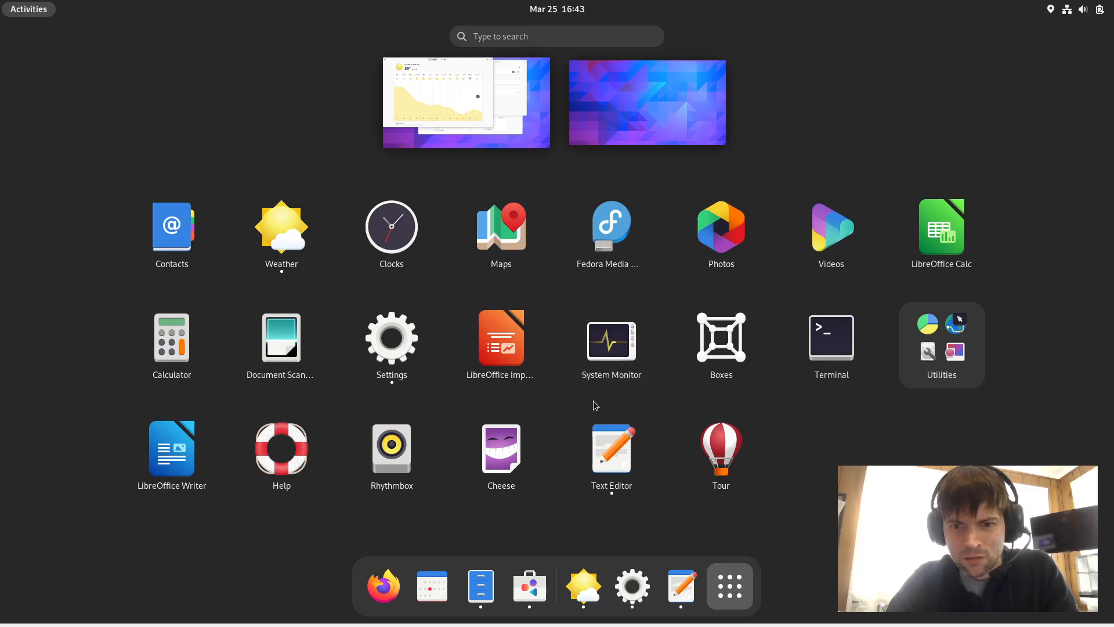
mouse_move(729, 585)
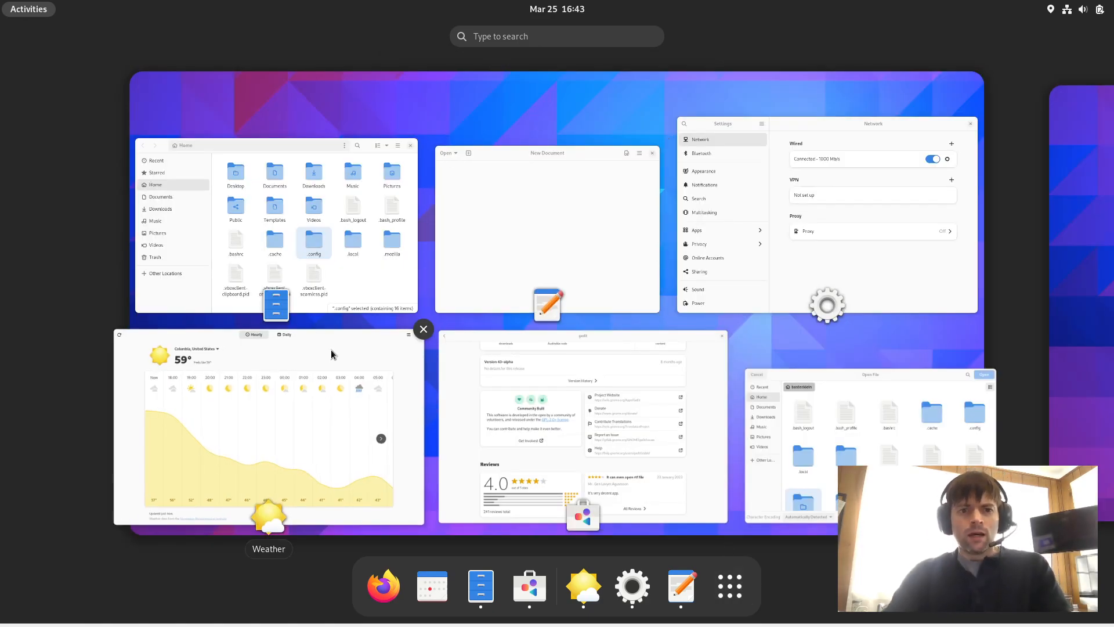
click(269, 426)
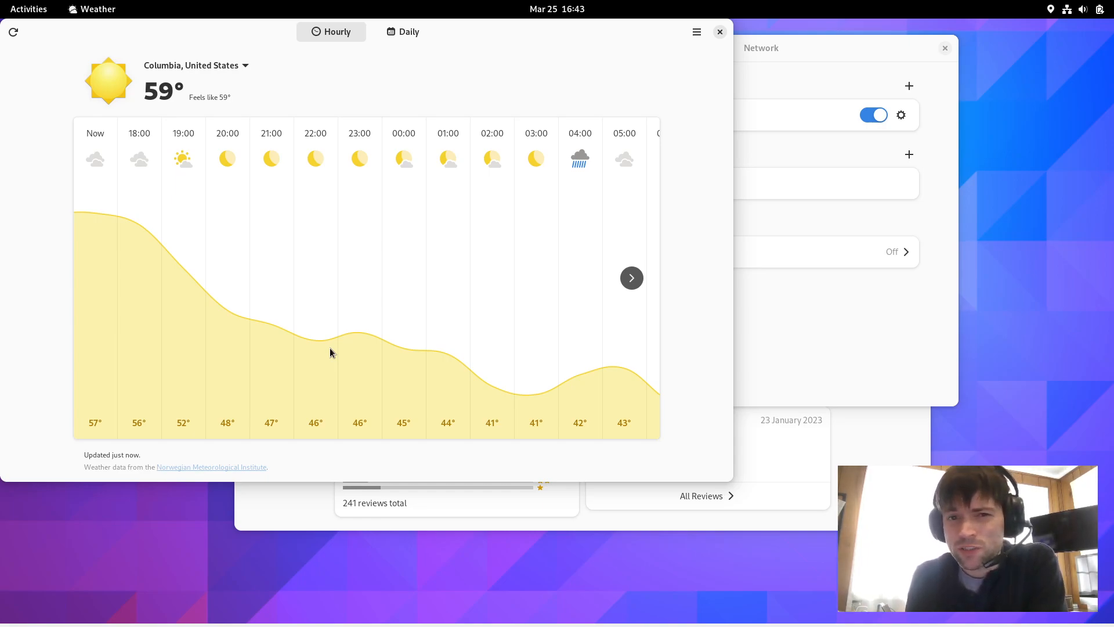
mouse_move(522, 58)
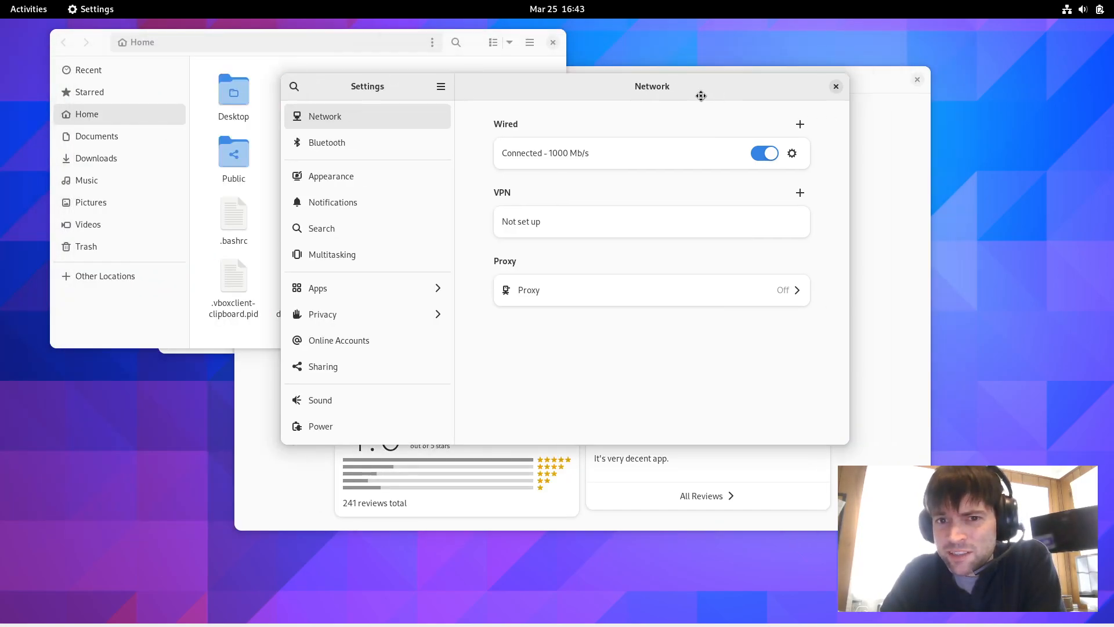
- Close the Settings, Text Editor (with its Open File dialog) and Files windows, leaving the empty desktop
click(836, 85)
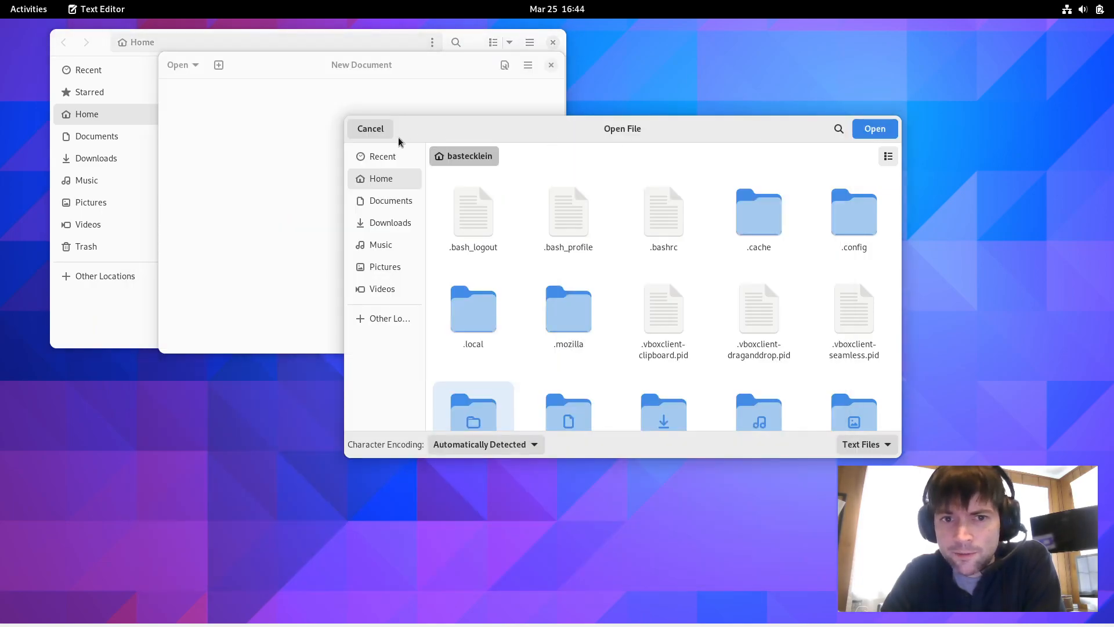
click(369, 129)
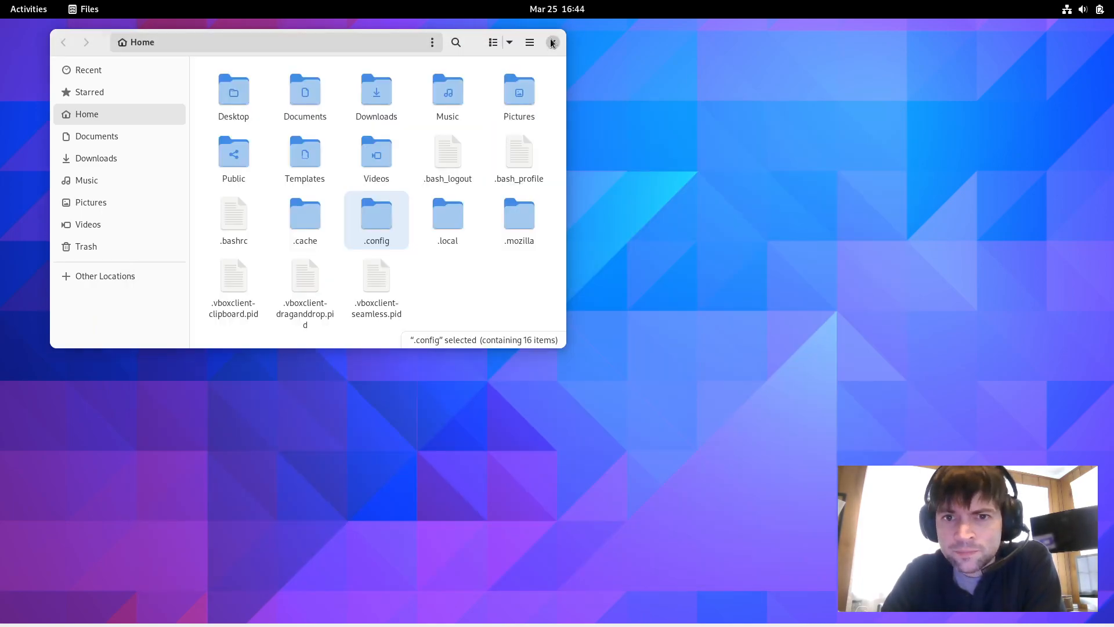
click(554, 42)
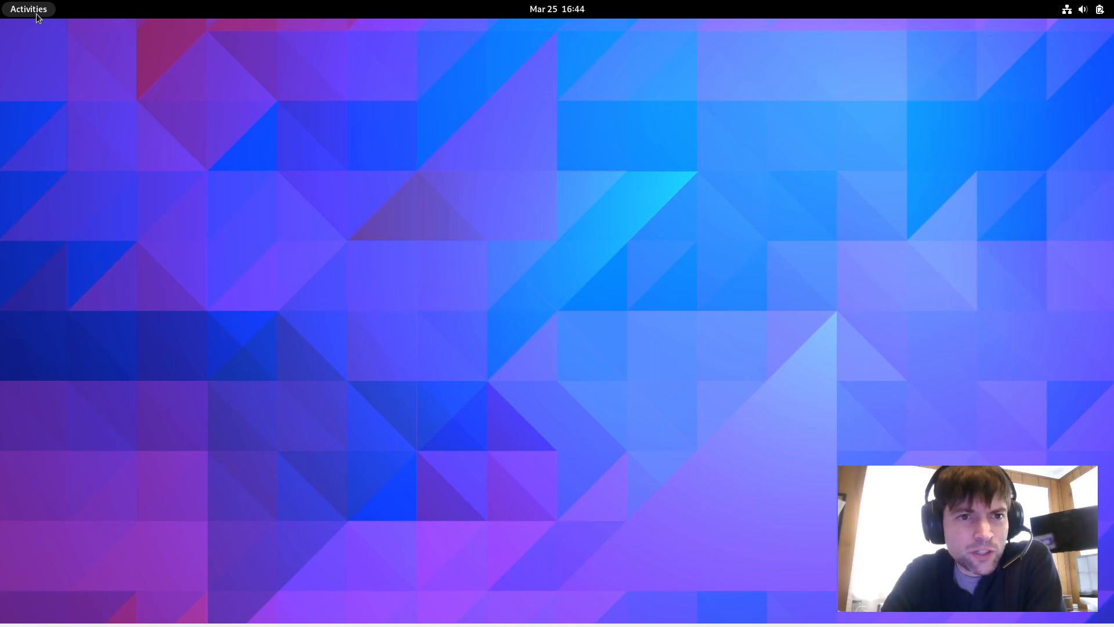
- In Appearance, try the dark red wave background, then switch to the blue-and-orange striped wallpaper
click(28, 8)
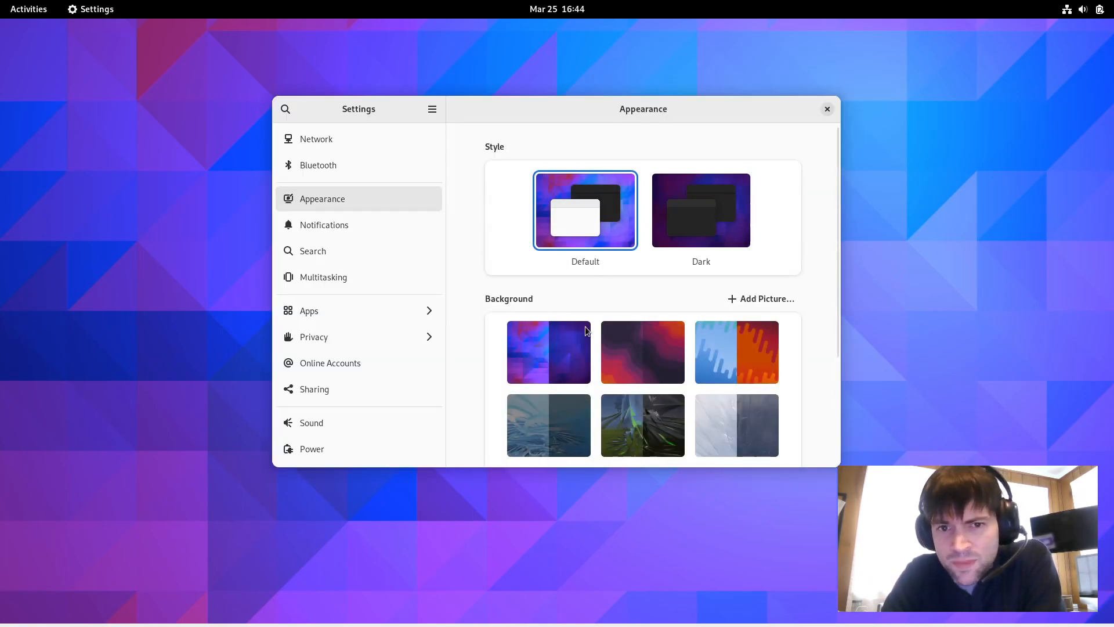
click(642, 351)
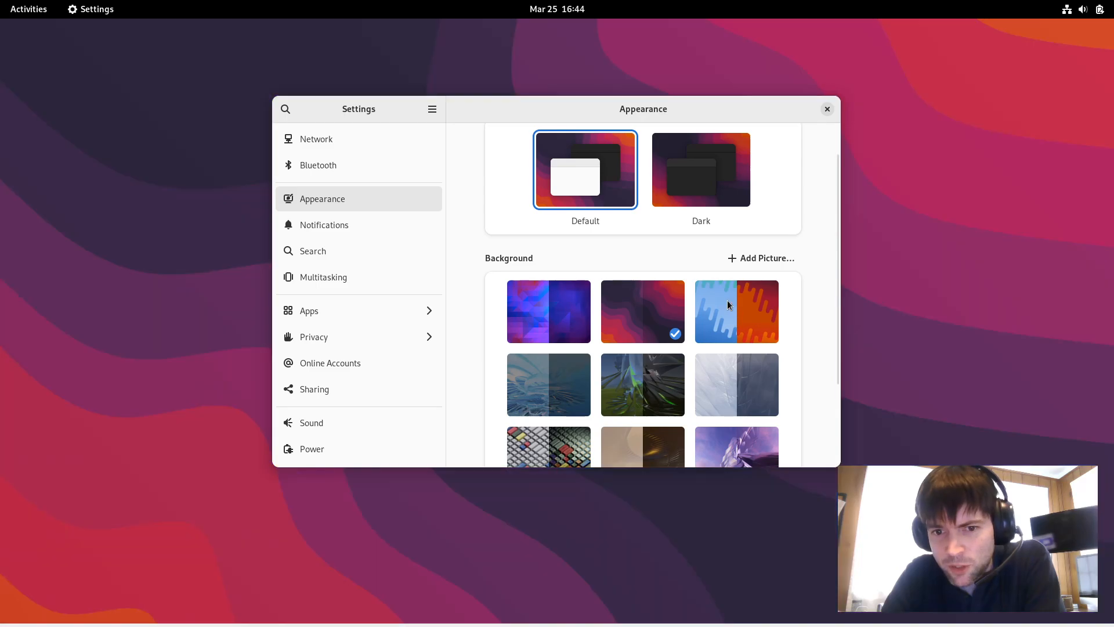
click(736, 311)
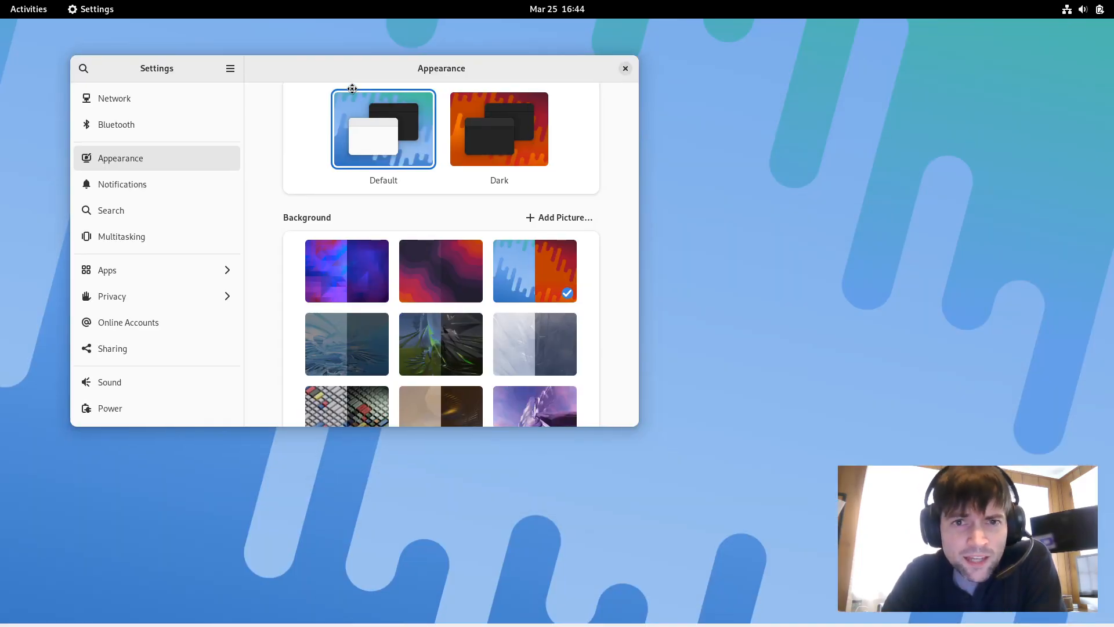